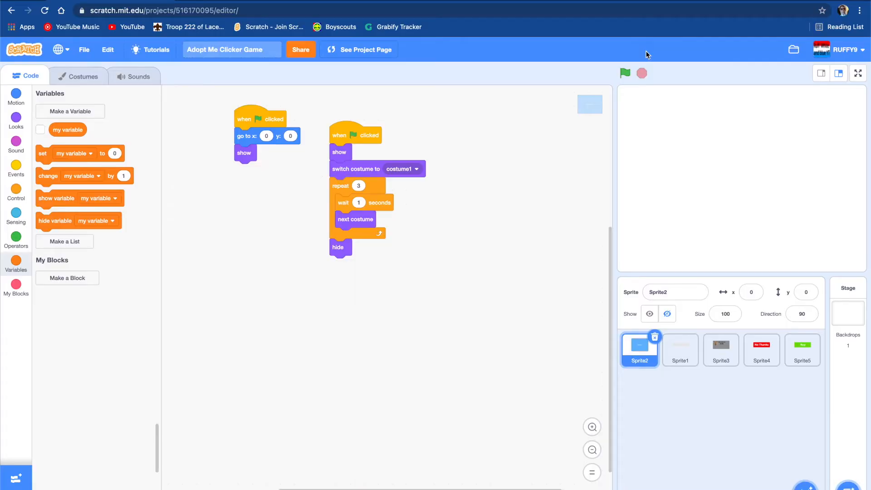
Run the game to preview the Kitsune popup, select Sprite5, and restart the project
{"action": "left_click", "coordinate": [625, 72]}
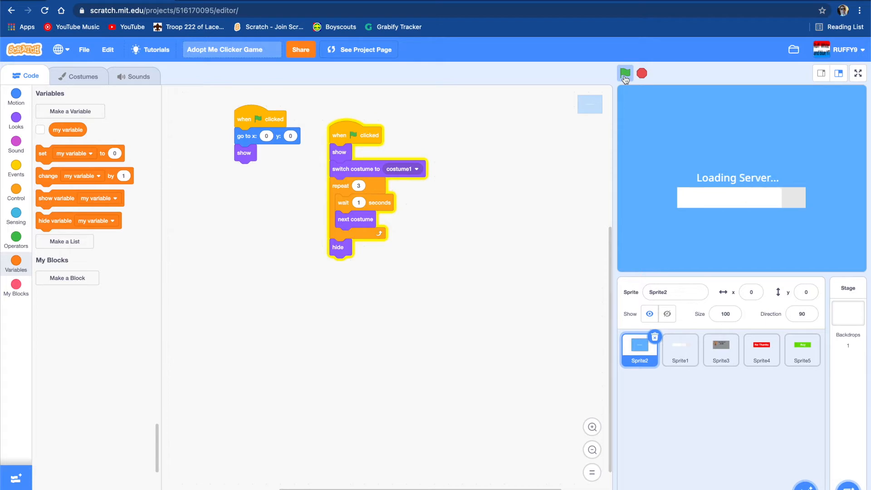
{"action": "left_click", "coordinate": [626, 73]}
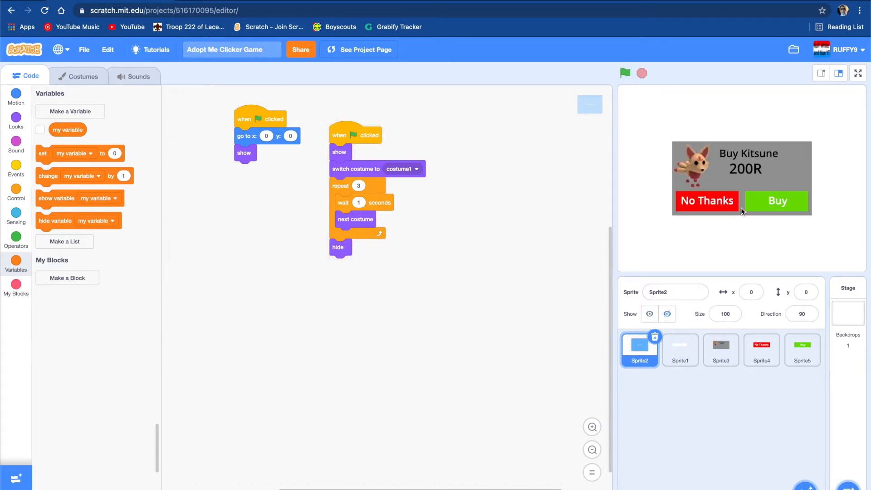
{"action": "left_click", "coordinate": [802, 350]}
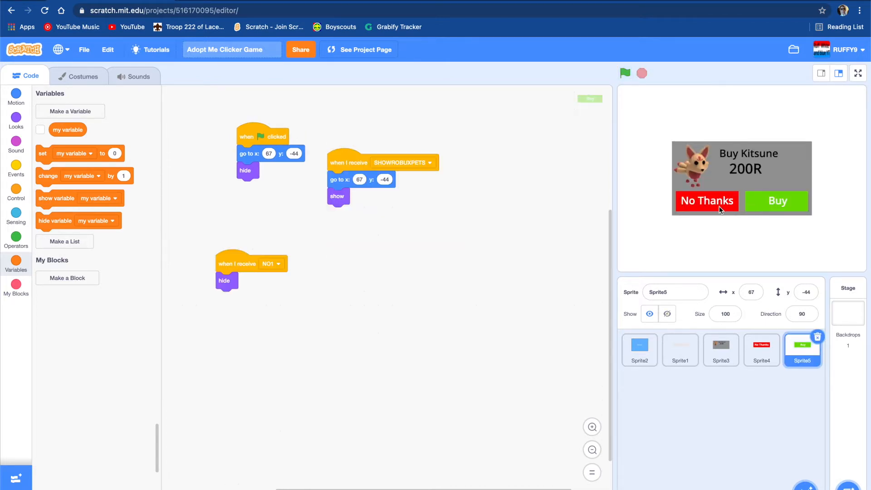
{"action": "left_click", "coordinate": [625, 72]}
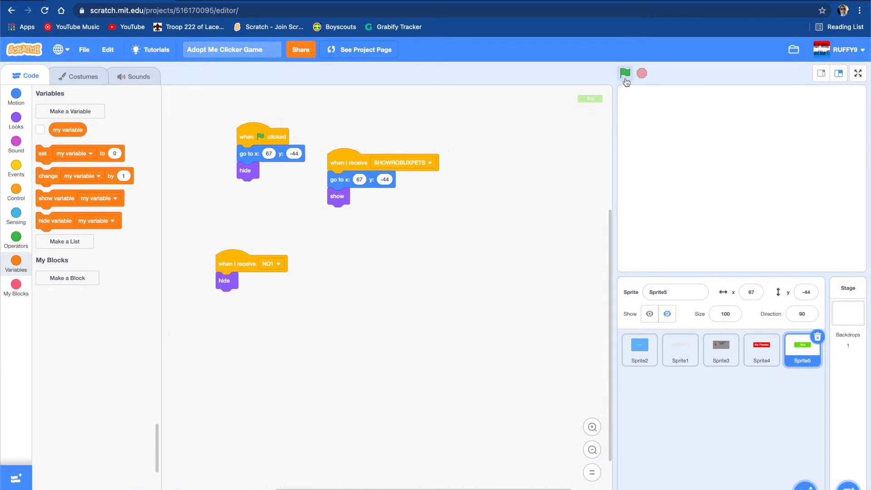
{"action": "mouse_move", "coordinate": [625, 73]}
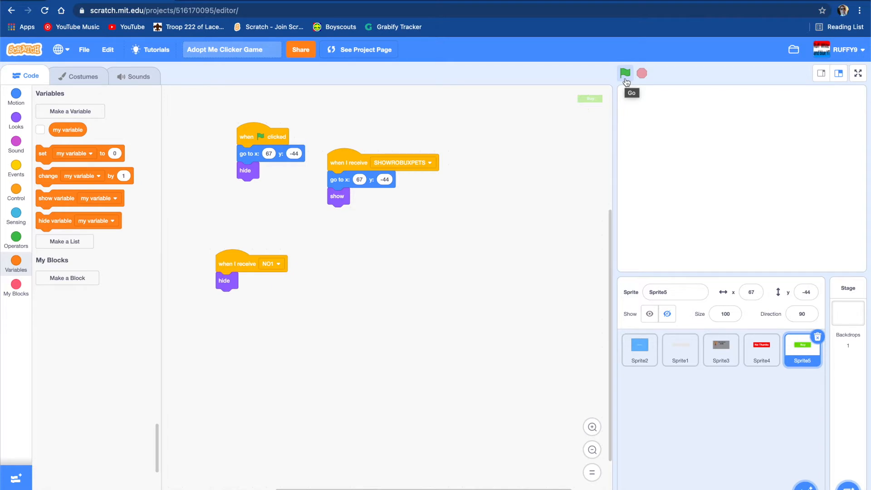
{"action": "mouse_move", "coordinate": [89, 250]}
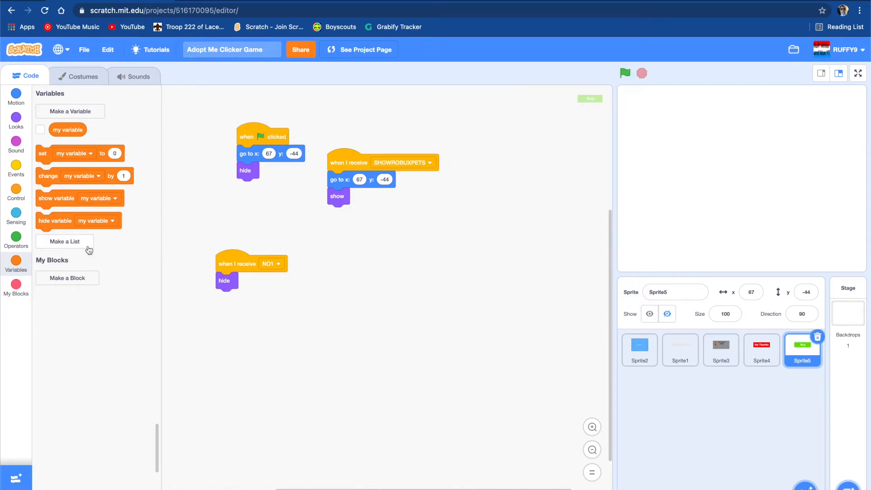
Create the Robux and Cash variables for all sprites
{"action": "left_click", "coordinate": [69, 112]}
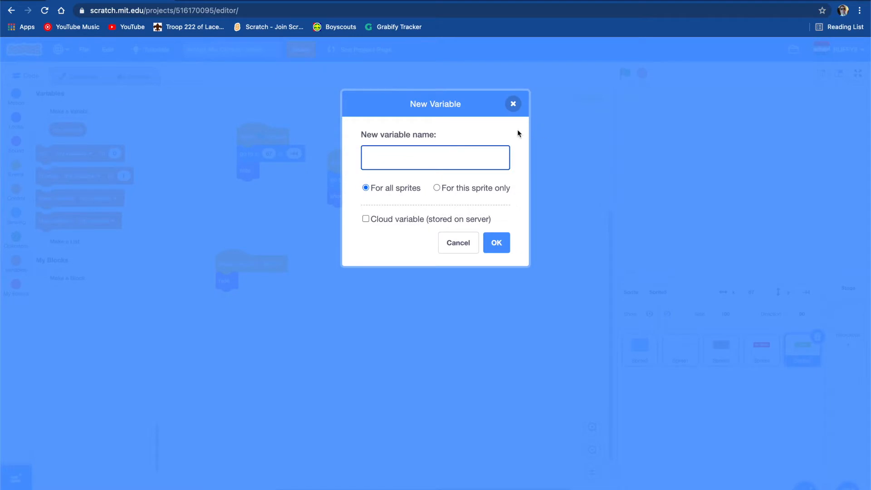
{"action": "type", "text": "Ru"}
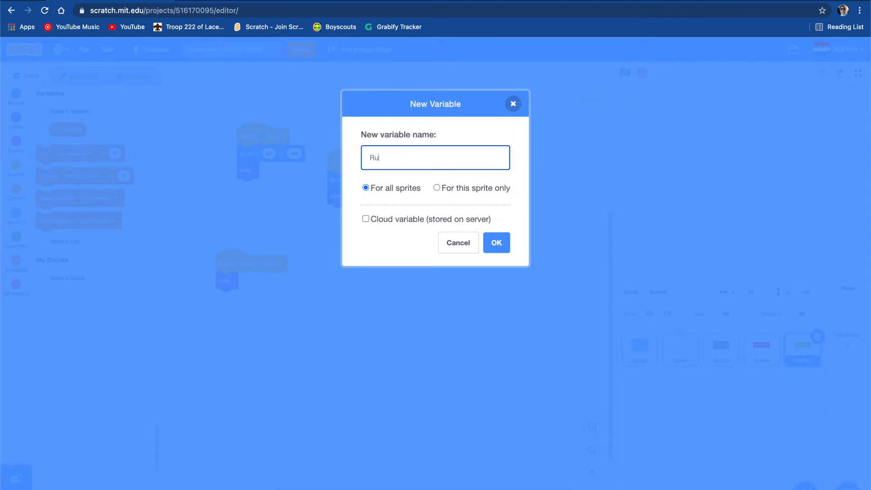
{"action": "key", "text": "Backspace"}
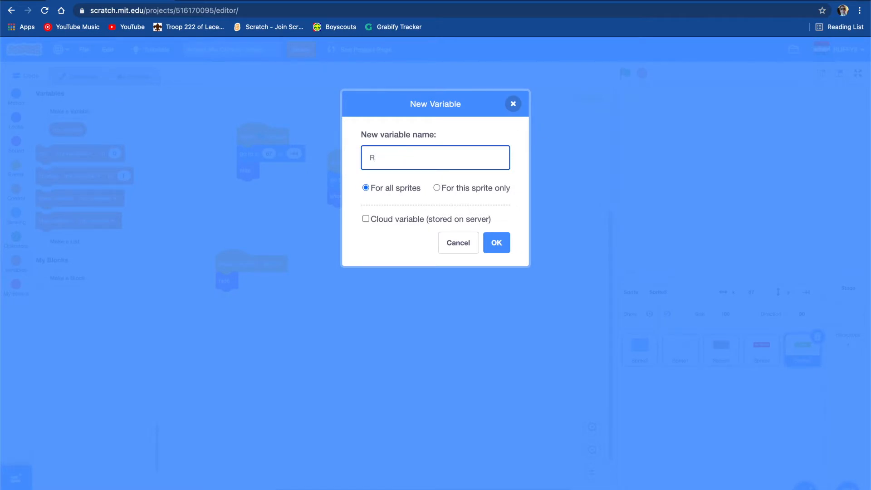
{"action": "type", "text": "obux"}
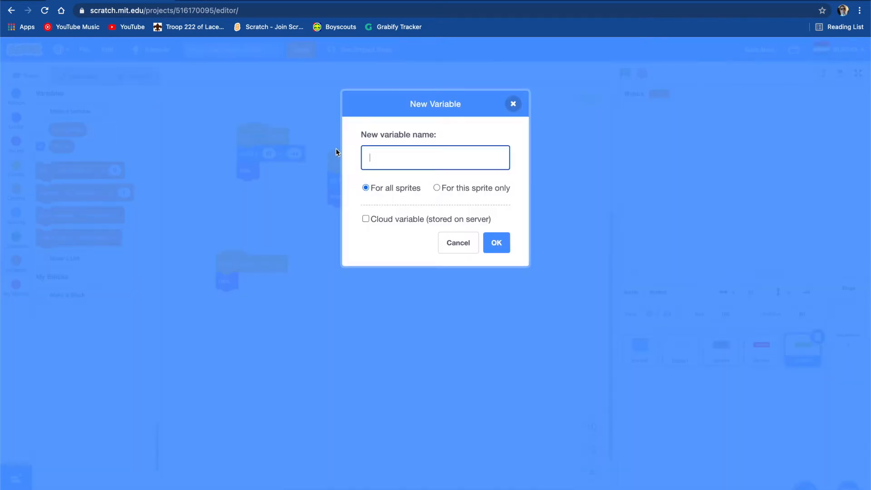
{"action": "type", "text": "Cas"}
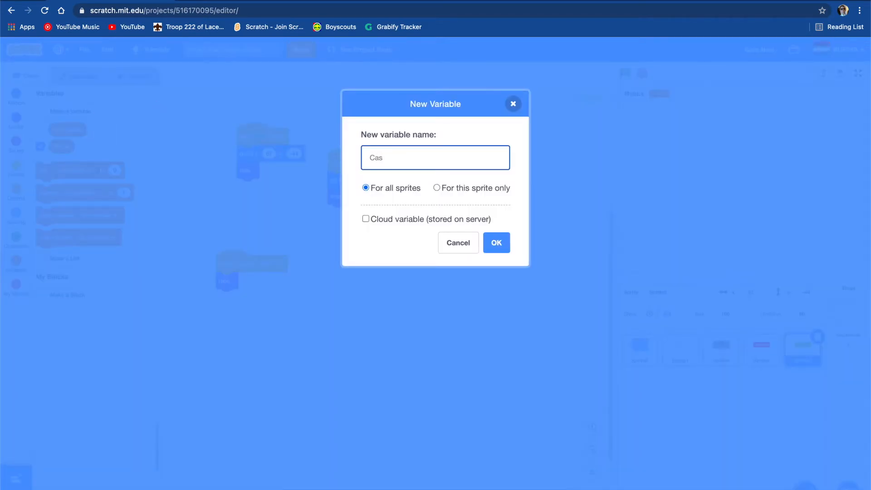
{"action": "left_click", "coordinate": [496, 242]}
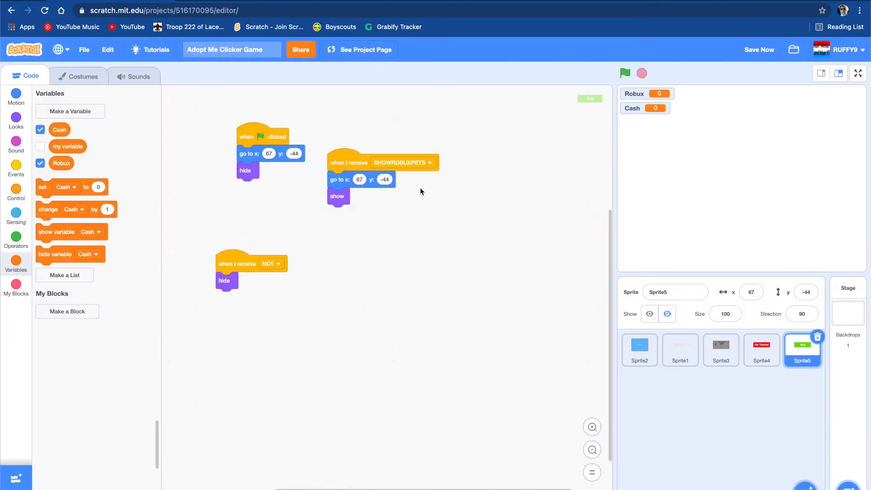
Create the Items list for all sprites
{"action": "left_click", "coordinate": [64, 275]}
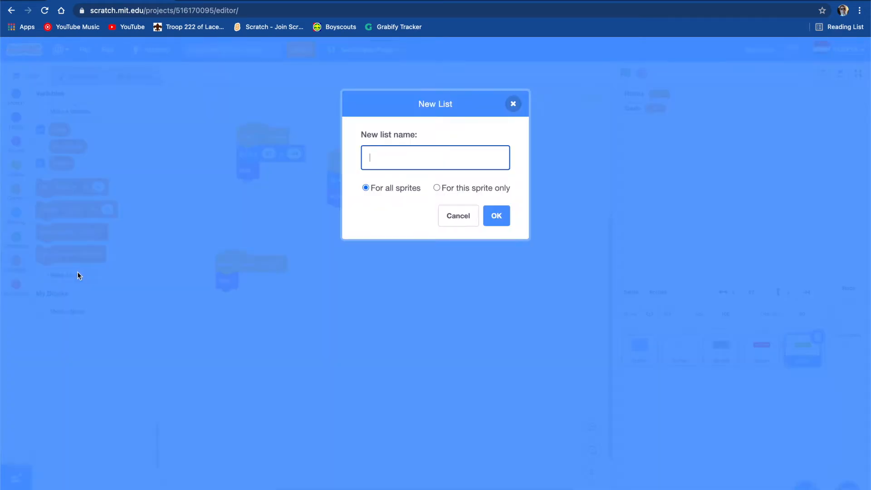
{"action": "mouse_move", "coordinate": [530, 159]}
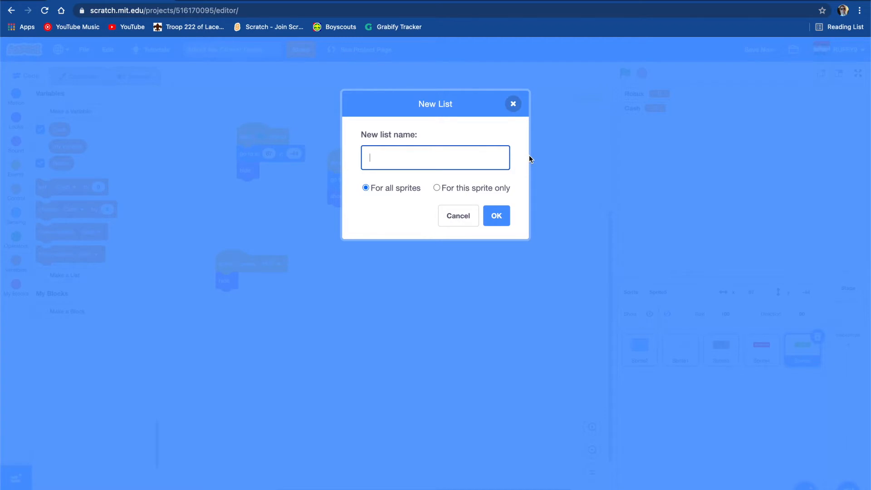
{"action": "type", "text": "Items"}
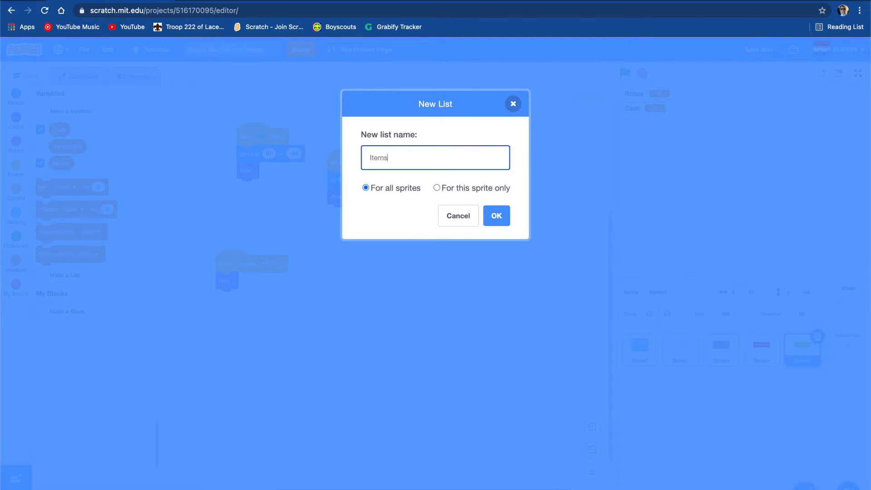
{"action": "left_click", "coordinate": [496, 215]}
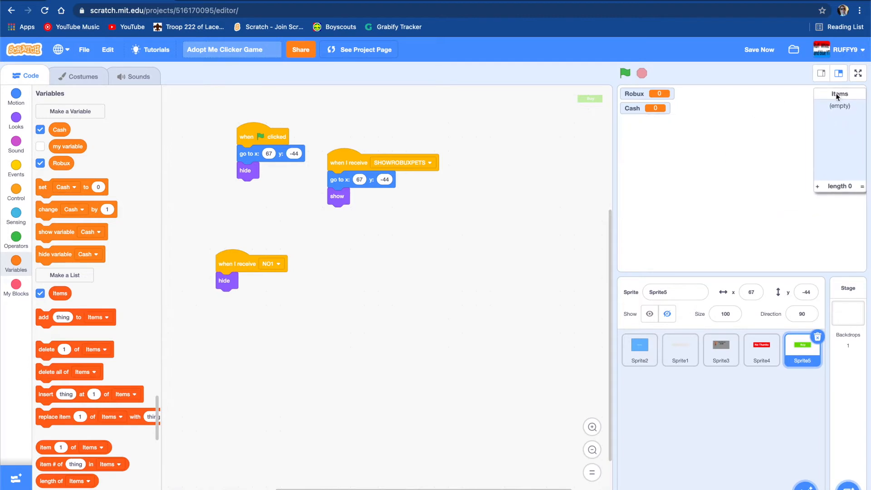
{"action": "mouse_move", "coordinate": [251, 285]}
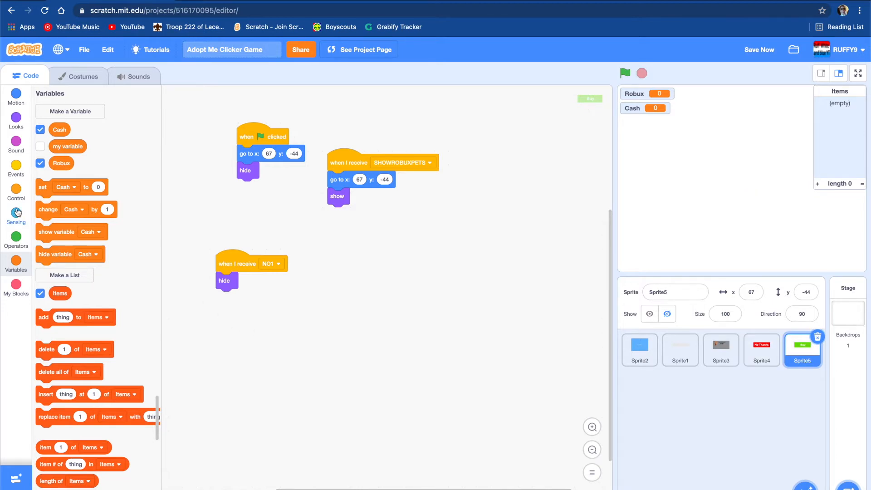
Start a Buy sprite script with 'when this sprite clicked' holding an empty 'if then' block
{"action": "left_click", "coordinate": [16, 168]}
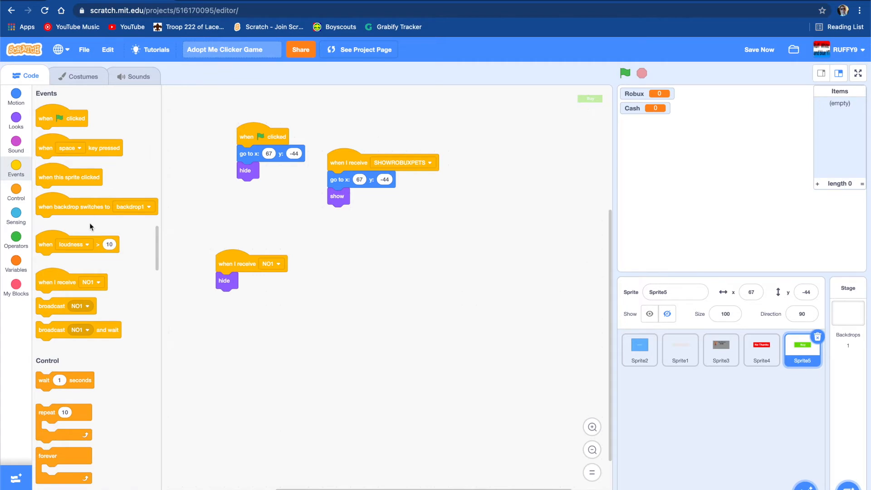
{"action": "scroll", "scroll_direction": "down", "scroll_amount": 3}
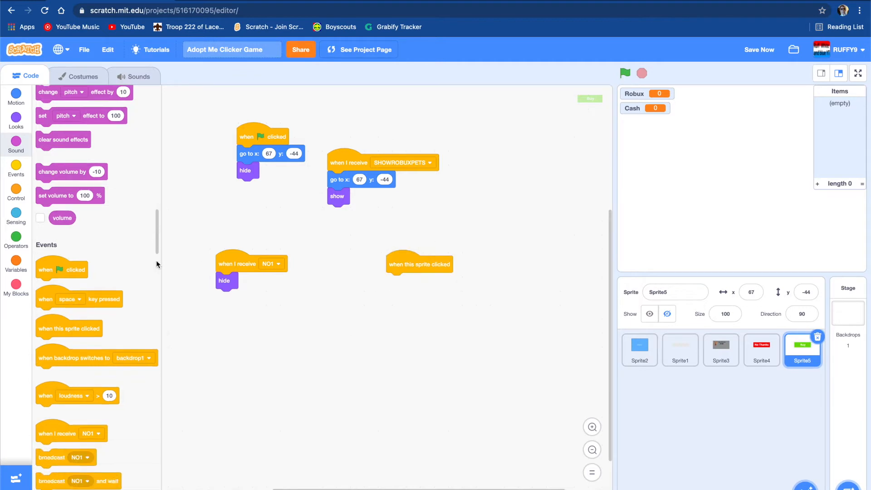
{"action": "scroll", "scroll_direction": "down", "scroll_amount": 3}
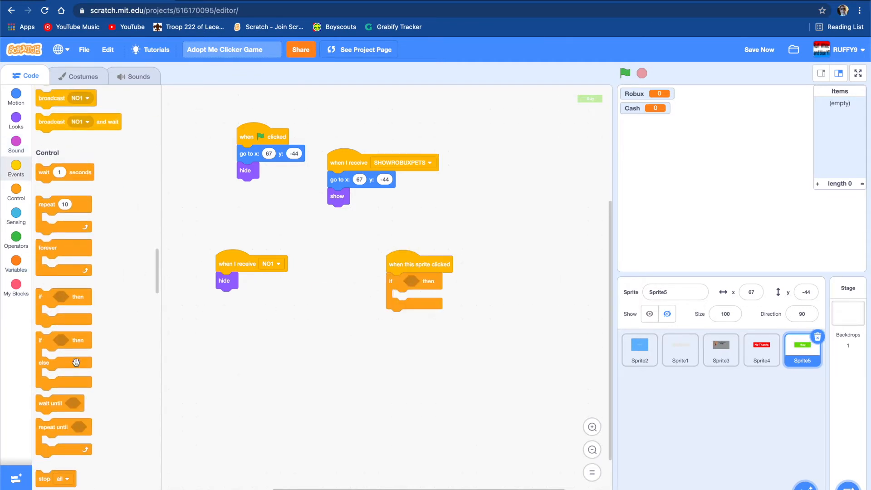
{"action": "mouse_move", "coordinate": [49, 252]}
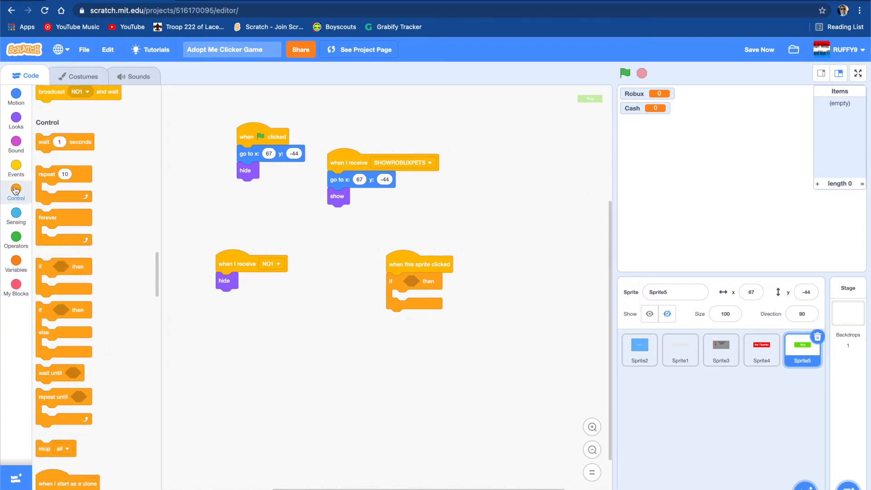
{"action": "left_click", "coordinate": [16, 219]}
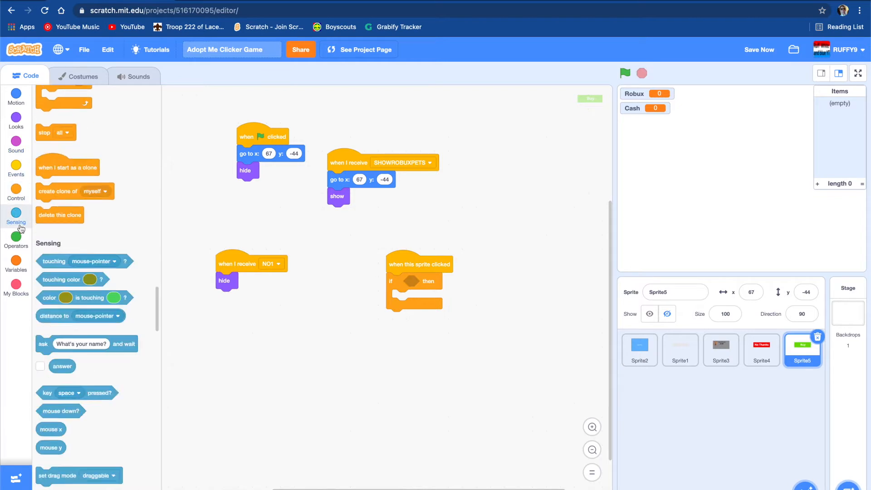
{"action": "scroll", "scroll_direction": "down", "scroll_amount": 3}
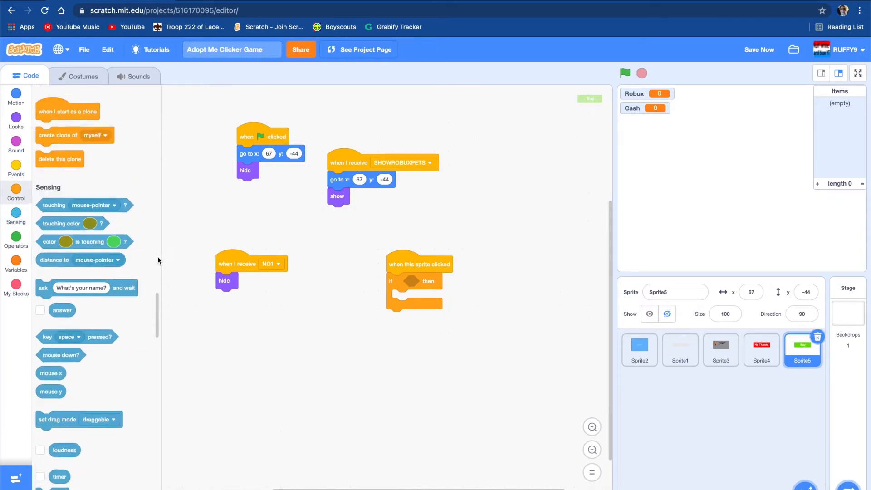
Build the if condition 'Robux > 200 or Robux = 50' from operator and variable blocks
{"action": "left_click", "coordinate": [16, 238]}
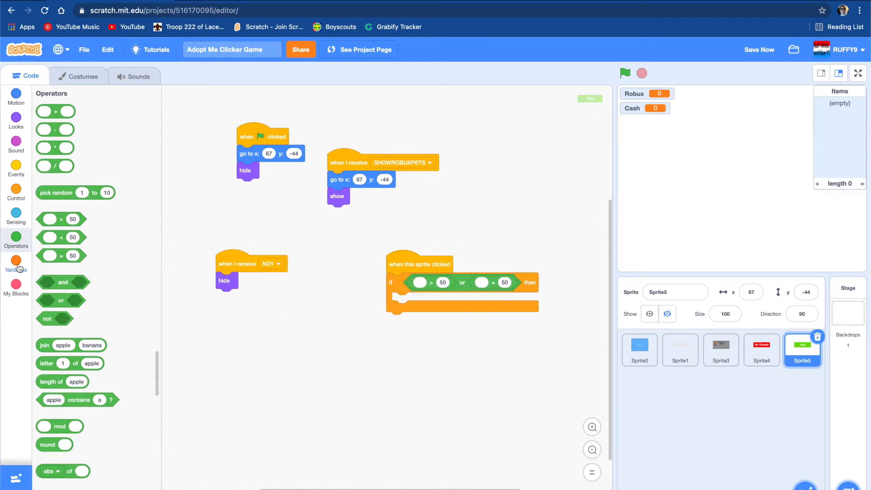
{"action": "left_click", "coordinate": [15, 266]}
{"action": "type", "text": "200"}
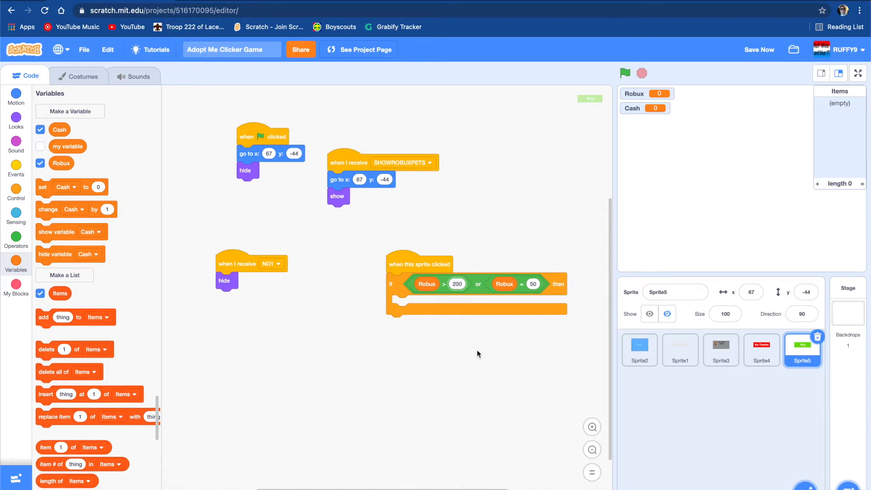
Set the second comparison to 200 and add 'add Kitsune to Items' inside the if
{"action": "left_click", "coordinate": [532, 284]}
{"action": "type", "text": "200"}
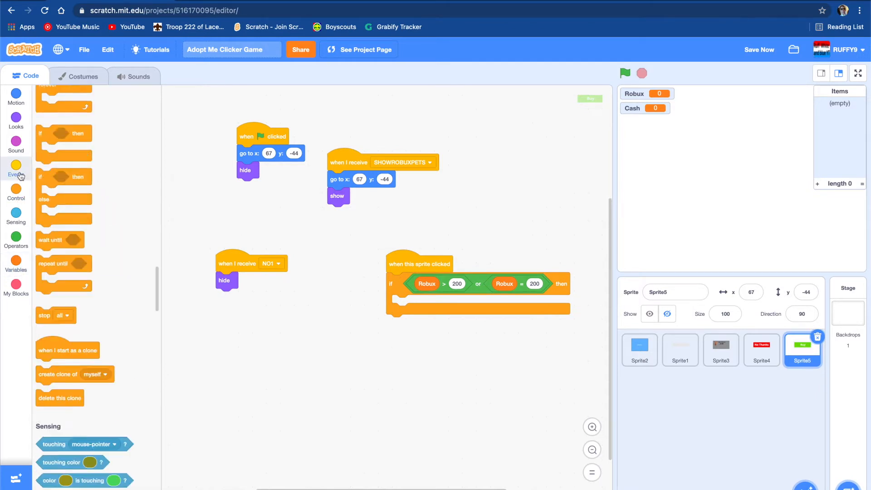
{"action": "left_click", "coordinate": [16, 262]}
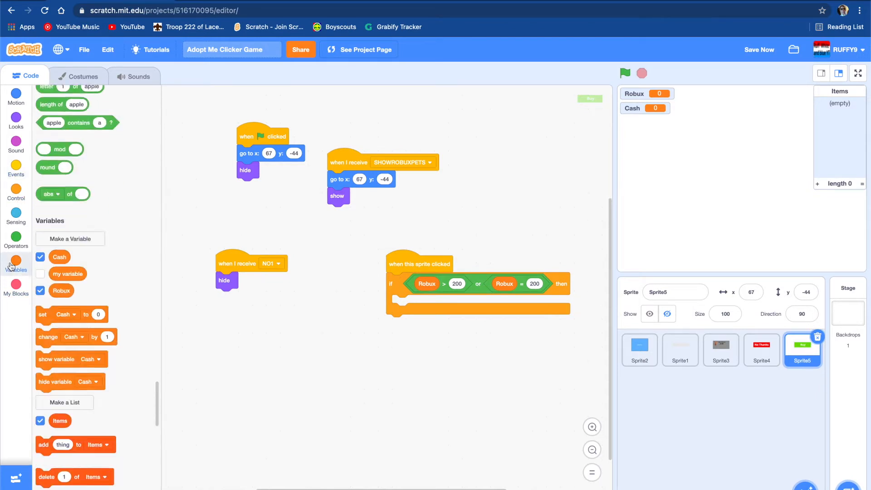
{"action": "scroll", "scroll_direction": "down", "scroll_amount": 3}
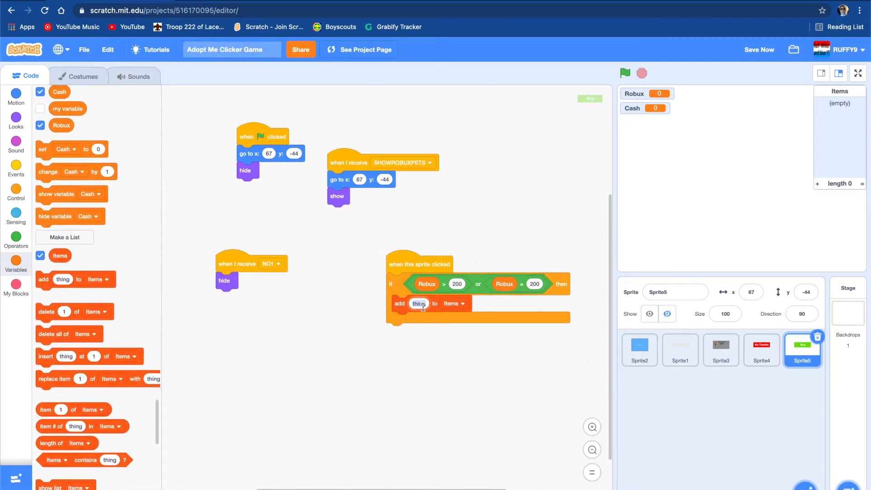
{"action": "type", "text": "Kitsune"}
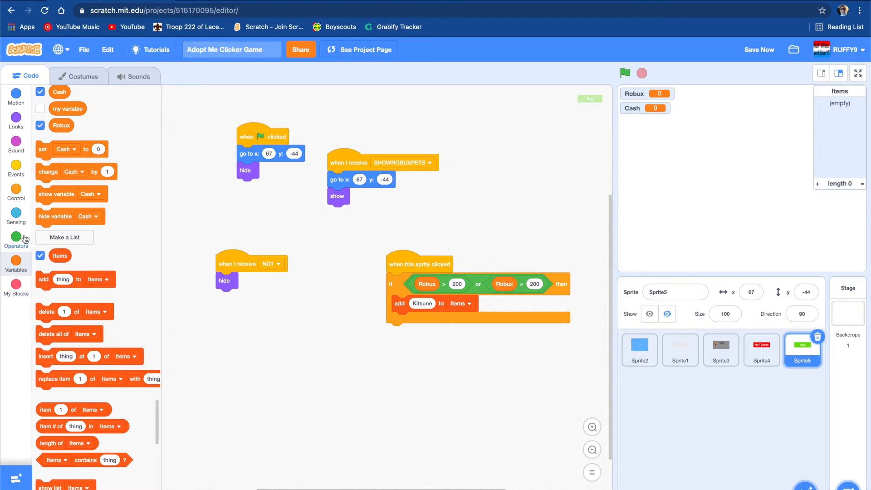
{"action": "mouse_move", "coordinate": [17, 191]}
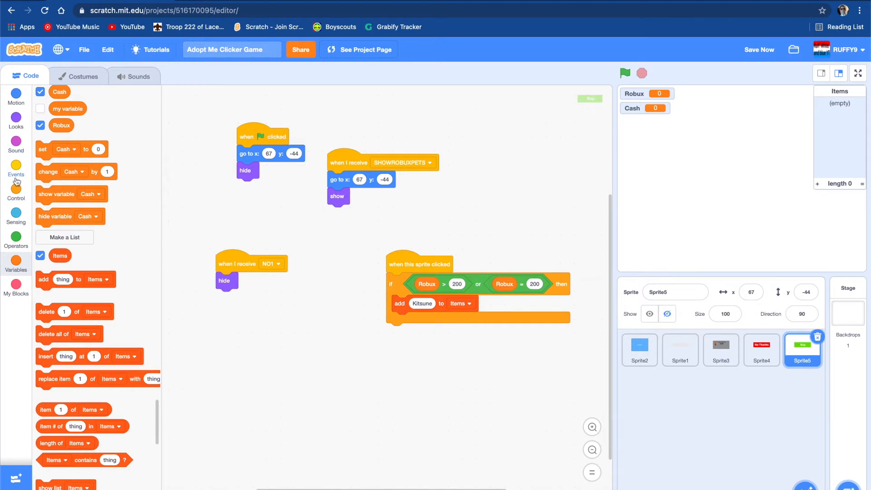
Add 'change Robux by -200' after the Kitsune purchase and a NO1 broadcast in the else branch
{"action": "left_click", "coordinate": [17, 193]}
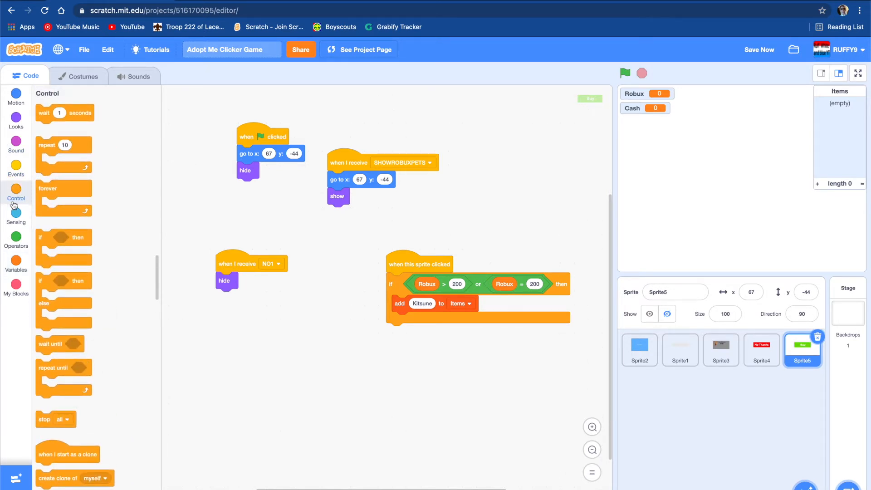
{"action": "mouse_move", "coordinate": [65, 215]}
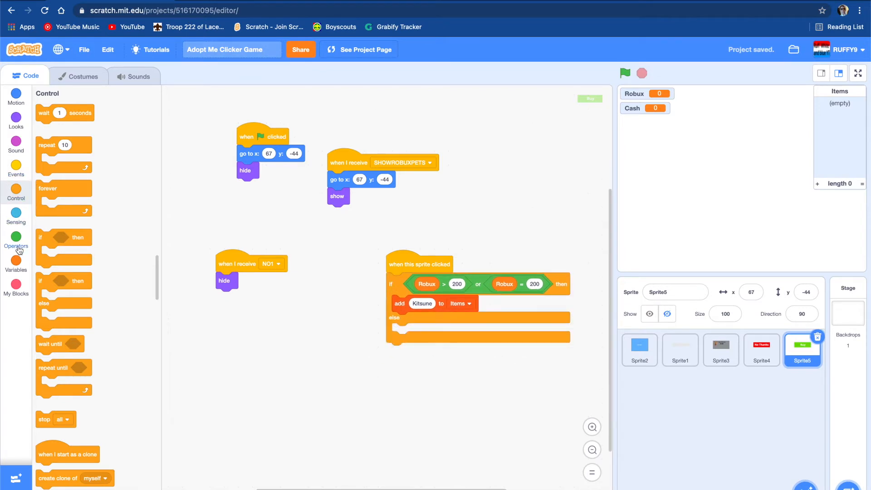
{"action": "left_click", "coordinate": [17, 218]}
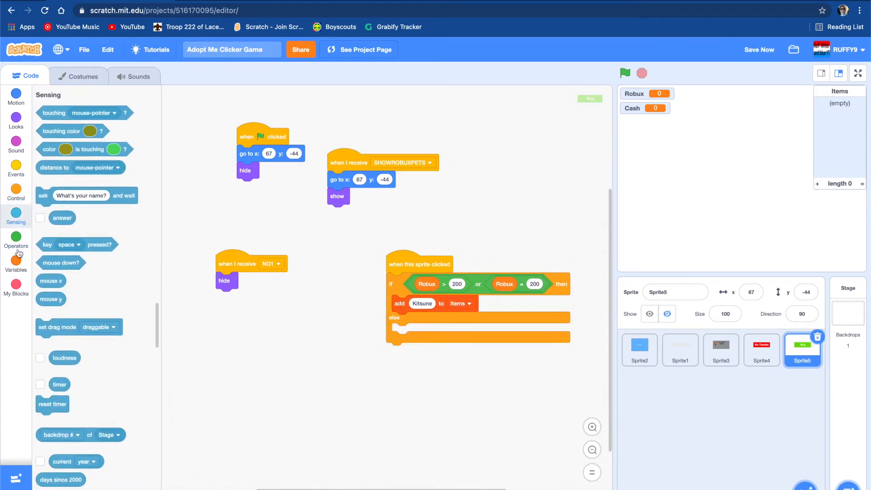
{"action": "left_click", "coordinate": [16, 266]}
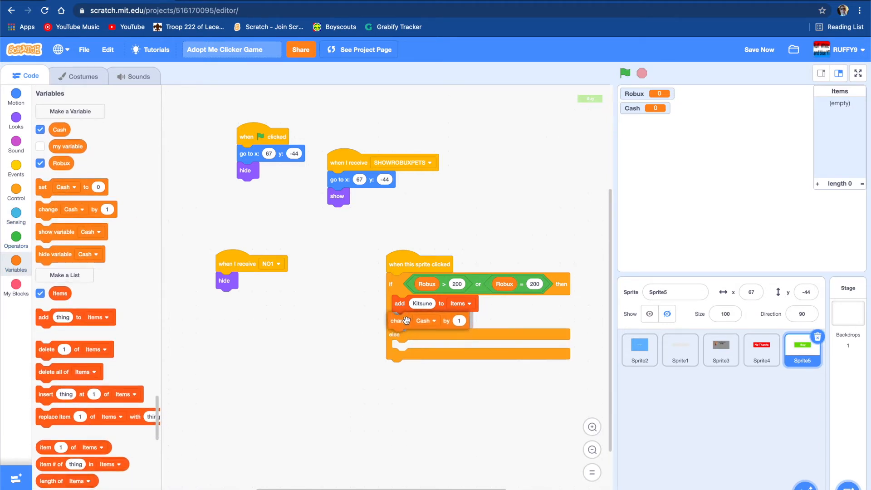
{"action": "left_click", "coordinate": [435, 320]}
{"action": "type", "text": "-200"}
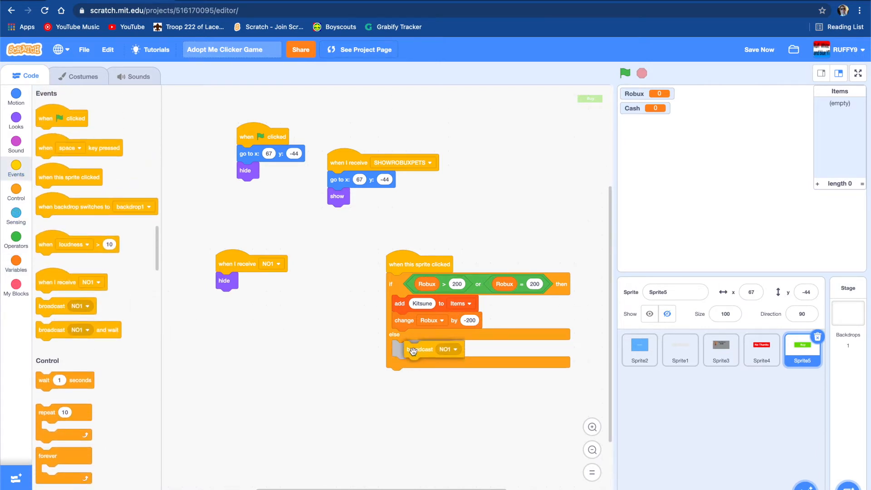
Create a new broadcast message named 'NoMoney' for the else branch
{"action": "left_click", "coordinate": [446, 349]}
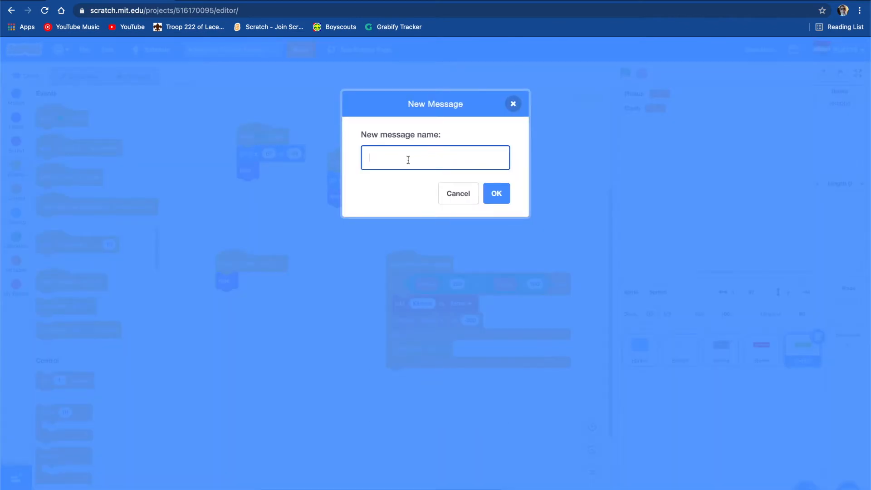
{"action": "type", "text": "NoMP"}
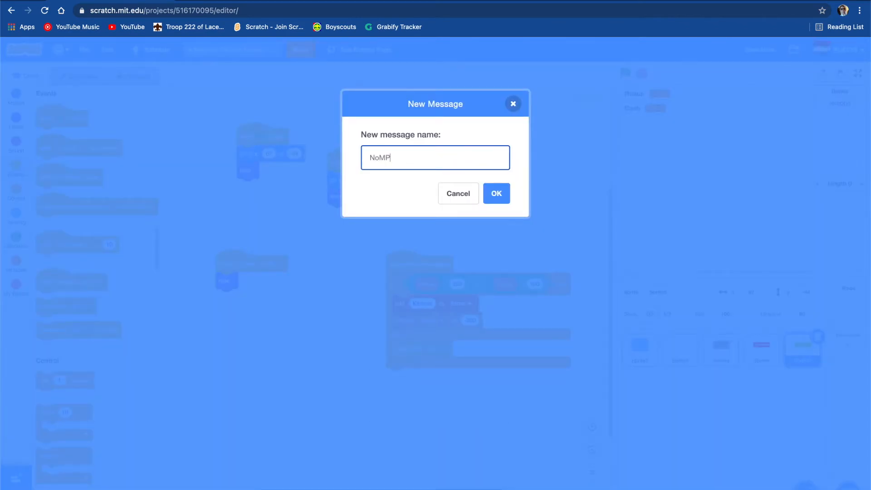
{"action": "type", "text": "oney"}
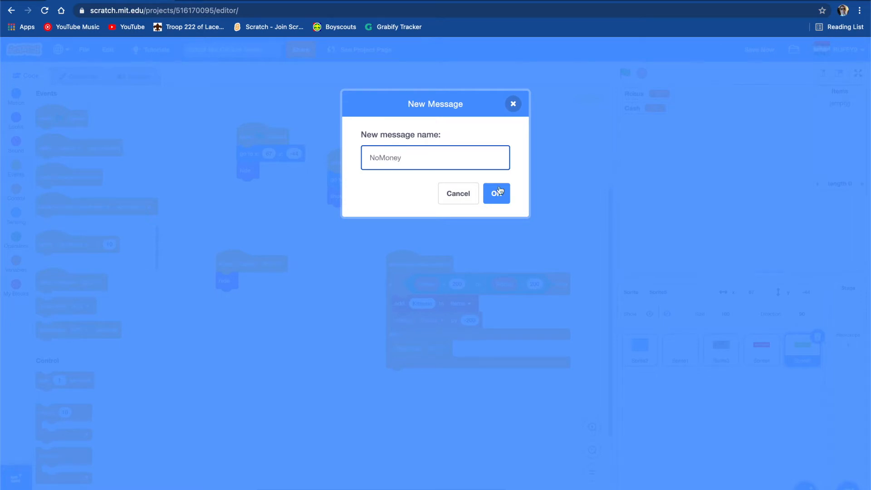
{"action": "left_click", "coordinate": [496, 193]}
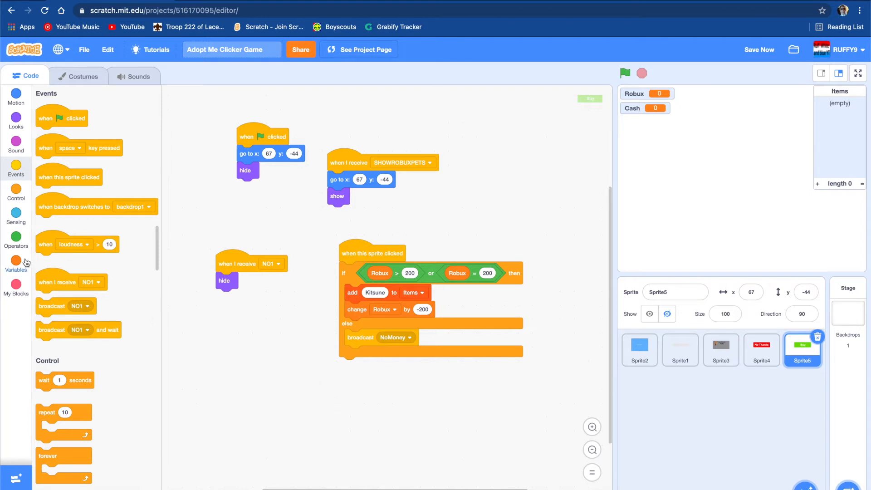
Run the game, set Robux to 1000, and buy the Kitsune, leaving 800 Robux
{"action": "left_click", "coordinate": [625, 73]}
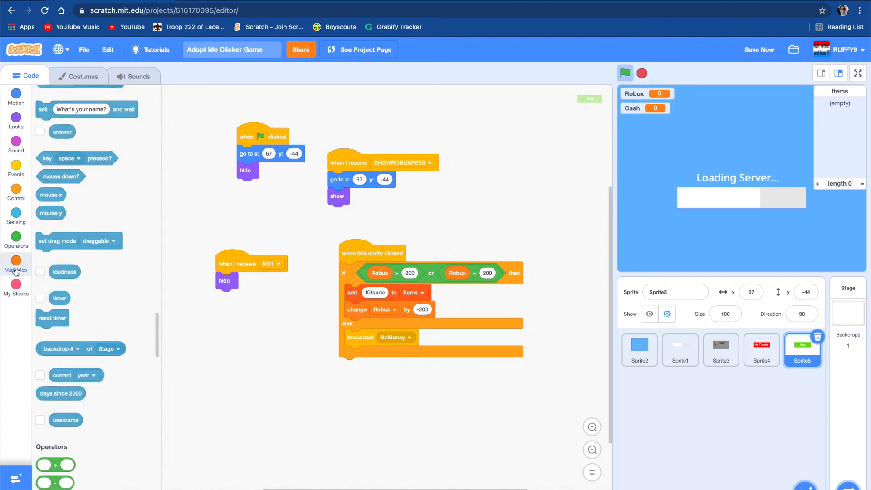
{"action": "left_click", "coordinate": [15, 265]}
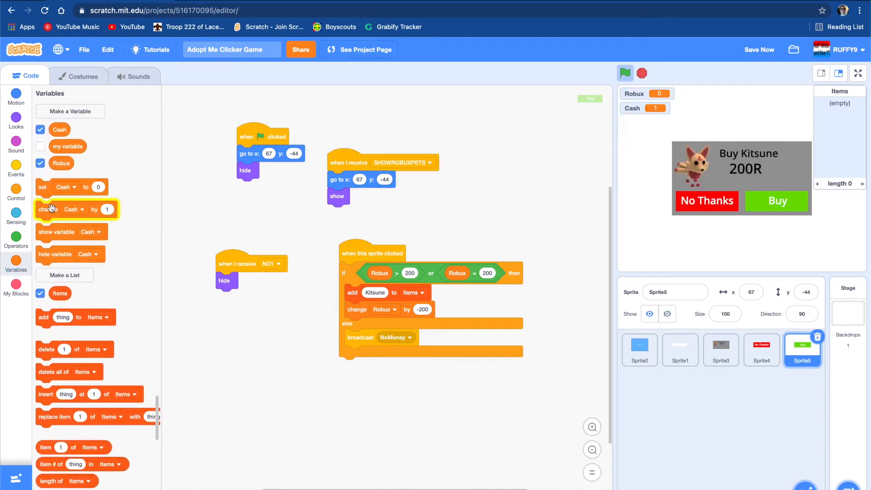
{"action": "left_click", "coordinate": [238, 349]}
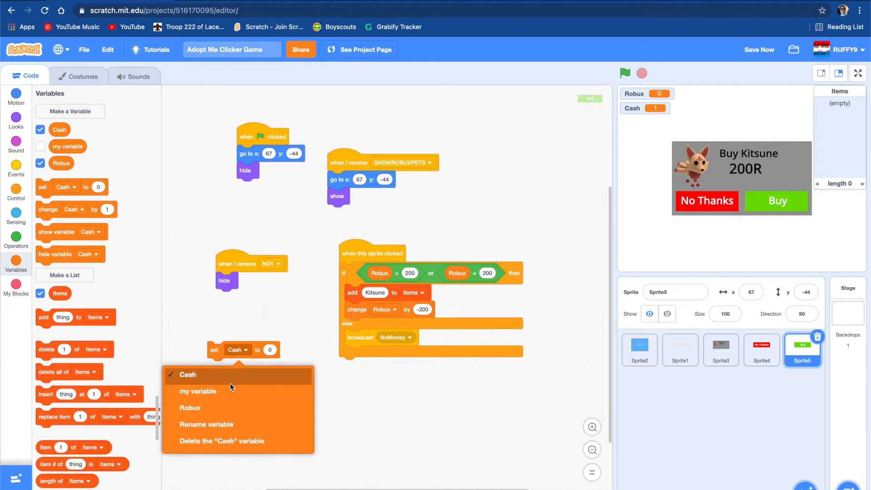
{"action": "left_click", "coordinate": [189, 408]}
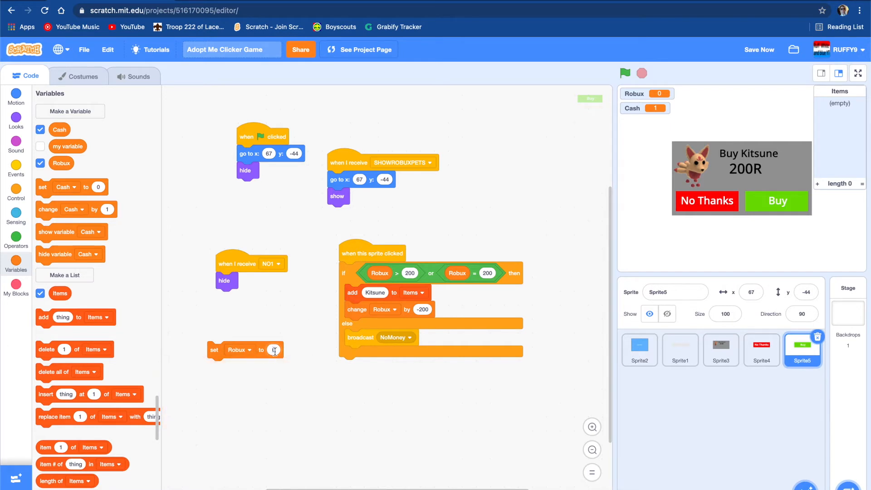
{"action": "type", "text": "1000"}
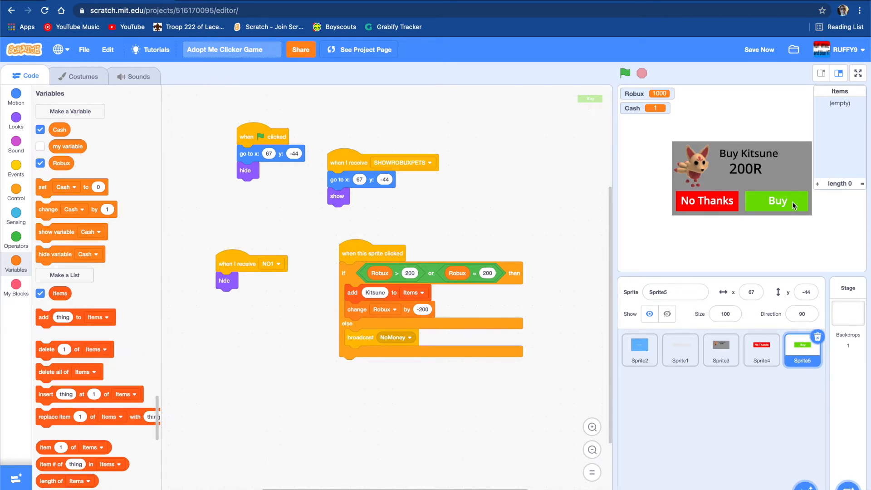
{"action": "left_click", "coordinate": [777, 201]}
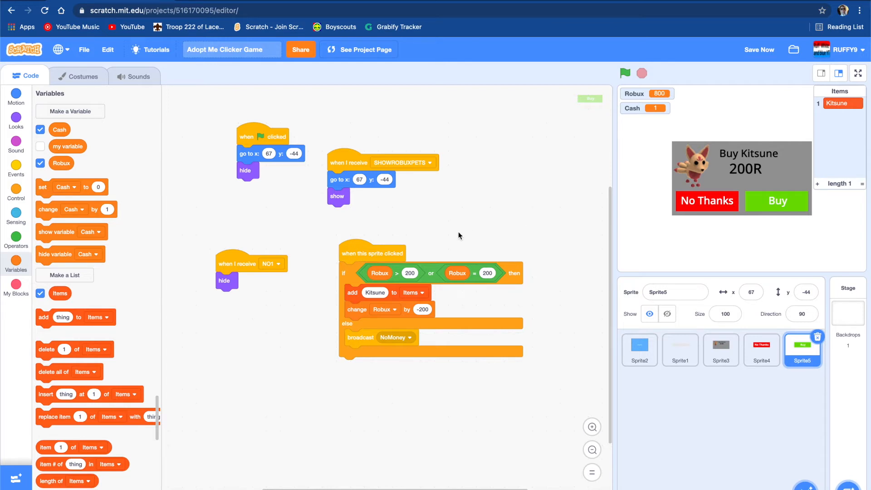
{"action": "mouse_move", "coordinate": [15, 240]}
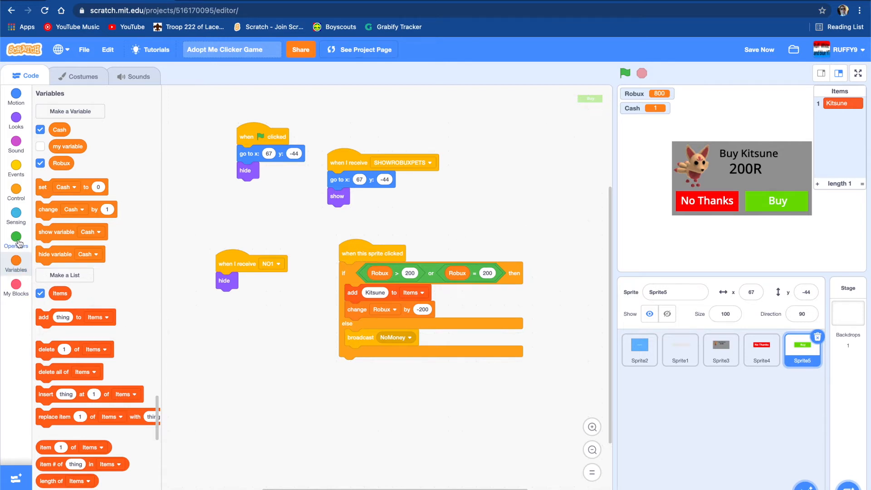
{"action": "mouse_move", "coordinate": [86, 355]}
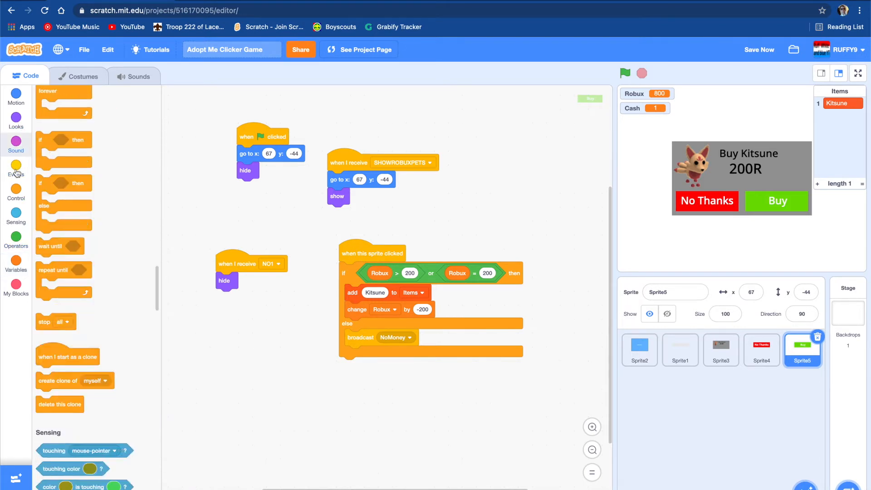
Hide the Items list on green flag and show it at the top of the if branch
{"action": "left_click", "coordinate": [16, 168]}
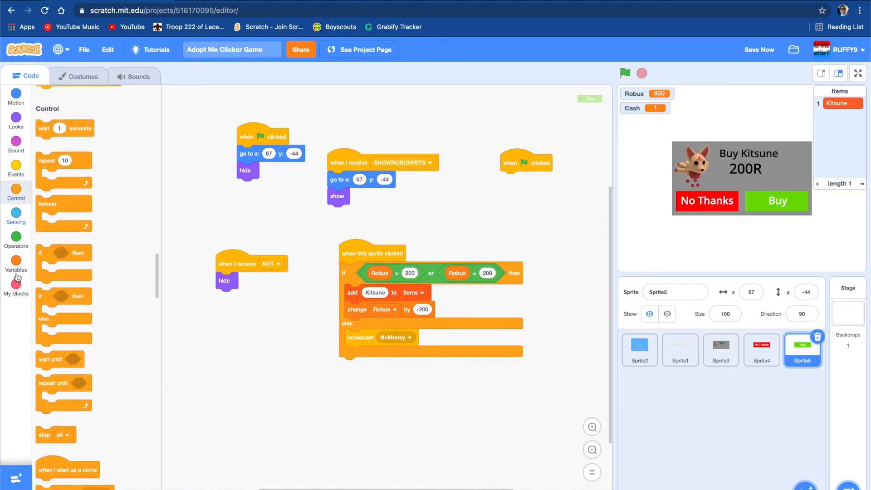
{"action": "left_click", "coordinate": [15, 283]}
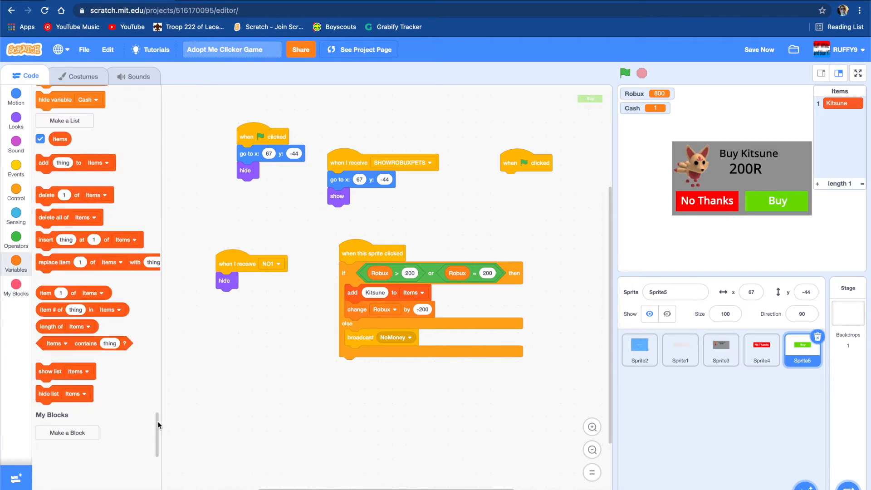
{"action": "mouse_move", "coordinate": [44, 168]}
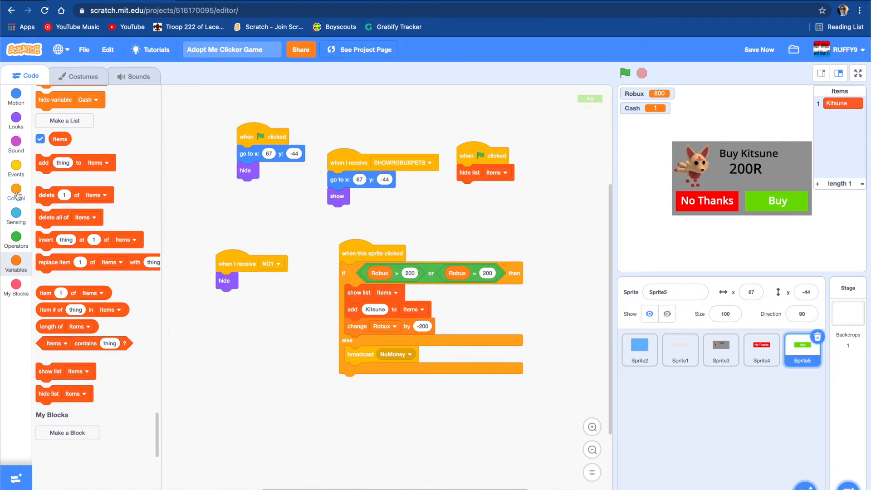
{"action": "left_click", "coordinate": [16, 193]}
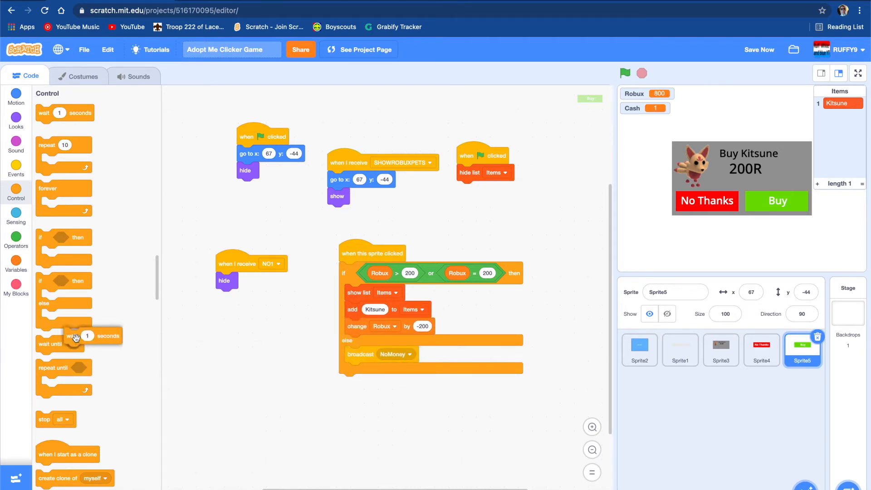
Drag a second 'when this sprite clicked' hat in and try a 'hide list Items' block beneath it
{"action": "left_click", "coordinate": [15, 265]}
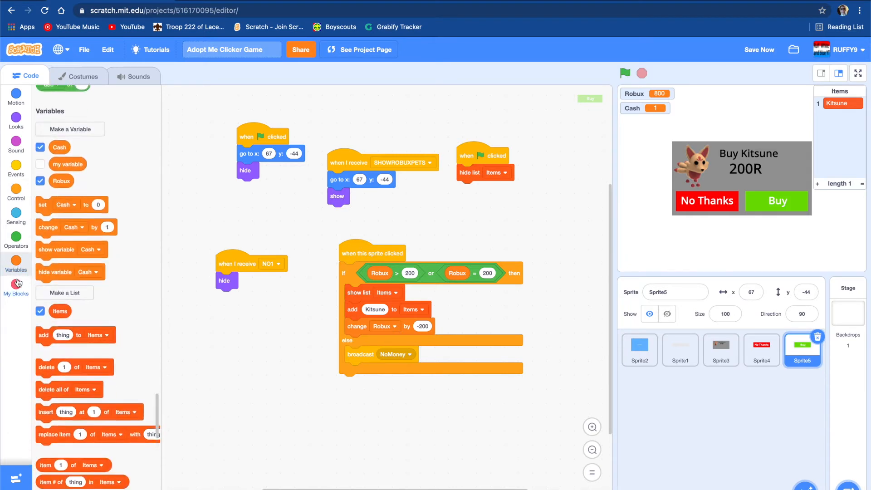
{"action": "scroll", "scroll_direction": "down", "scroll_amount": 3}
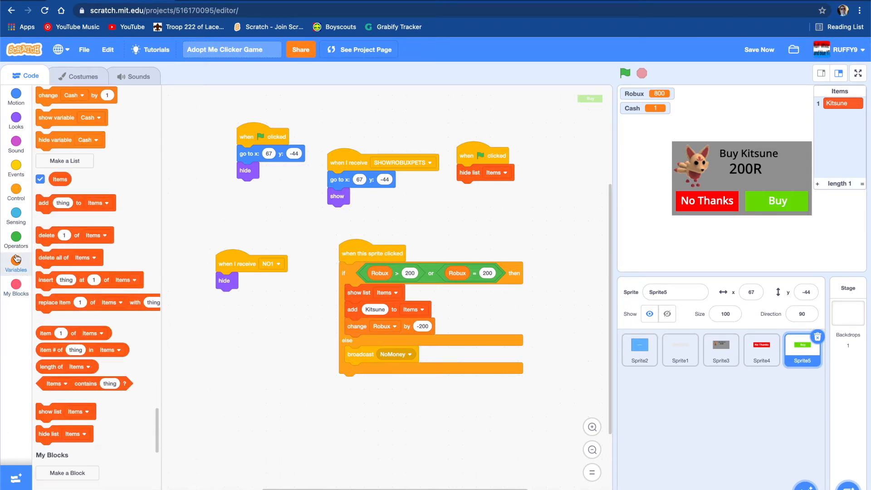
{"action": "left_click", "coordinate": [17, 166]}
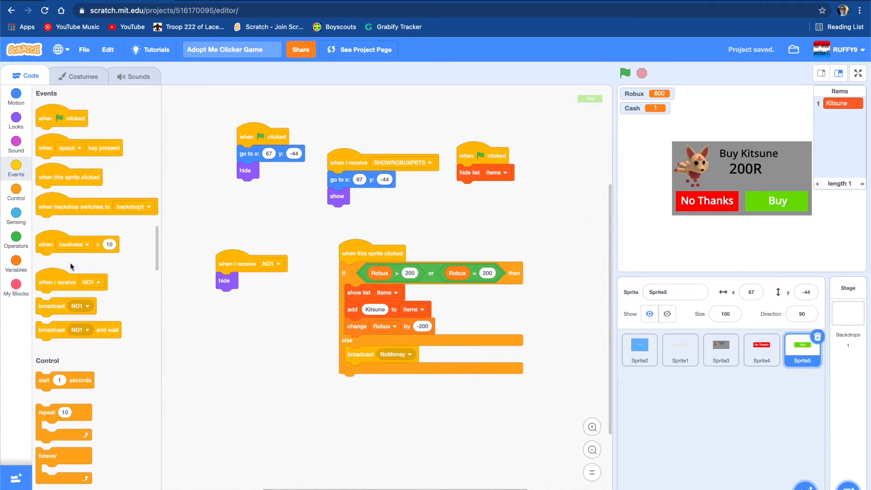
{"action": "mouse_move", "coordinate": [87, 178]}
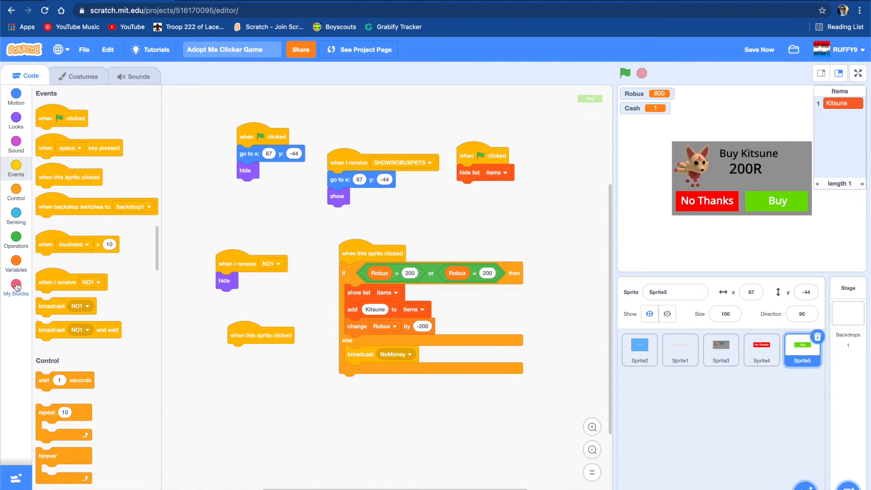
{"action": "left_click", "coordinate": [16, 285]}
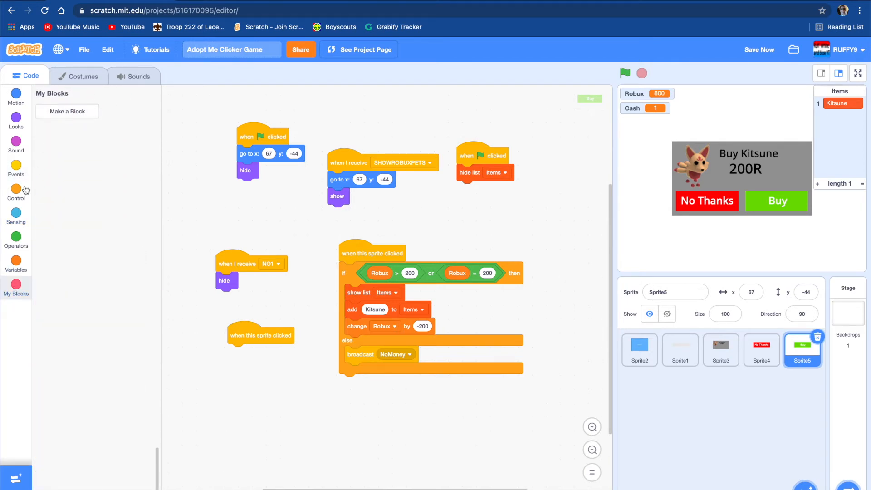
{"action": "left_click", "coordinate": [15, 261]}
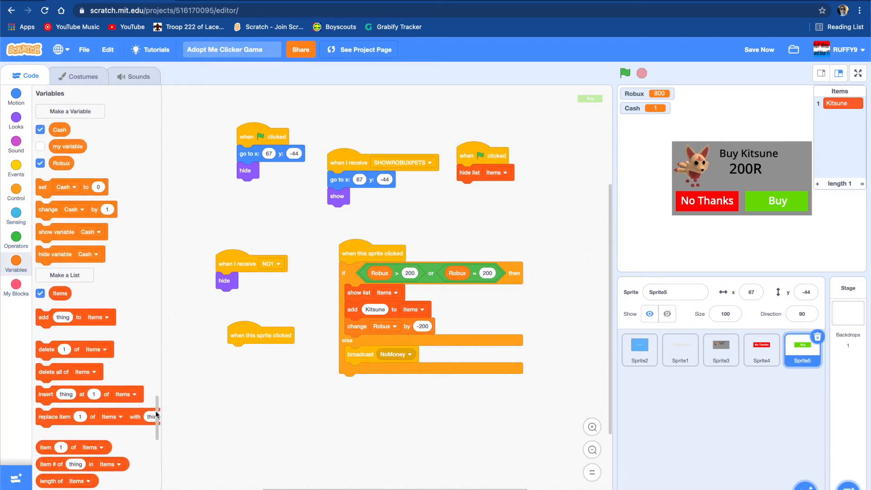
{"action": "scroll", "scroll_direction": "down", "scroll_amount": 3}
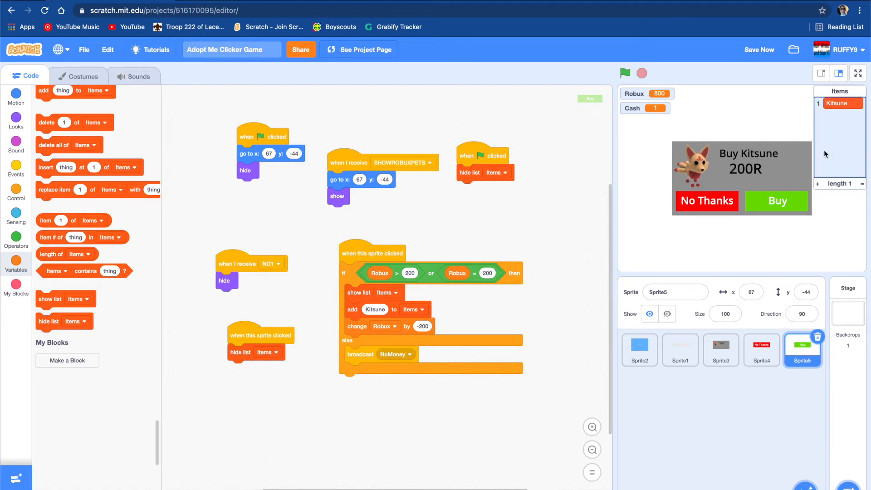
{"action": "mouse_move", "coordinate": [578, 364]}
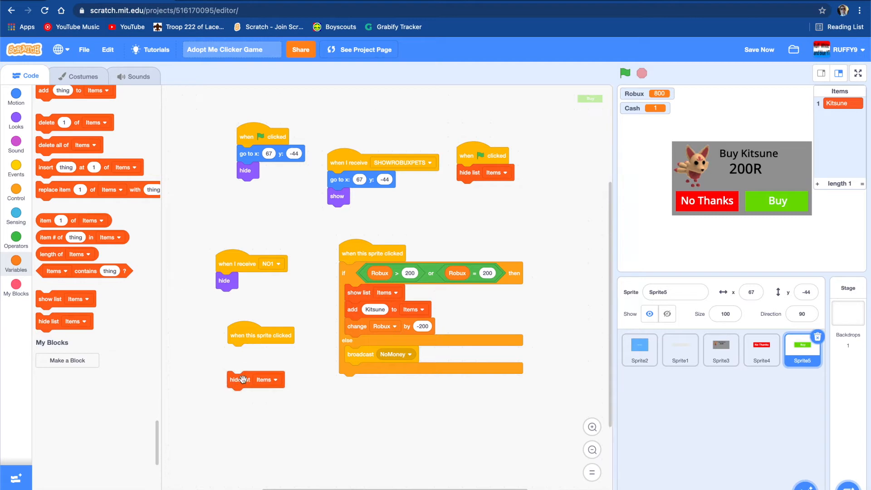
{"action": "mouse_move", "coordinate": [157, 438]}
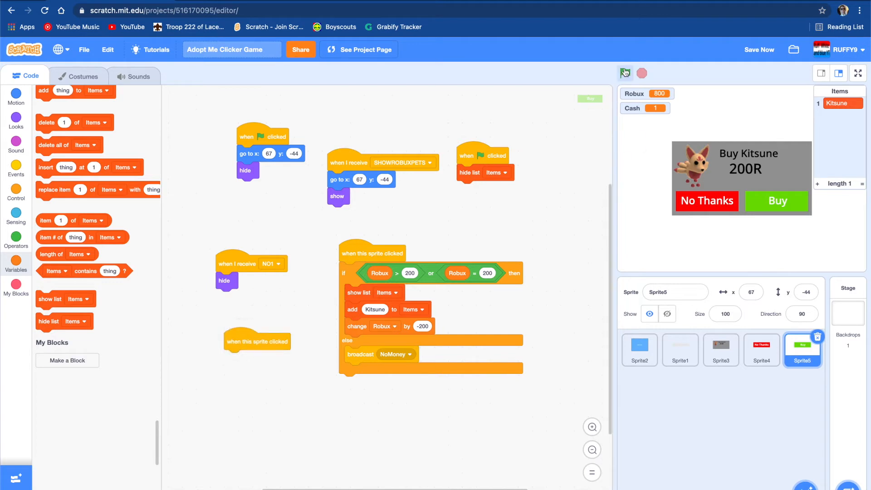
Rerun the game, buy a second Kitsune (600 Robux left), and open the backdrop library
{"action": "left_click", "coordinate": [624, 73]}
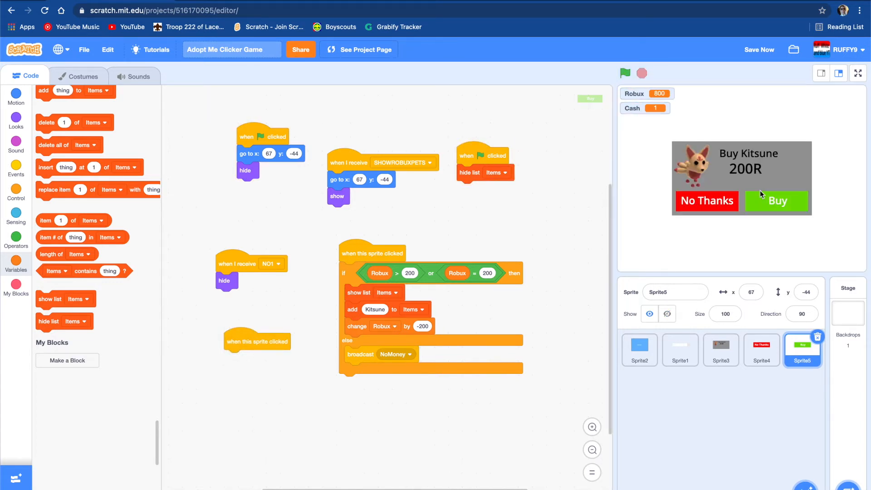
{"action": "left_click", "coordinate": [776, 201]}
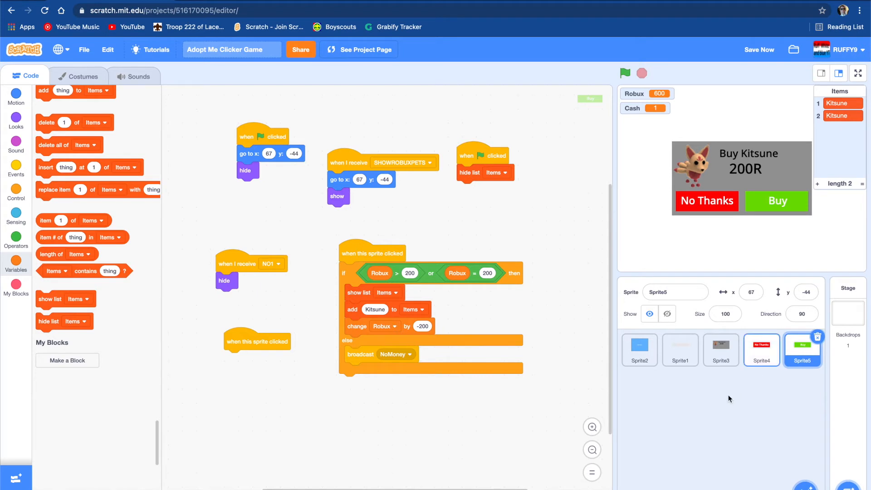
{"action": "left_click", "coordinate": [707, 200]}
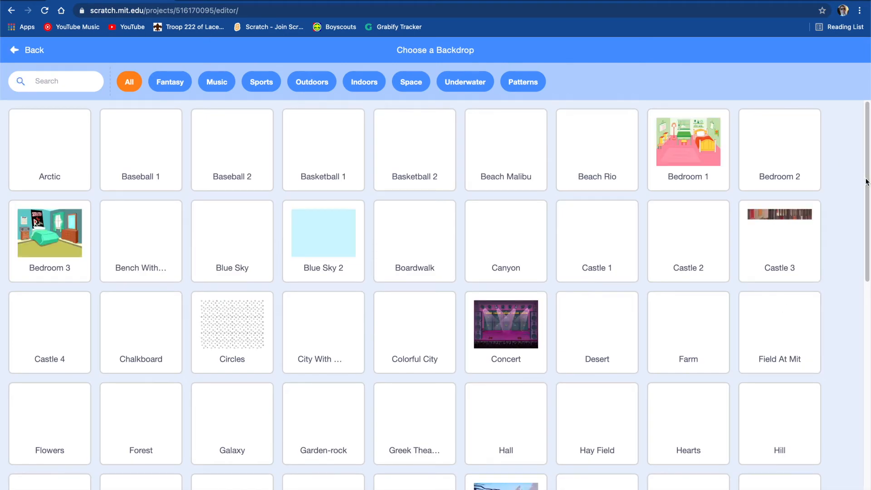
Scroll through the backdrop library, then go back without choosing any backdrop
{"action": "scroll", "scroll_direction": "down", "scroll_amount": 3}
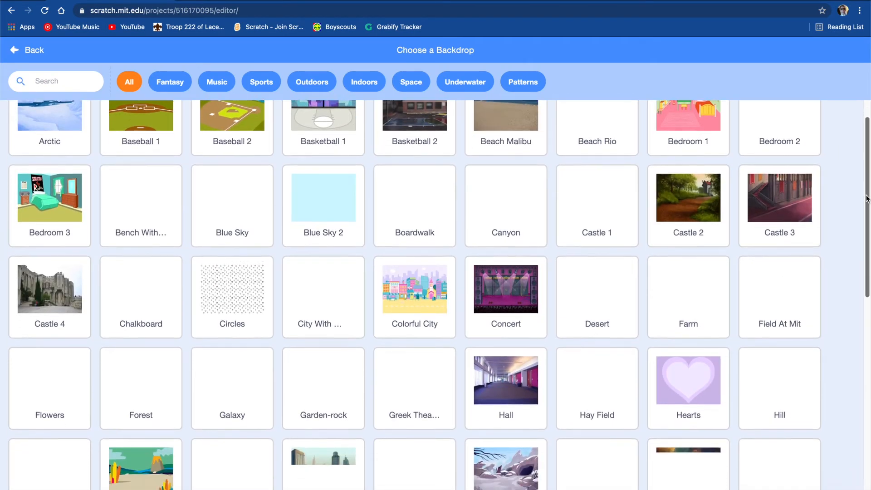
{"action": "scroll", "scroll_direction": "down", "scroll_amount": 3}
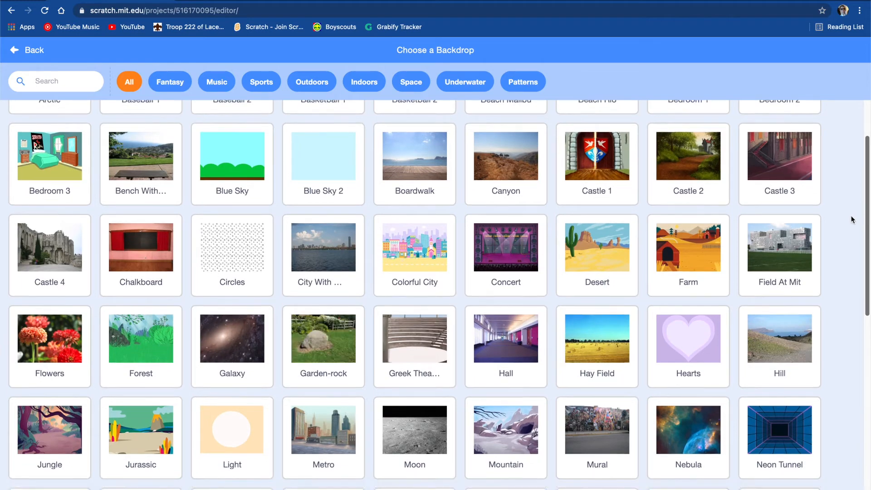
{"action": "scroll", "scroll_direction": "down", "scroll_amount": 3}
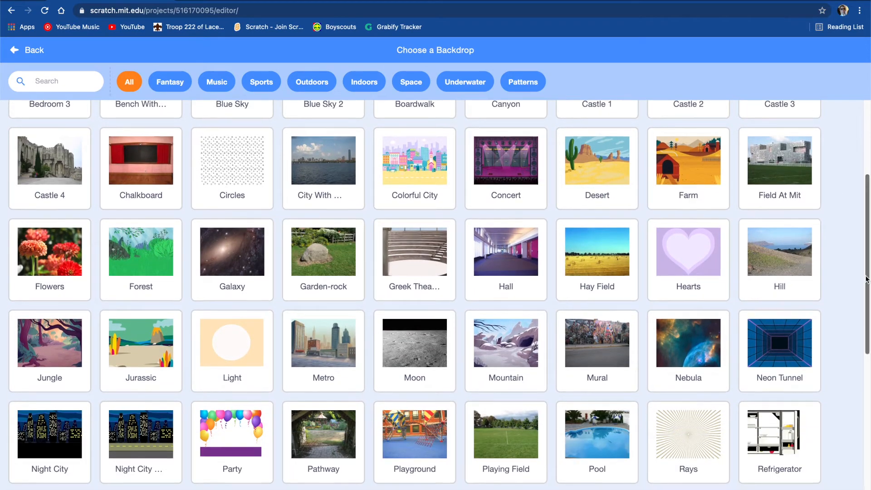
{"action": "scroll", "scroll_direction": "down", "scroll_amount": 3}
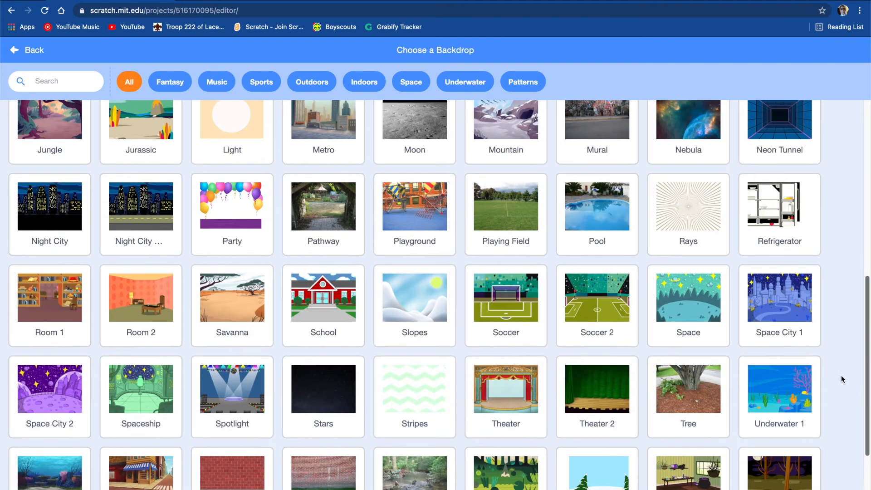
{"action": "scroll", "scroll_direction": "down", "scroll_amount": 3}
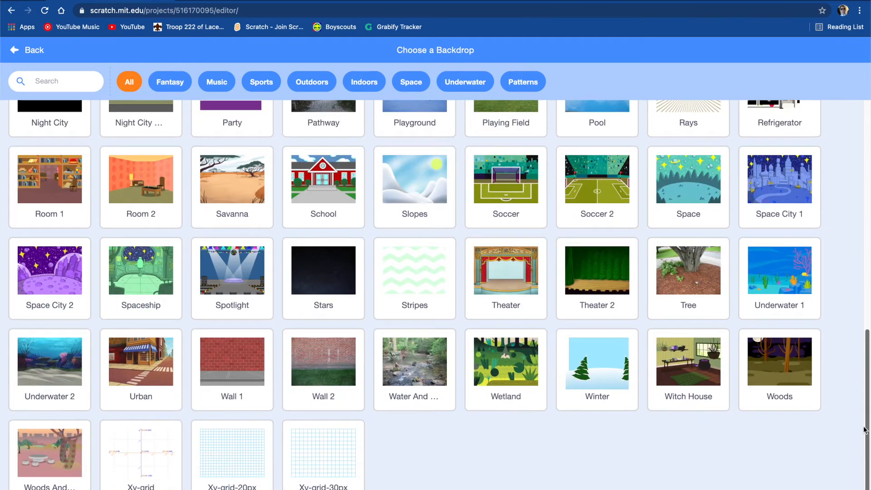
{"action": "scroll", "scroll_direction": "up", "scroll_amount": 3}
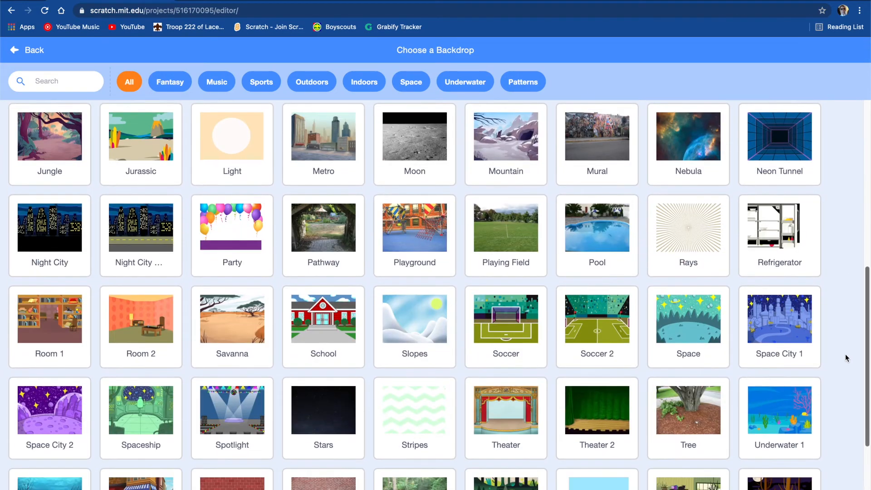
{"action": "left_click", "coordinate": [27, 50]}
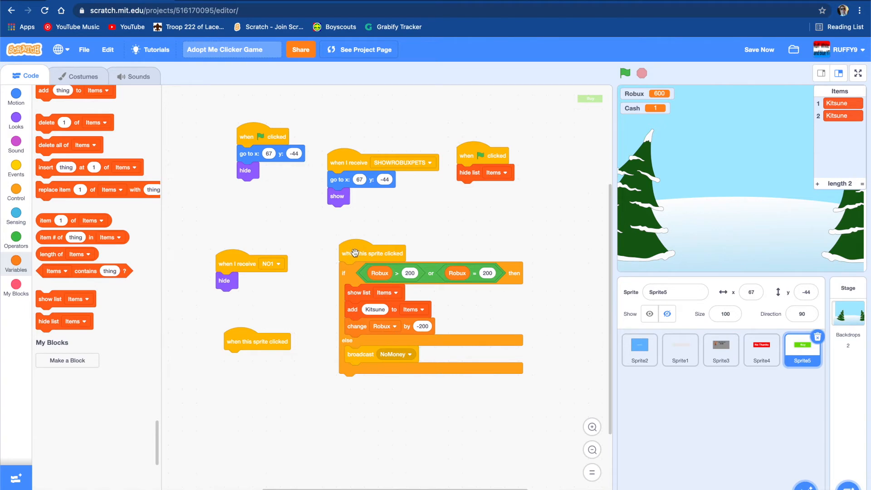
Review Sprite1 and Sprite2 scripts, start the game and buy two more Kitsunes
{"action": "left_click", "coordinate": [681, 349]}
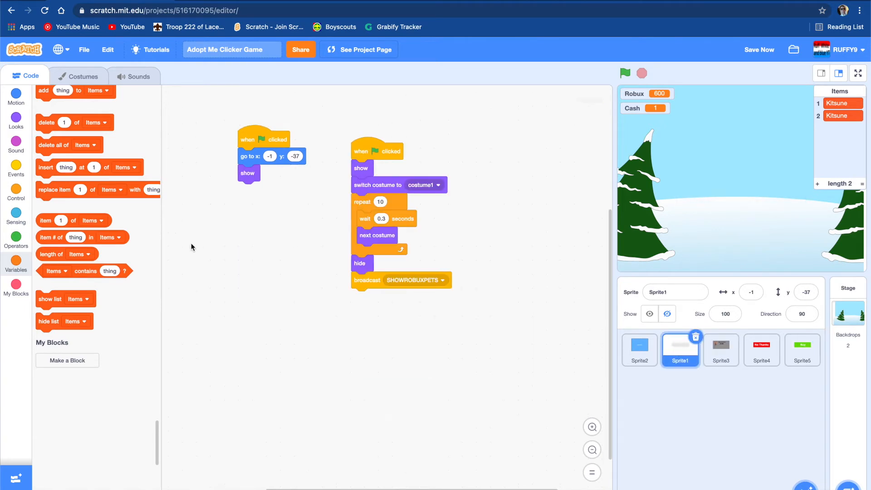
{"action": "left_click", "coordinate": [82, 76]}
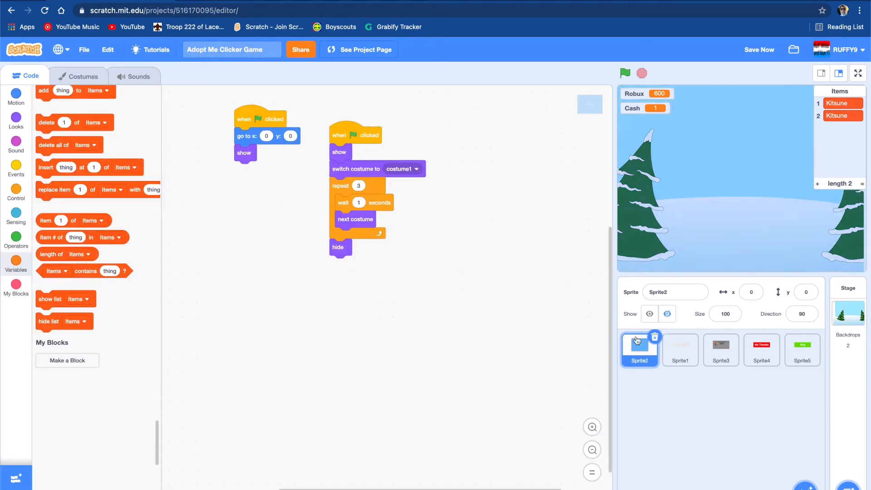
{"action": "left_click", "coordinate": [624, 73]}
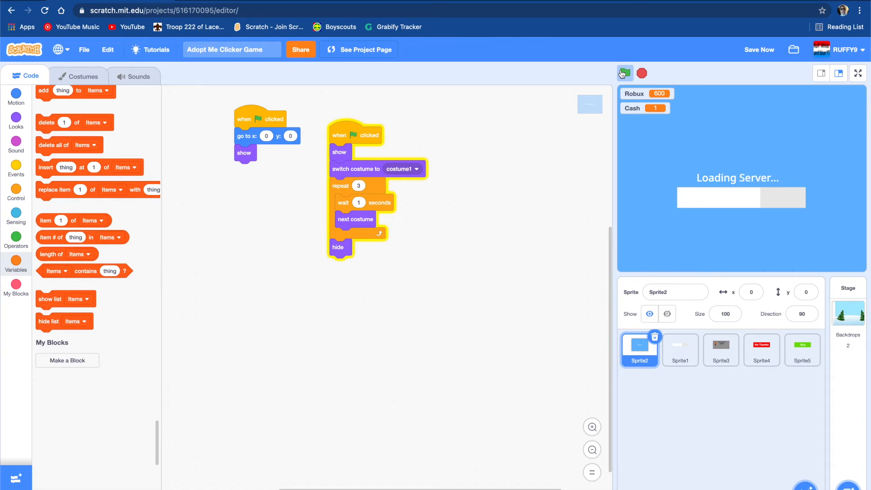
{"action": "left_click", "coordinate": [625, 72]}
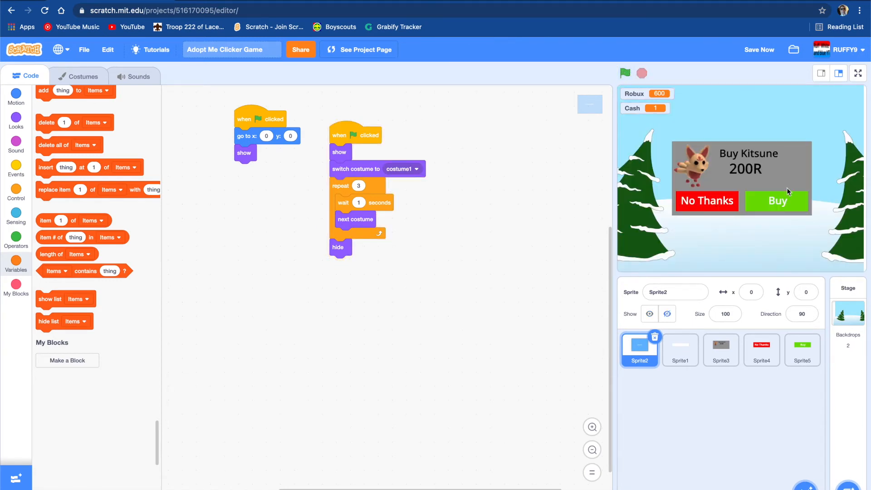
{"action": "left_click", "coordinate": [777, 200]}
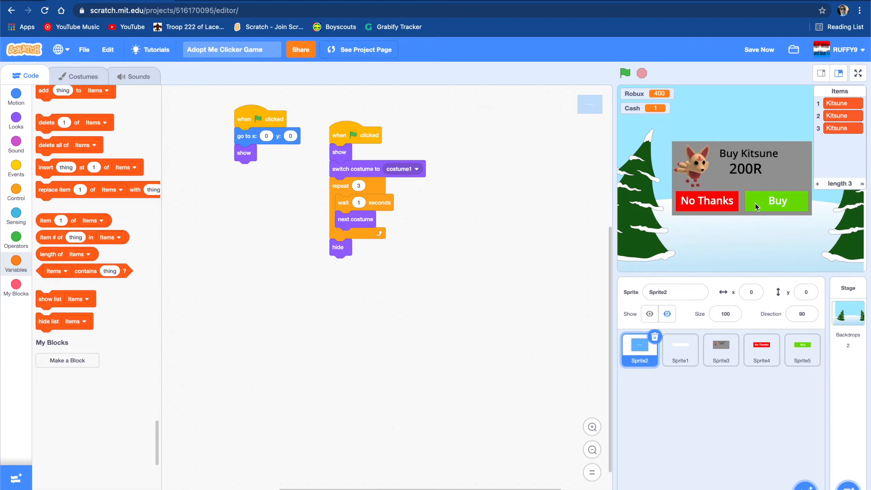
{"action": "left_click", "coordinate": [777, 201]}
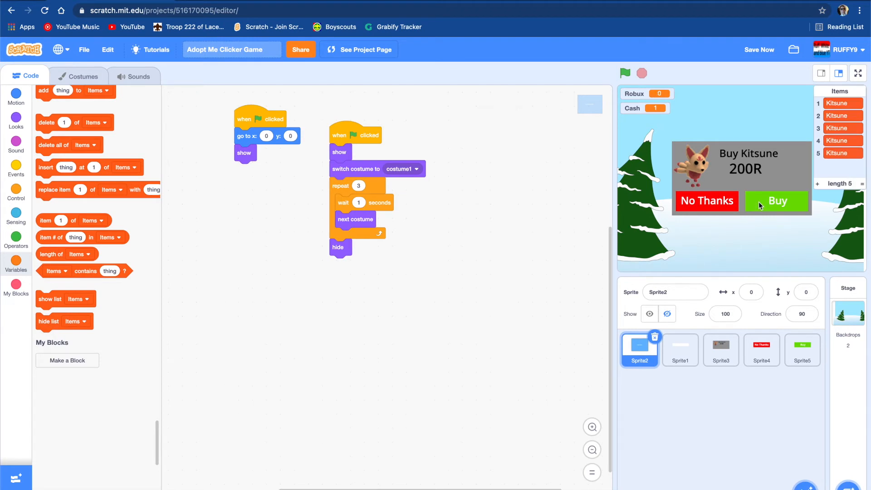
Dismiss the buy popup at 0 Robux and add a new blank painted Sprite6
{"action": "left_click", "coordinate": [802, 350]}
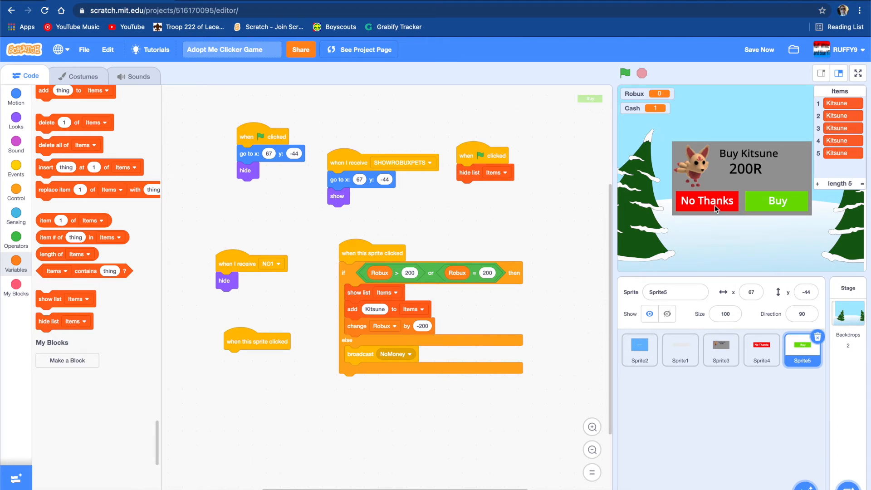
{"action": "left_click", "coordinate": [707, 201]}
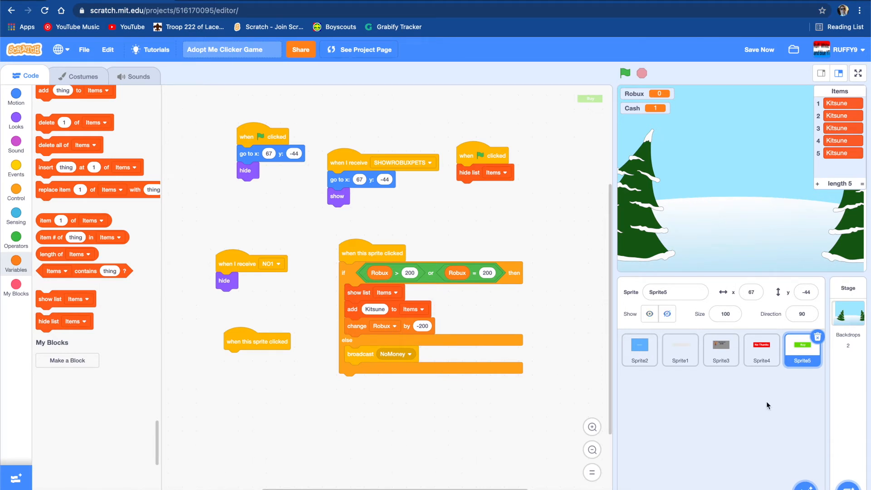
{"action": "mouse_move", "coordinate": [716, 277]}
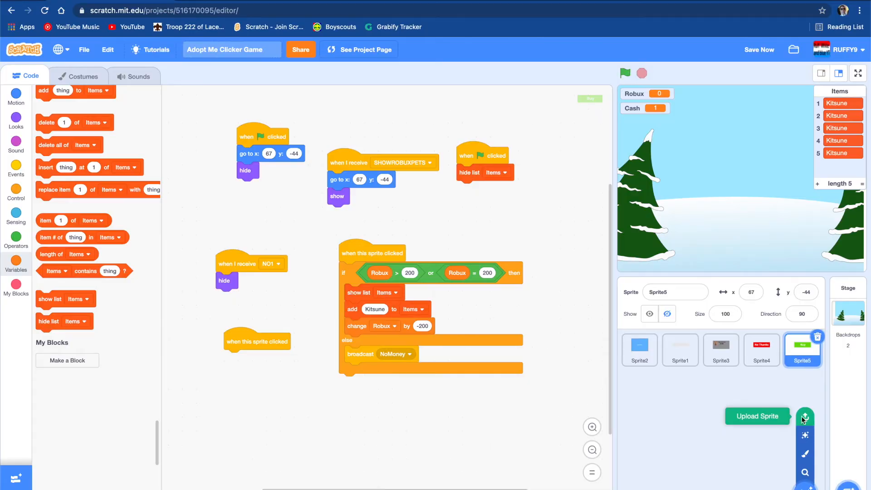
{"action": "left_click", "coordinate": [757, 415]}
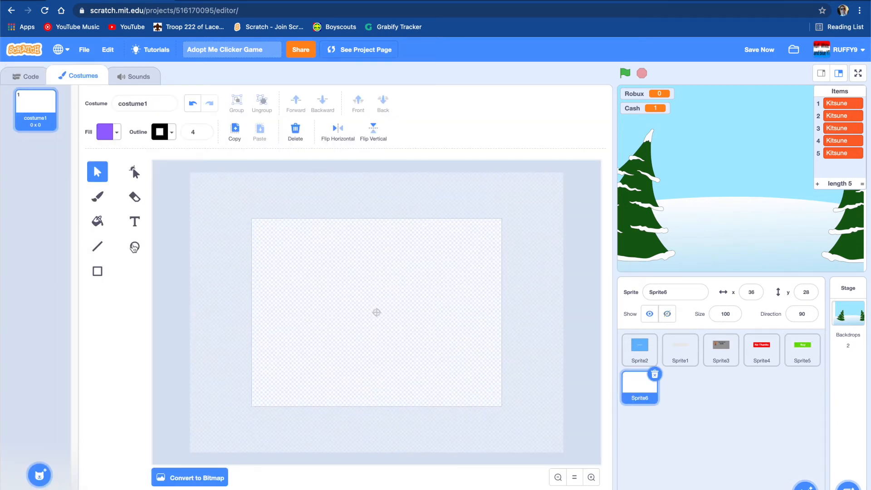
{"action": "left_click", "coordinate": [135, 246]}
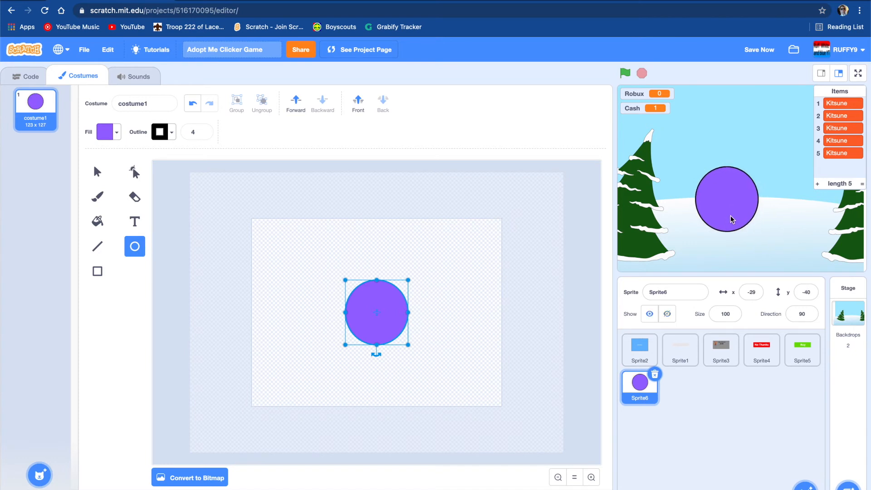
{"action": "key", "text": "Delete"}
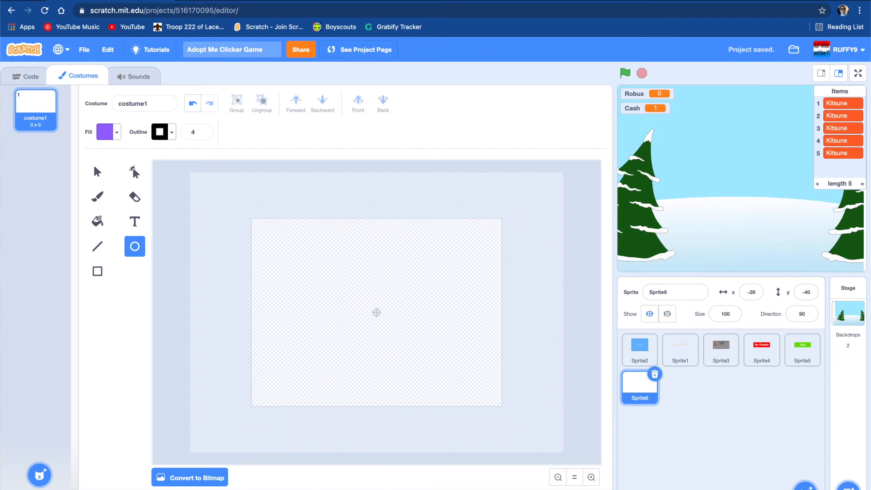
{"action": "type", "text": "adopt me cash"}
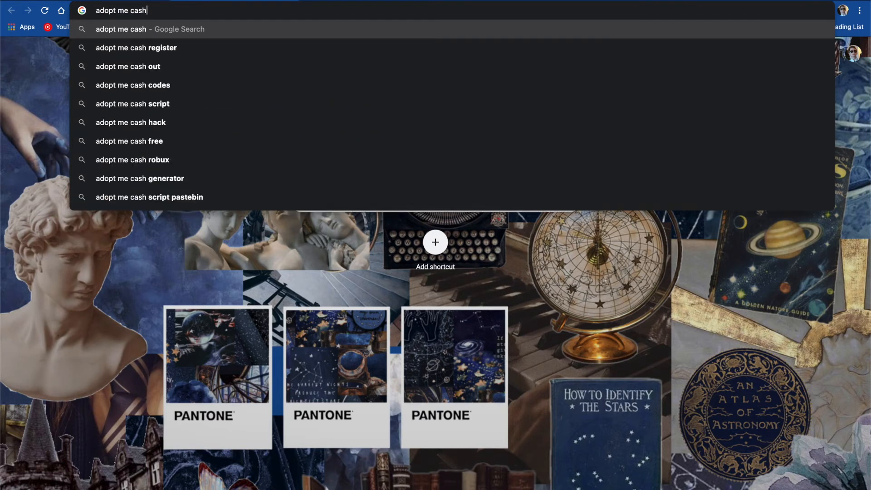
Search Google Images for 'adopt me cash' and preview the green dollar-bill result
{"action": "key", "text": "Return"}
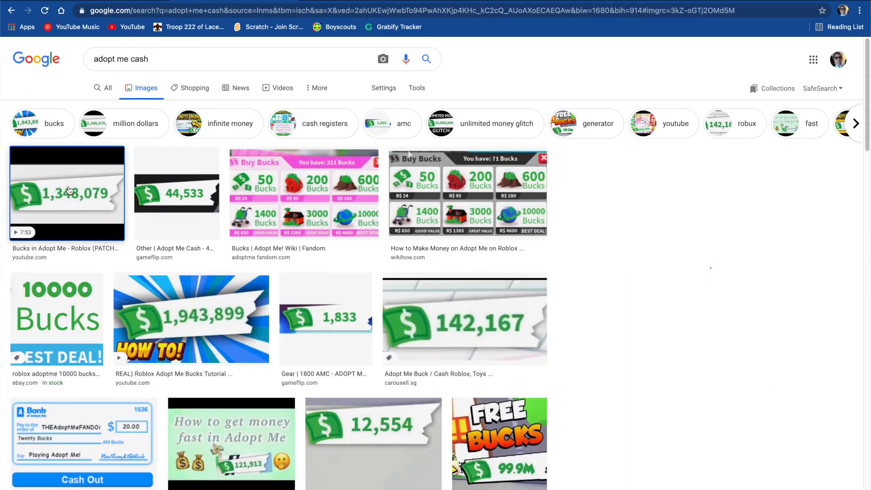
{"action": "left_click", "coordinate": [67, 192]}
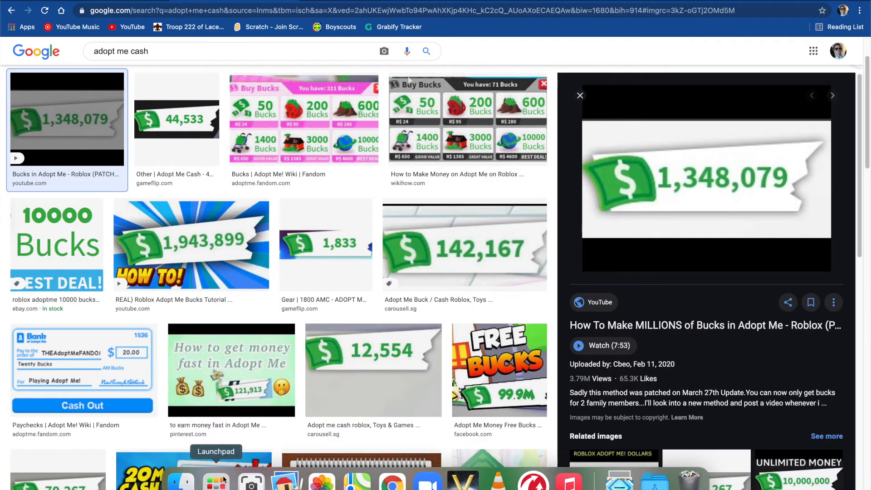
{"action": "left_click", "coordinate": [251, 479]}
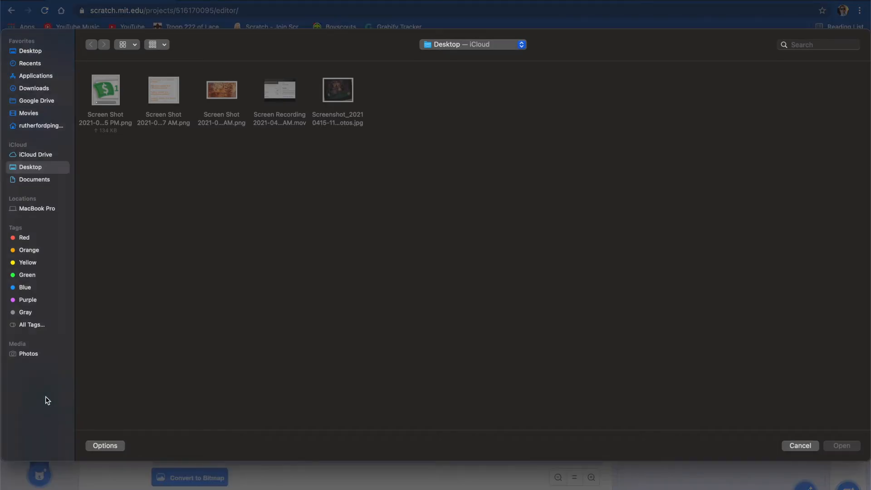
Upload the Desktop dollar-bill screenshot as Sprite6's new costume
{"action": "left_click", "coordinate": [106, 90]}
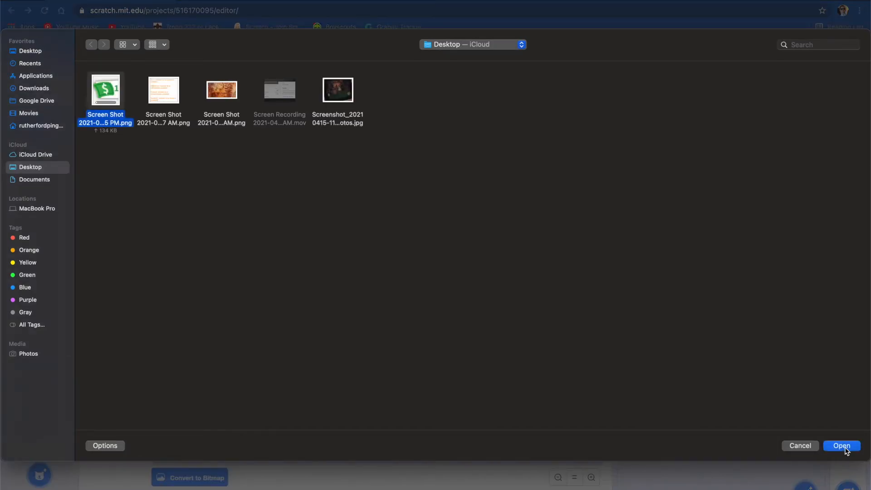
{"action": "left_click", "coordinate": [842, 446]}
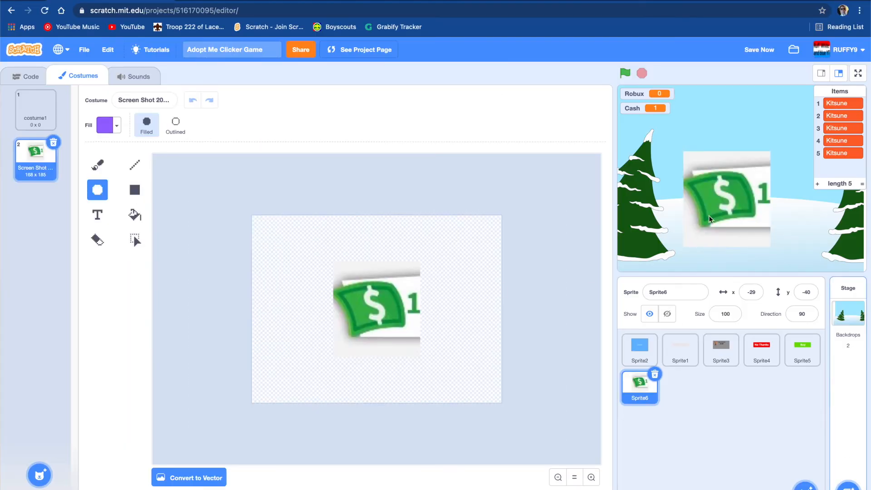
{"action": "mouse_move", "coordinate": [370, 349]}
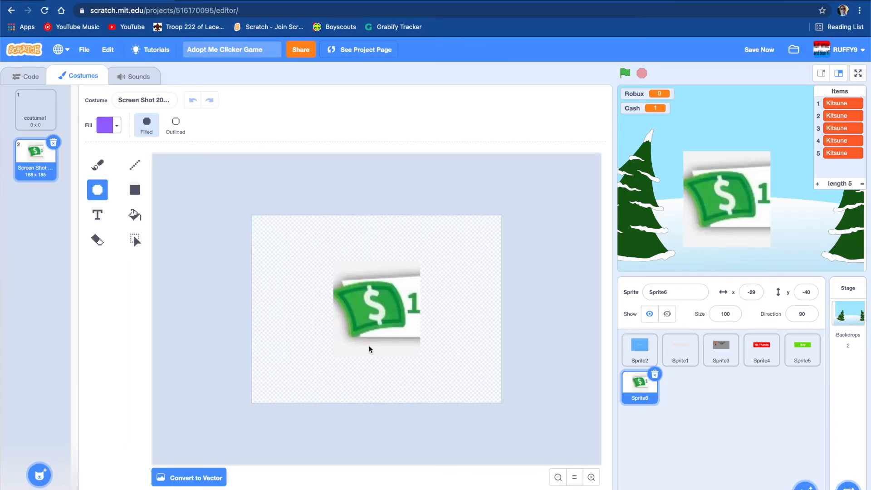
Delete empty costume1, erase the bill's white background, and return to Code
{"action": "left_click", "coordinate": [35, 110]}
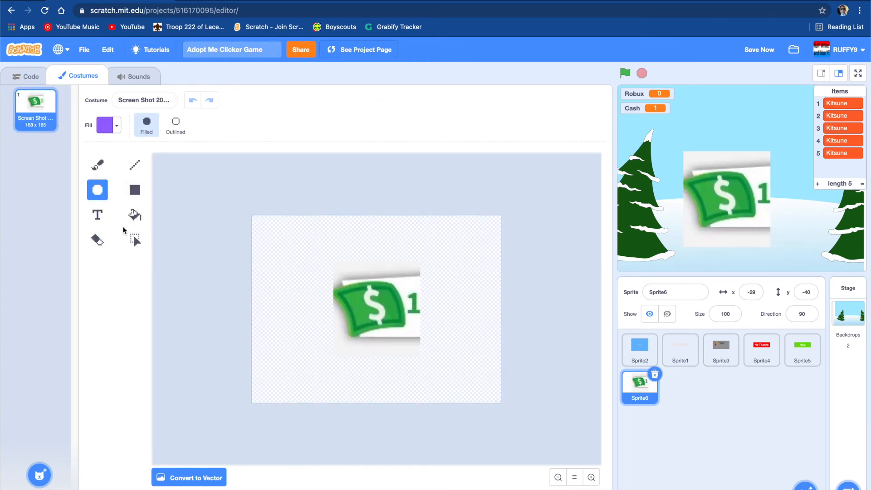
{"action": "left_click", "coordinate": [98, 240]}
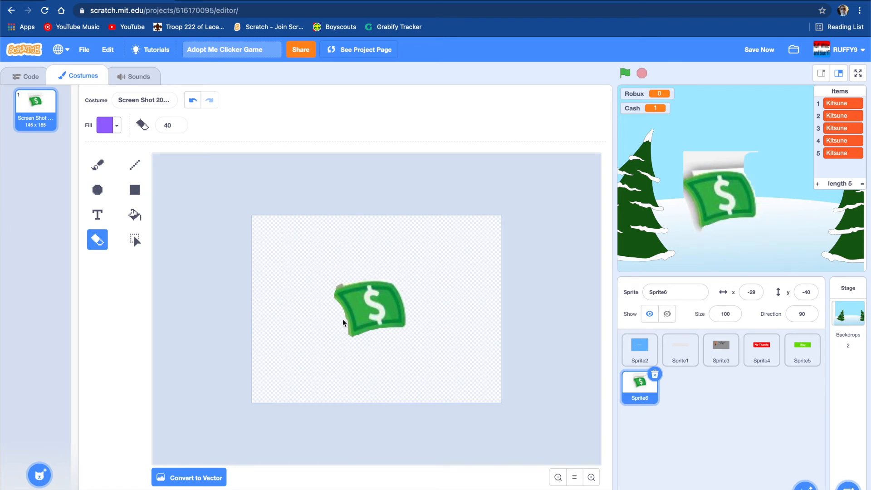
{"action": "left_click", "coordinate": [591, 477]}
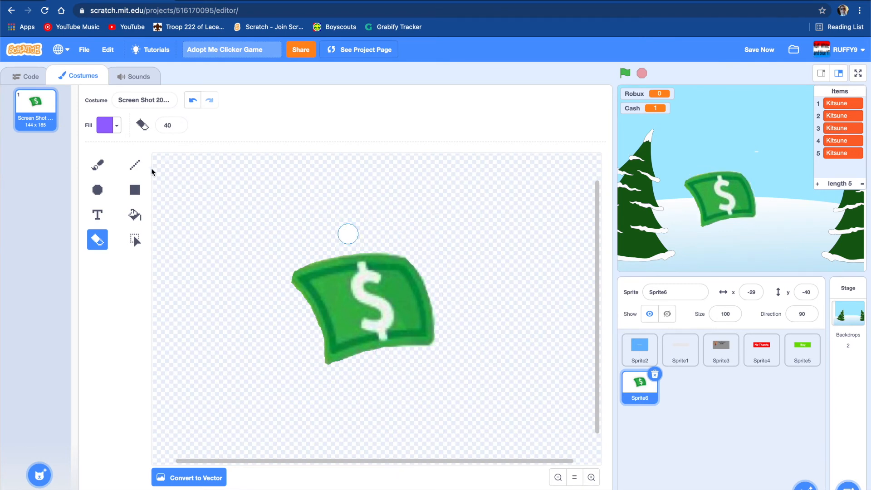
{"action": "left_click", "coordinate": [25, 76]}
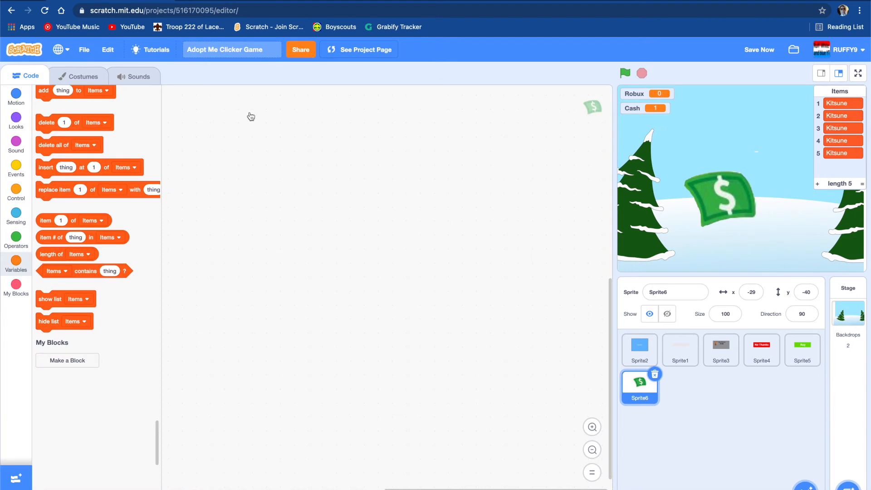
{"action": "mouse_move", "coordinate": [508, 302]}
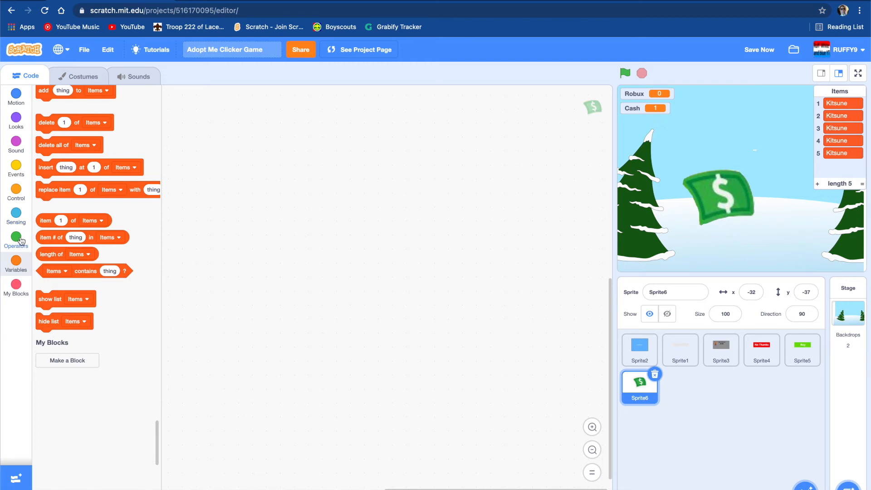
Add 'when green flag clicked' with 'show', plus a 'when this sprite clicked' hat block
{"action": "left_click", "coordinate": [16, 217]}
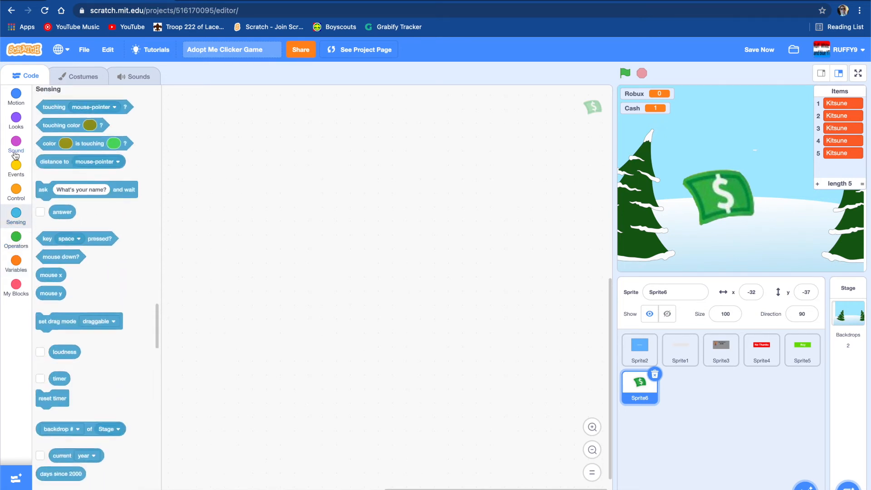
{"action": "left_click", "coordinate": [15, 168]}
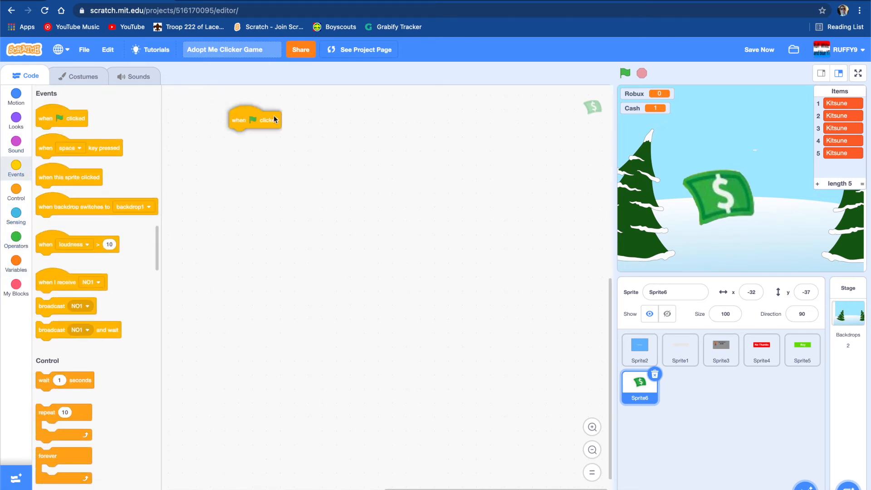
{"action": "left_click", "coordinate": [15, 118]}
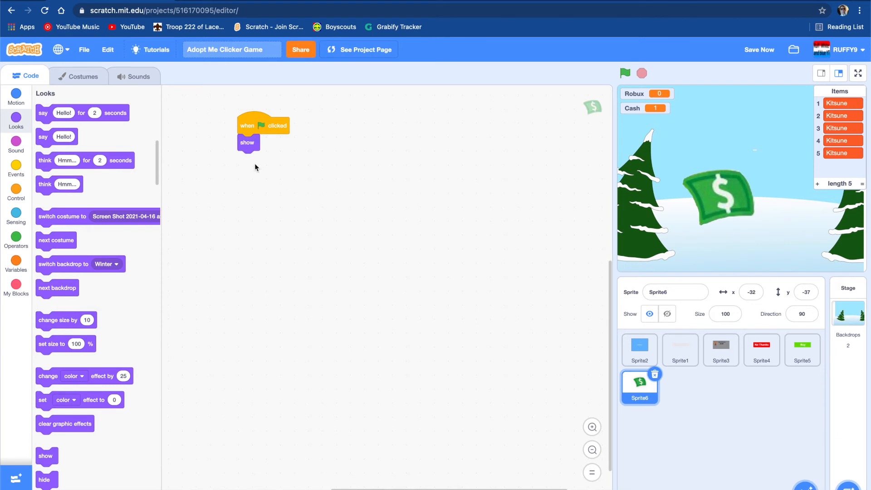
{"action": "mouse_move", "coordinate": [57, 287]}
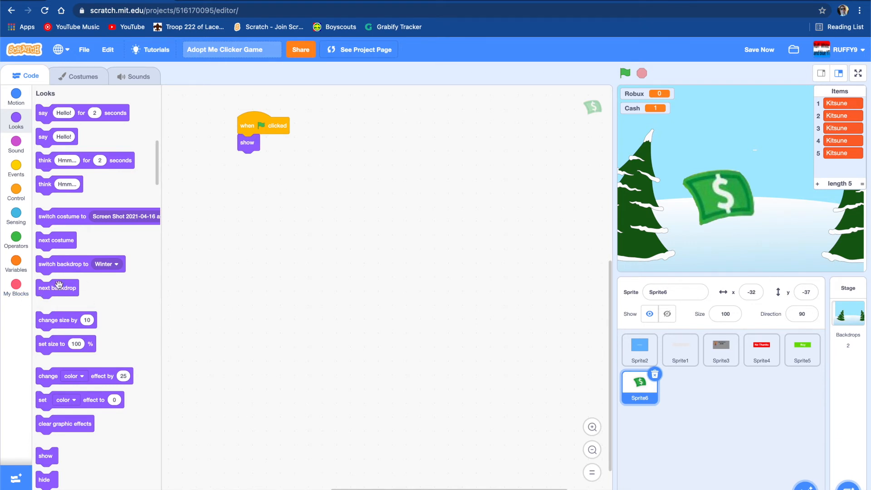
{"action": "left_click", "coordinate": [16, 167]}
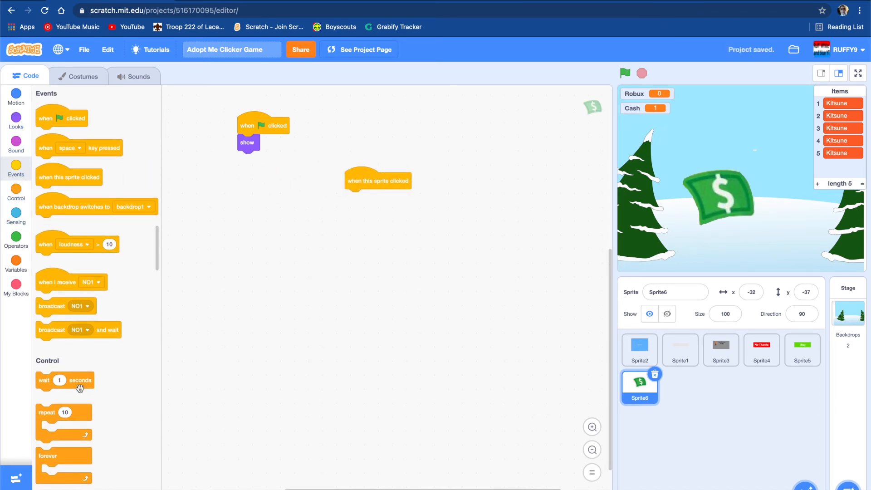
Stack size 110%, wait 0.1, change Cash by 1, wait 0.1, size 100% under the click hat
{"action": "scroll", "scroll_direction": "down", "scroll_amount": 3}
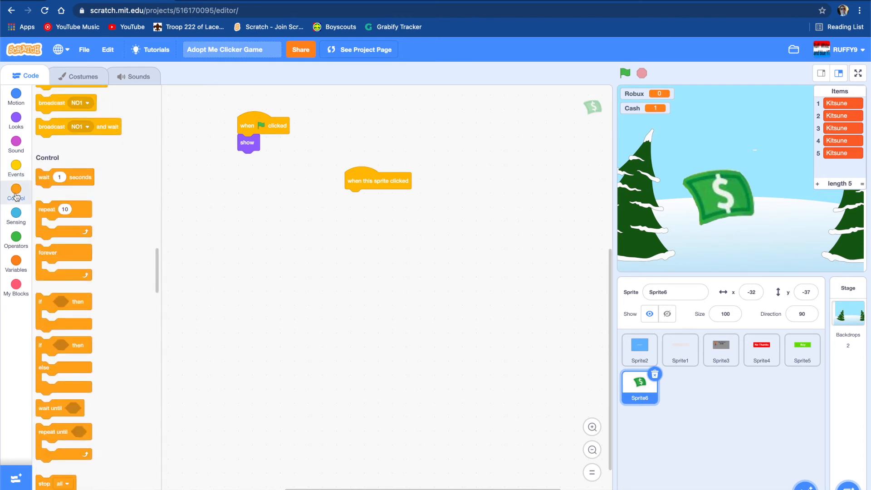
{"action": "left_click", "coordinate": [15, 261]}
{"action": "type", "text": "0"}
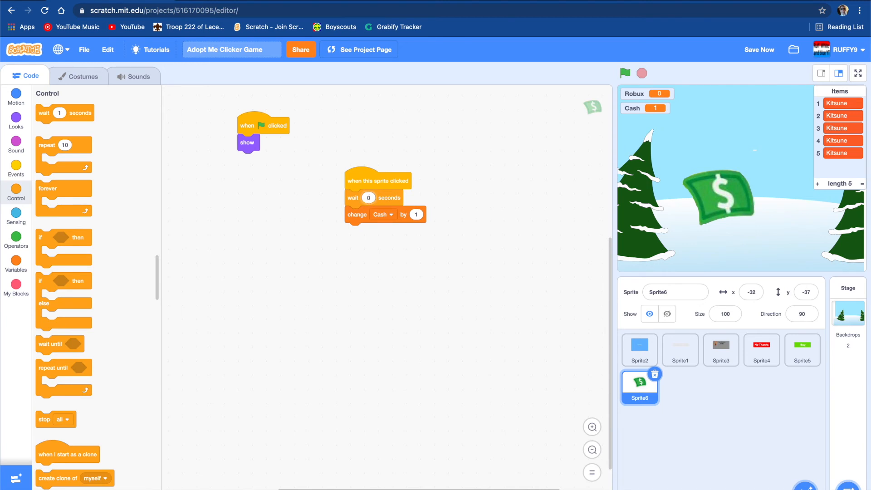
{"action": "left_click", "coordinate": [16, 120]}
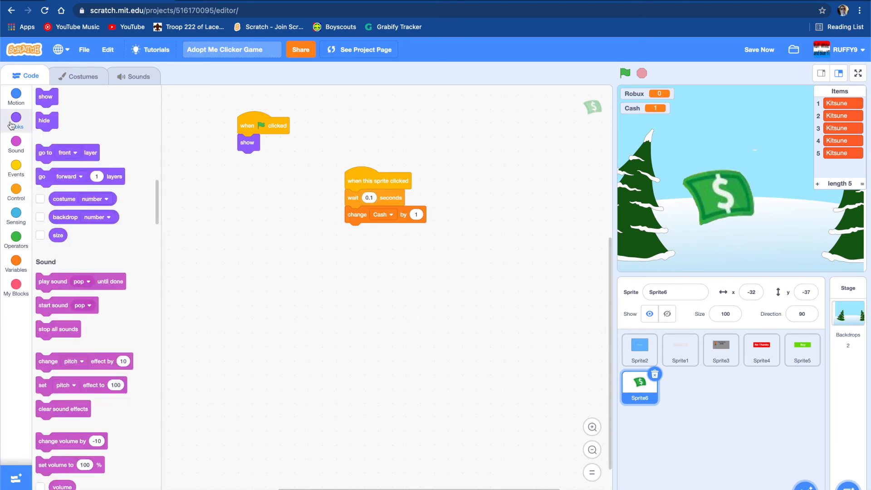
{"action": "left_click", "coordinate": [16, 116]}
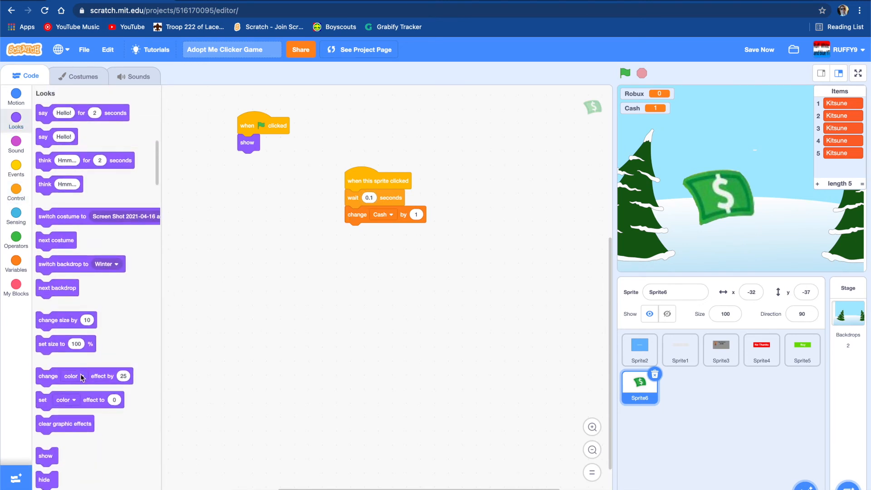
{"action": "mouse_move", "coordinate": [153, 183]}
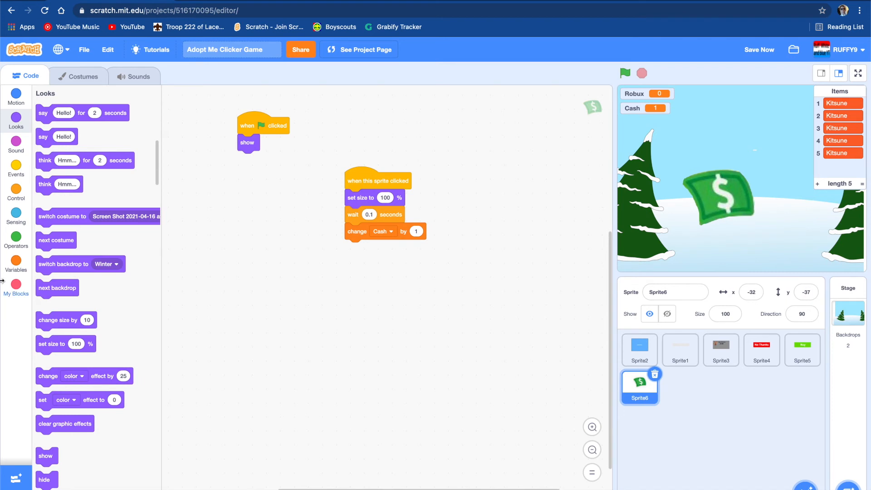
{"action": "mouse_move", "coordinate": [392, 197]}
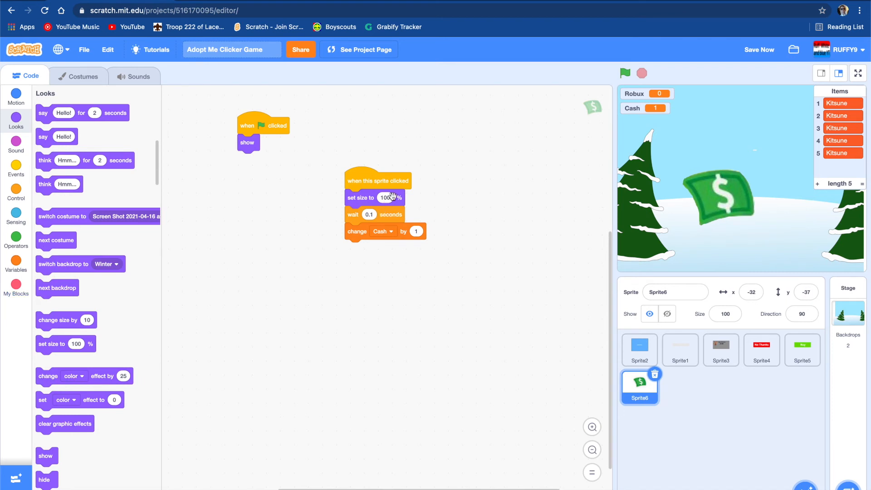
{"action": "mouse_move", "coordinate": [172, 363]}
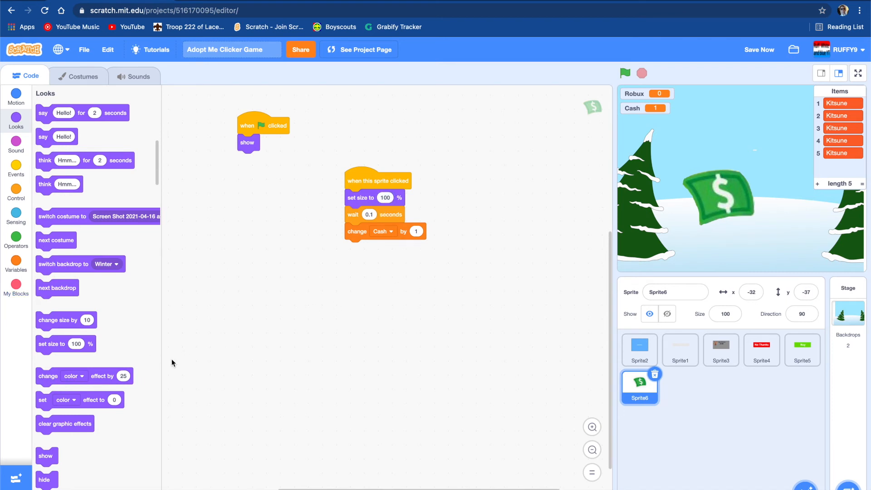
{"action": "mouse_move", "coordinate": [398, 261]}
{"action": "type", "text": "110"}
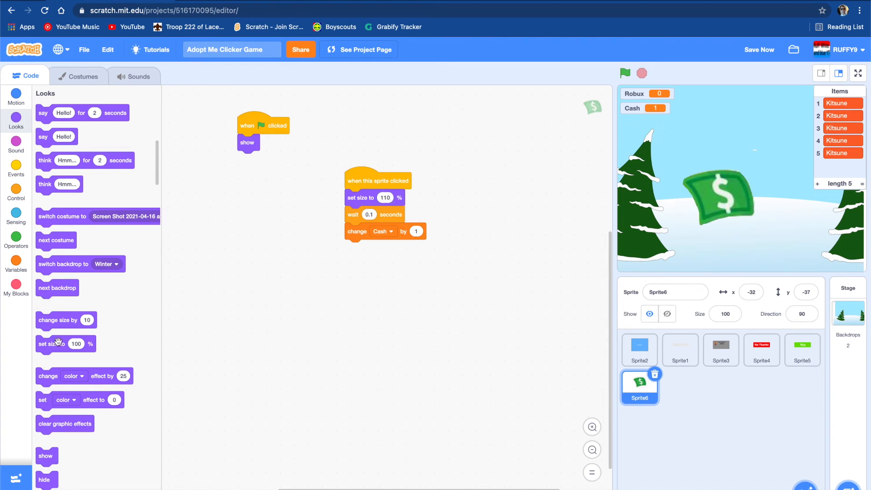
{"action": "left_click", "coordinate": [16, 146]}
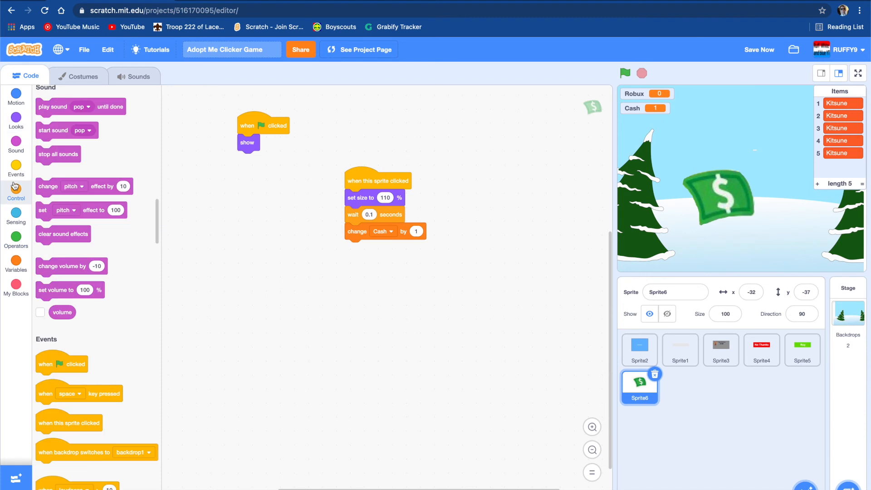
{"action": "left_click", "coordinate": [15, 191]}
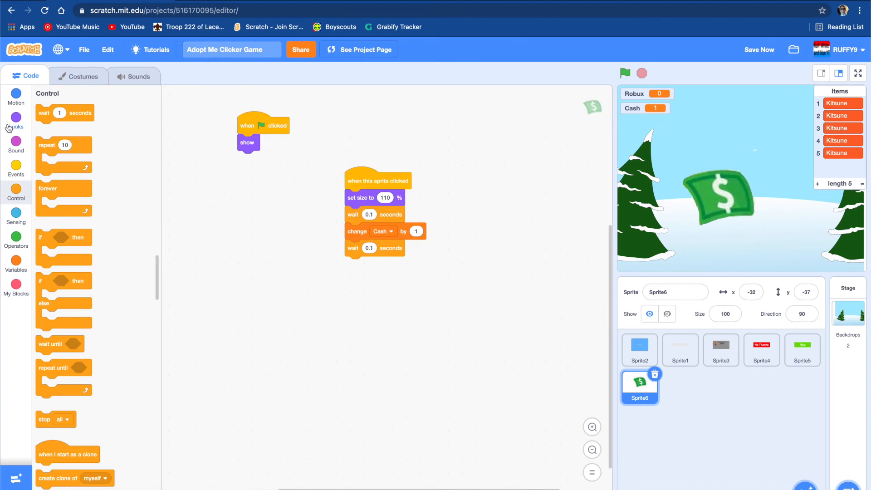
{"action": "left_click", "coordinate": [16, 118]}
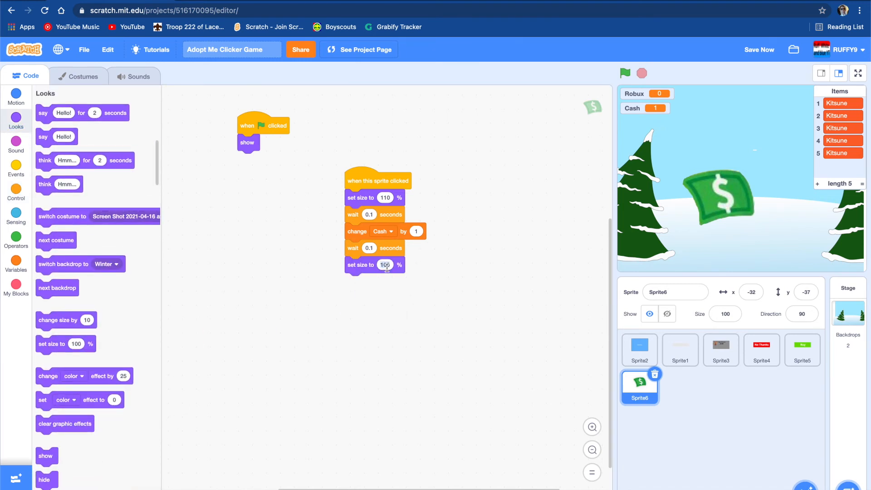
{"action": "left_click", "coordinate": [384, 265]}
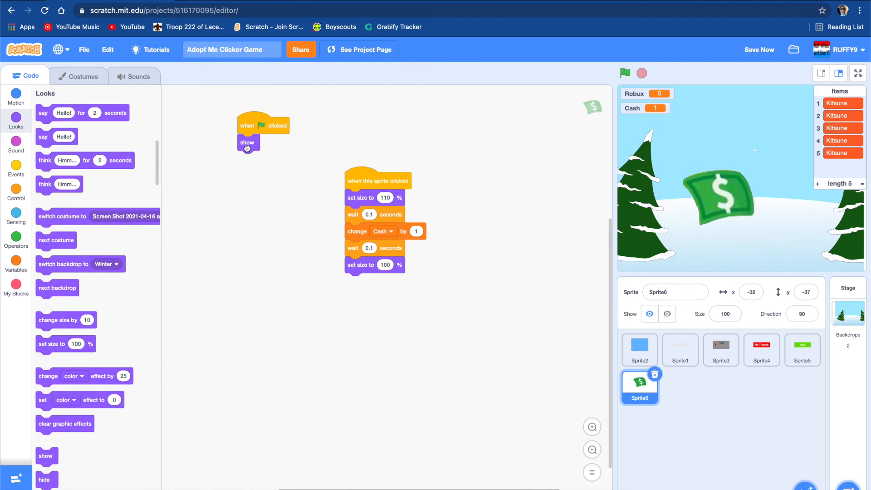
Pull the 'show' block off the green-flag script so the dollar starts hidden
{"action": "left_click_drag", "start_coordinate": [247, 143], "coordinate": [248, 200]}
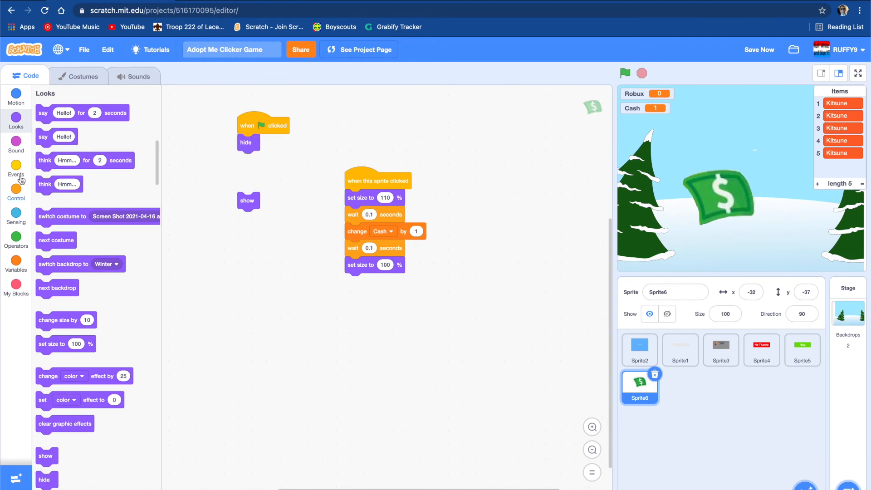
{"action": "left_click", "coordinate": [16, 170]}
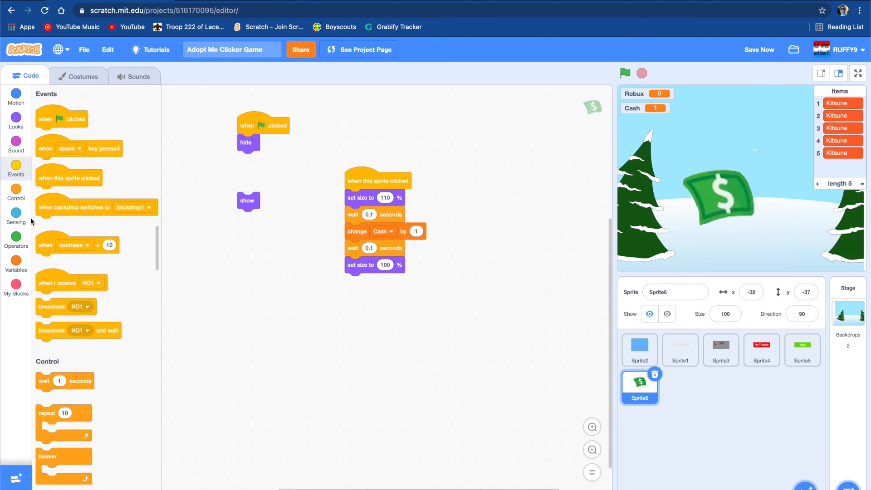
{"action": "left_click", "coordinate": [15, 195]}
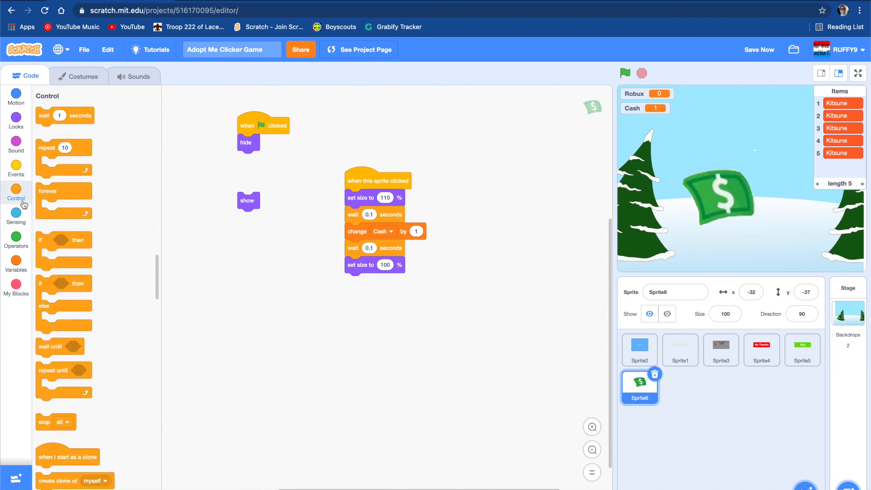
{"action": "left_click", "coordinate": [16, 241]}
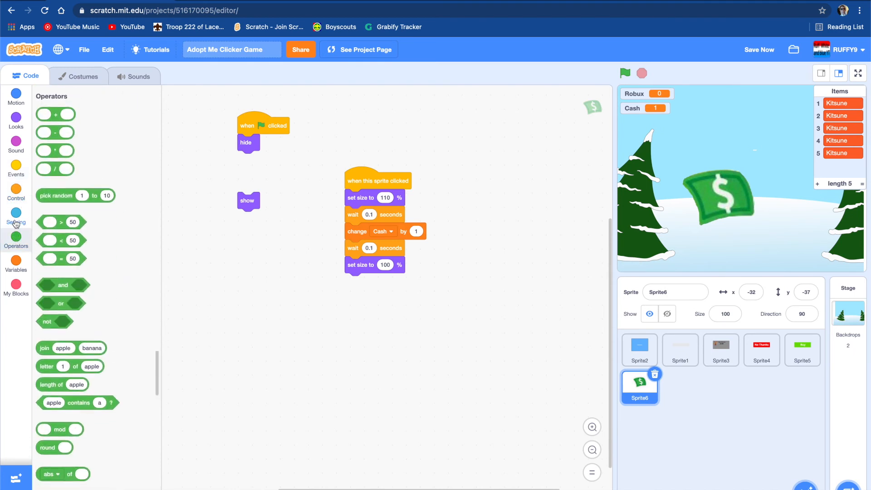
Put 'show' under 'when I receive SHOWROBUXPETS', then open the Stage's scripts
{"action": "left_click", "coordinate": [16, 166]}
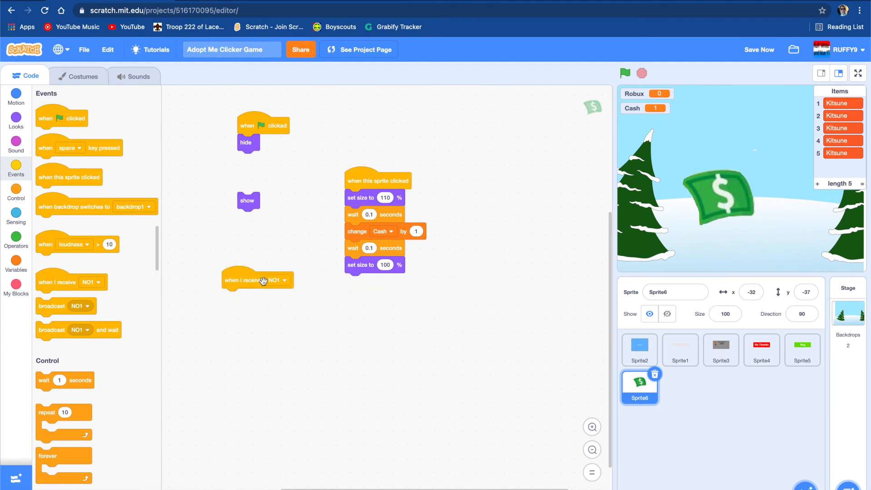
{"action": "left_click", "coordinate": [285, 280]}
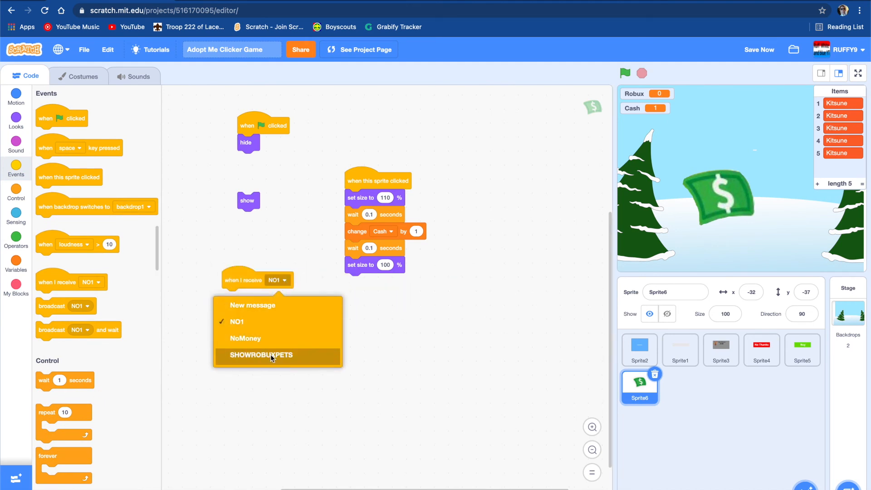
{"action": "left_click", "coordinate": [261, 355]}
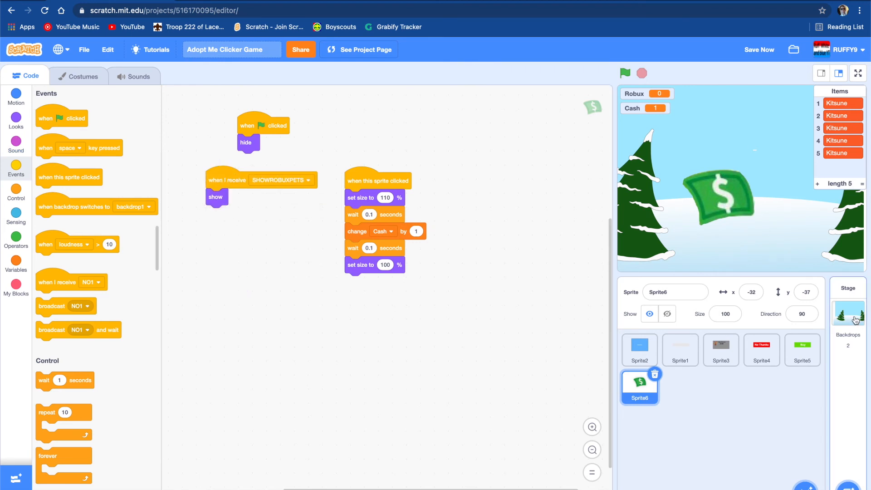
{"action": "left_click", "coordinate": [848, 312]}
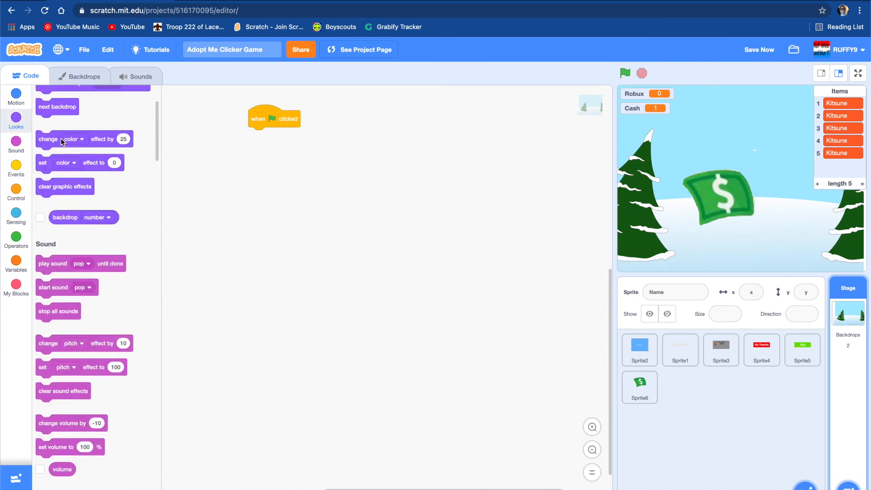
Attach a switch backdrop block to the Stage's green-flag script
{"action": "scroll", "scroll_direction": "up", "scroll_amount": 3}
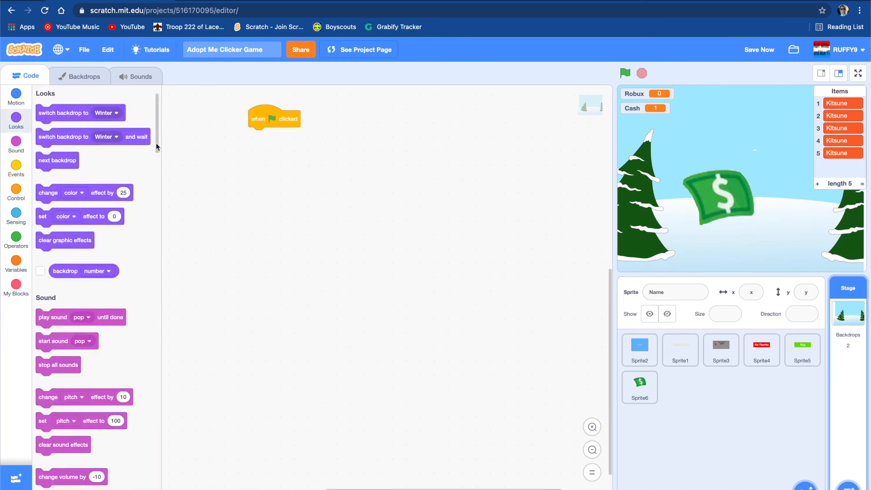
{"action": "scroll", "scroll_direction": "down", "scroll_amount": 3}
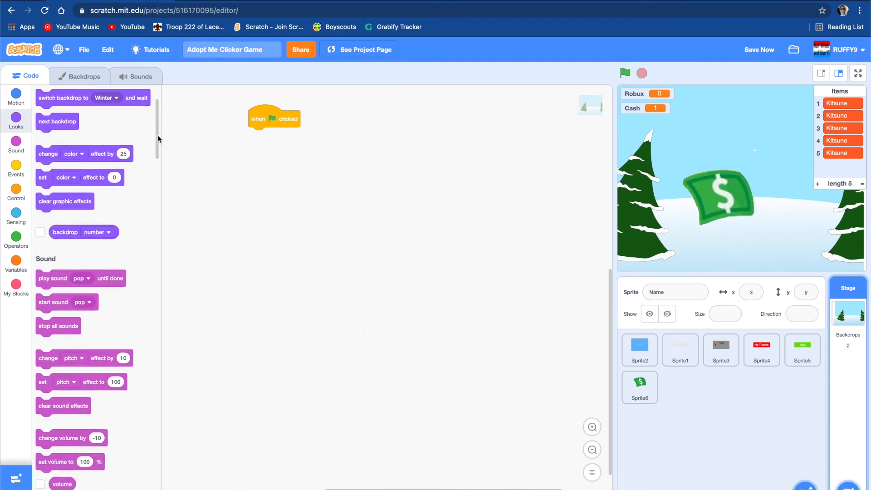
{"action": "scroll", "scroll_direction": "up", "scroll_amount": 3}
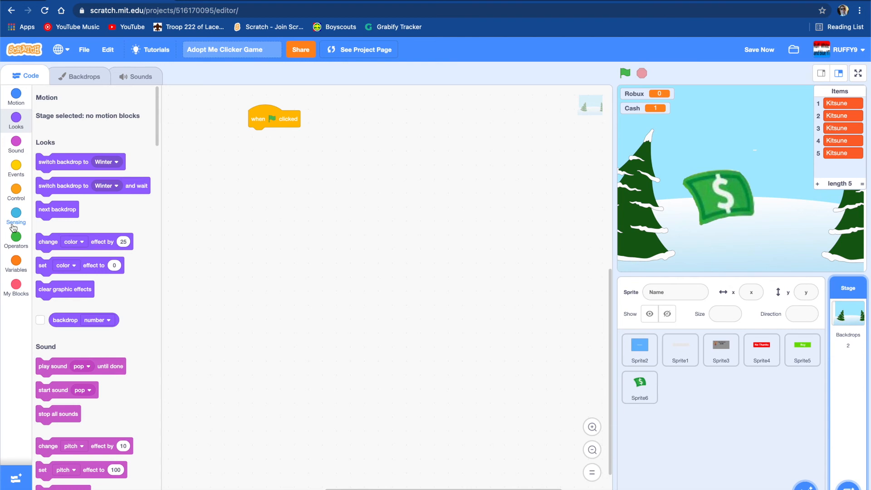
{"action": "left_click", "coordinate": [16, 218]}
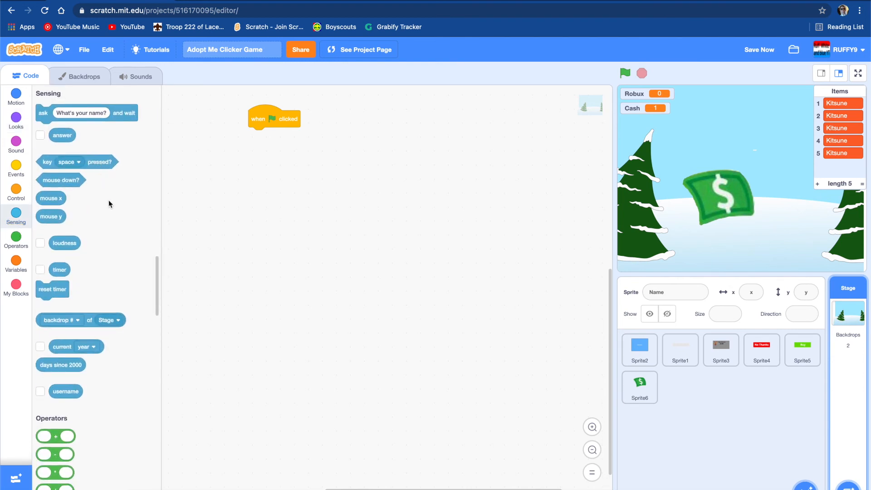
{"action": "left_click", "coordinate": [16, 165]}
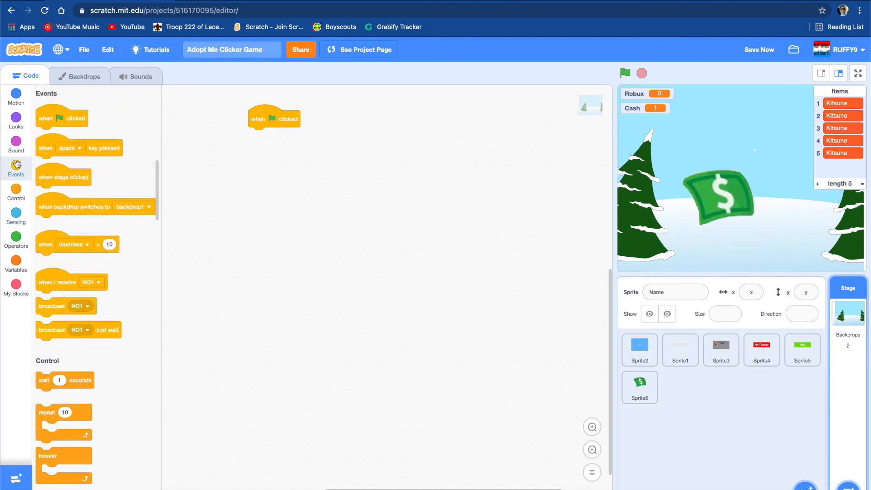
{"action": "left_click", "coordinate": [16, 141]}
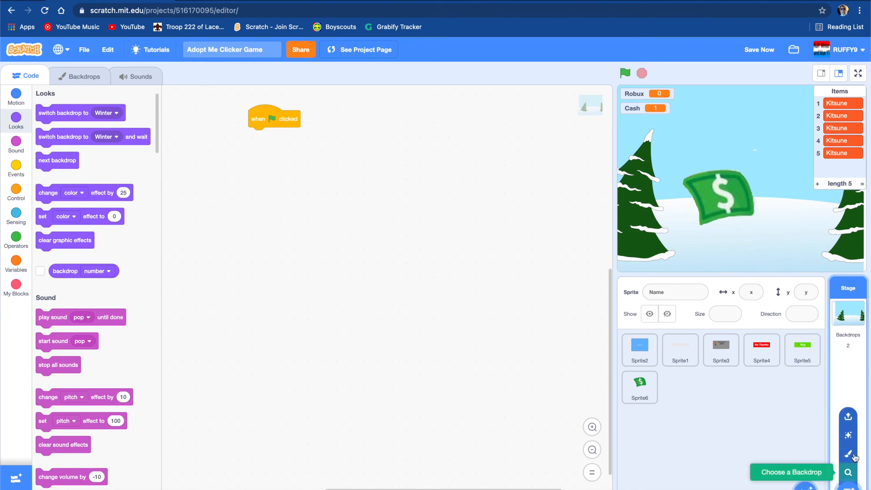
{"action": "mouse_move", "coordinate": [641, 449]}
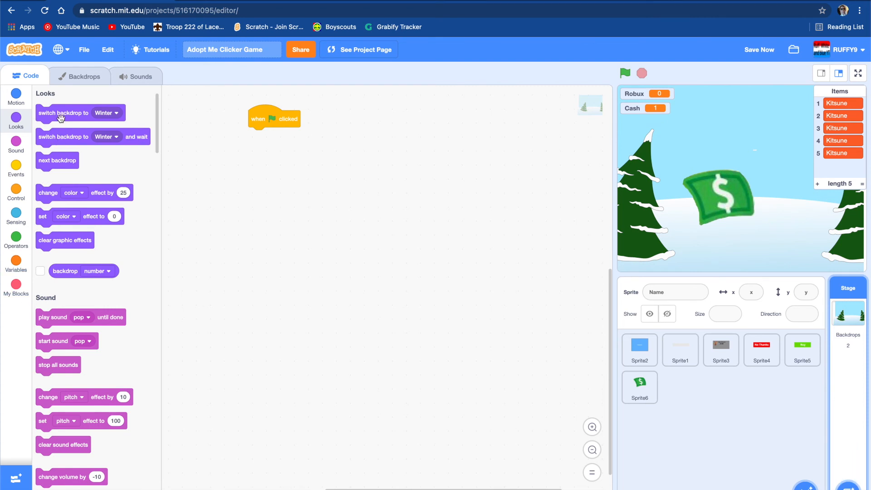
{"action": "left_click_drag", "start_coordinate": [64, 113], "coordinate": [278, 135]}
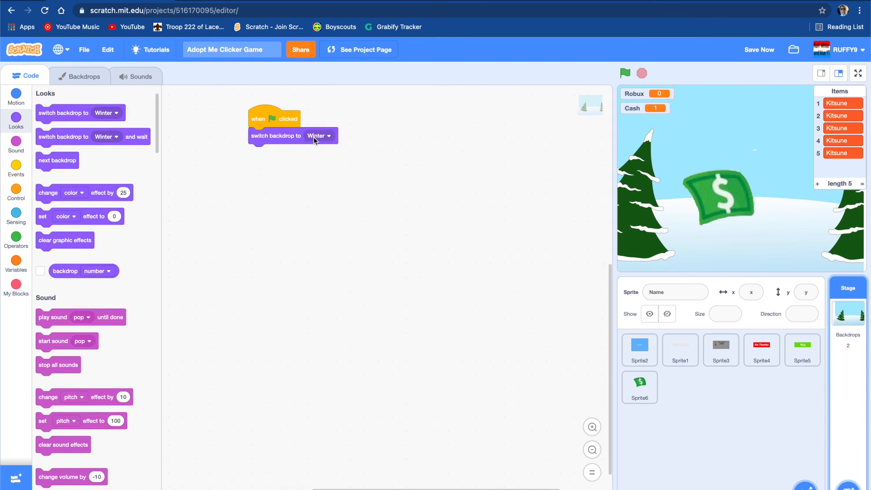
Set the backdrop to backdrop1 and add an empty 'when I receive NO1' script
{"action": "left_click", "coordinate": [319, 136]}
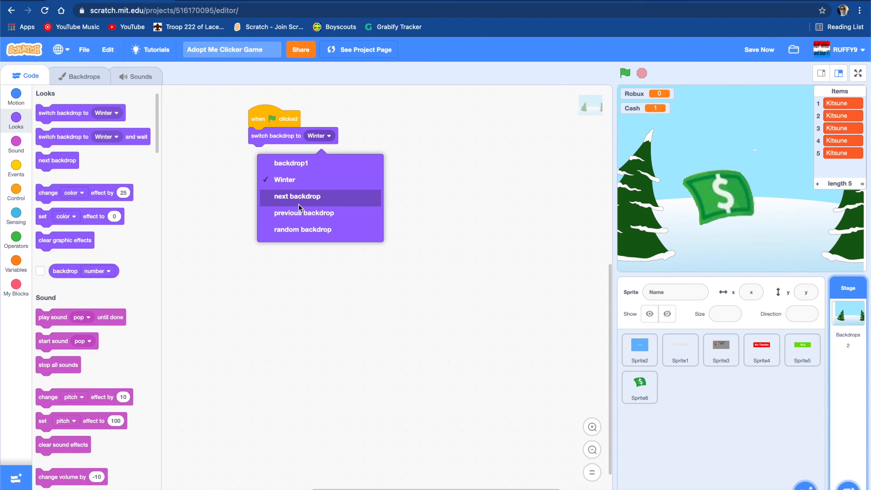
{"action": "left_click", "coordinate": [292, 163]}
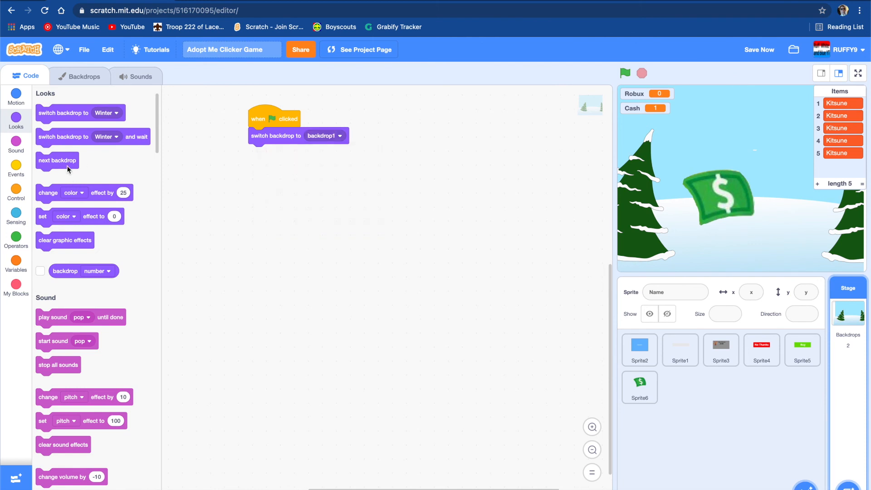
{"action": "left_click", "coordinate": [16, 169]}
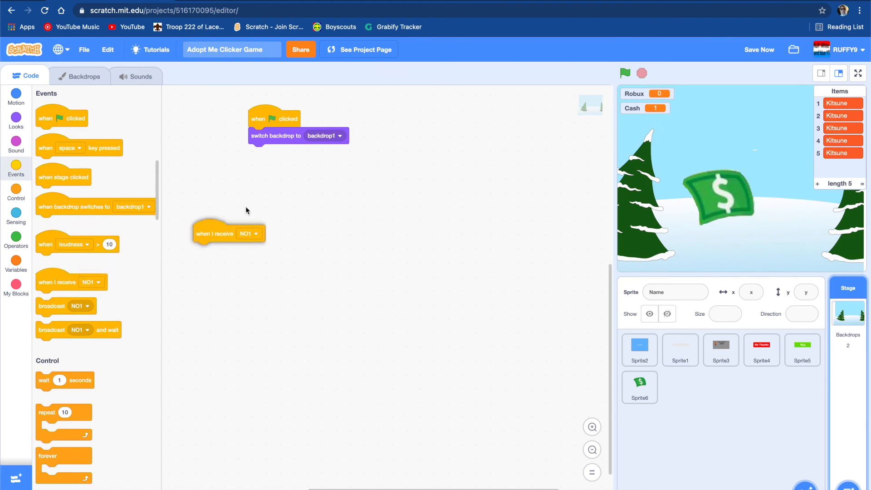
Make the Stage's message script listen for SHOWROBUXPETS and switch the backdrop to Winter
{"action": "left_click", "coordinate": [249, 233]}
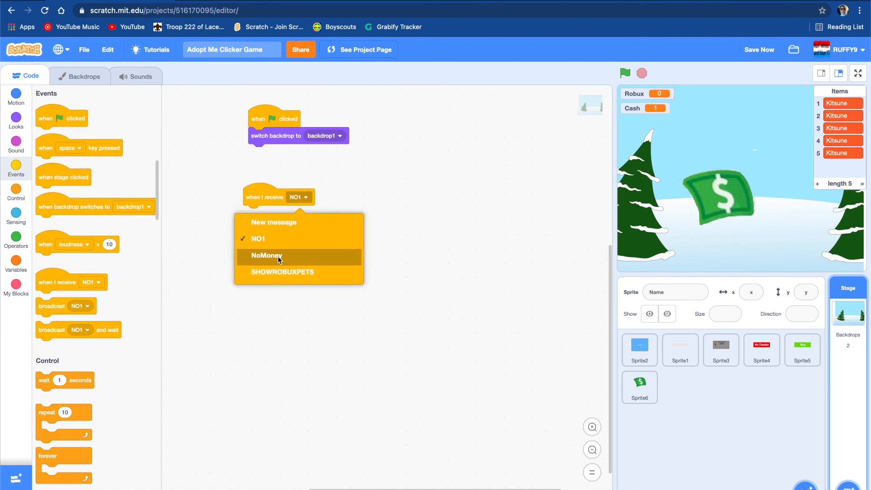
{"action": "left_click", "coordinate": [283, 272]}
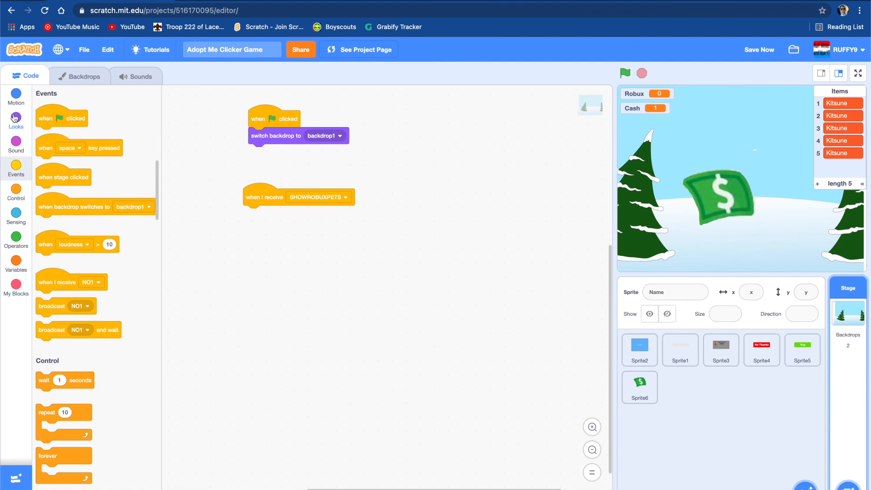
{"action": "left_click", "coordinate": [15, 121]}
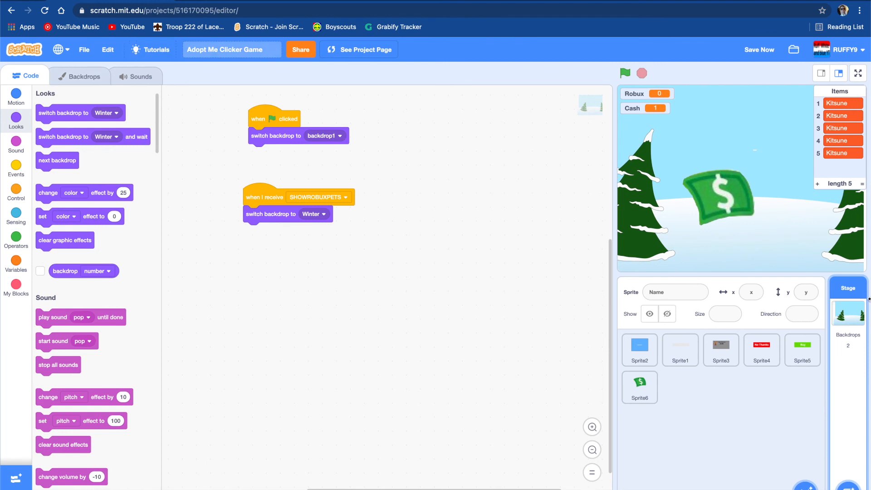
{"action": "left_click", "coordinate": [80, 76]}
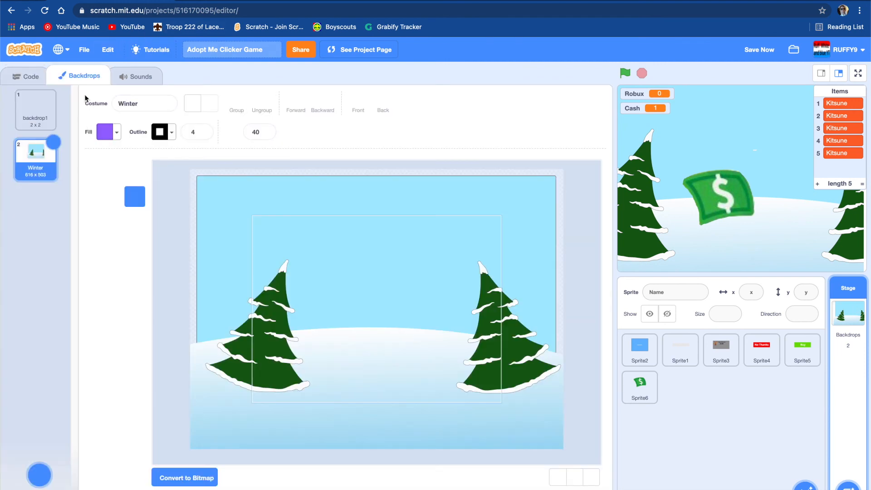
{"action": "left_click", "coordinate": [35, 109]}
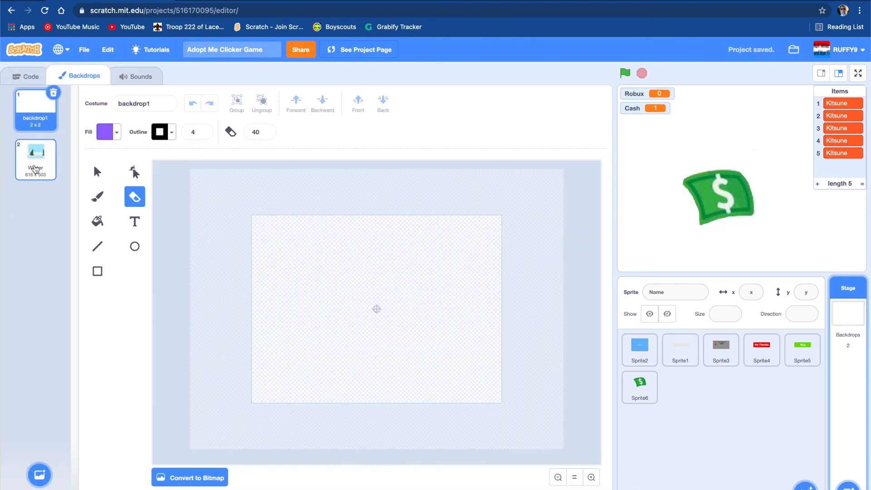
{"action": "left_click", "coordinate": [36, 159]}
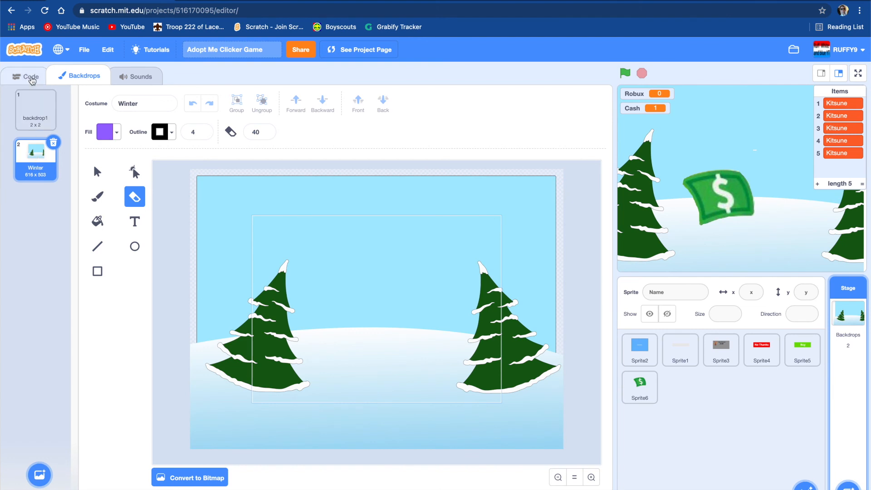
{"action": "left_click", "coordinate": [25, 76]}
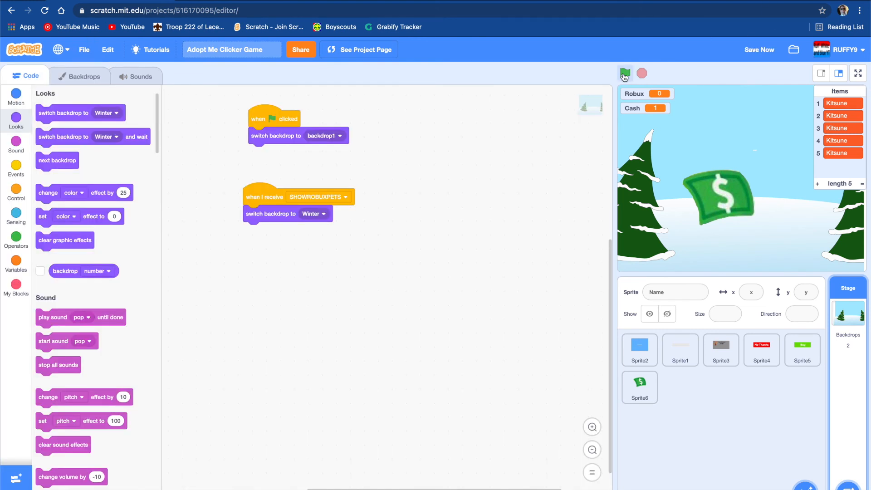
Run the game, click the dollar to earn Cash, then open Sprite6 and Sprite3 scripts
{"action": "left_click", "coordinate": [625, 73]}
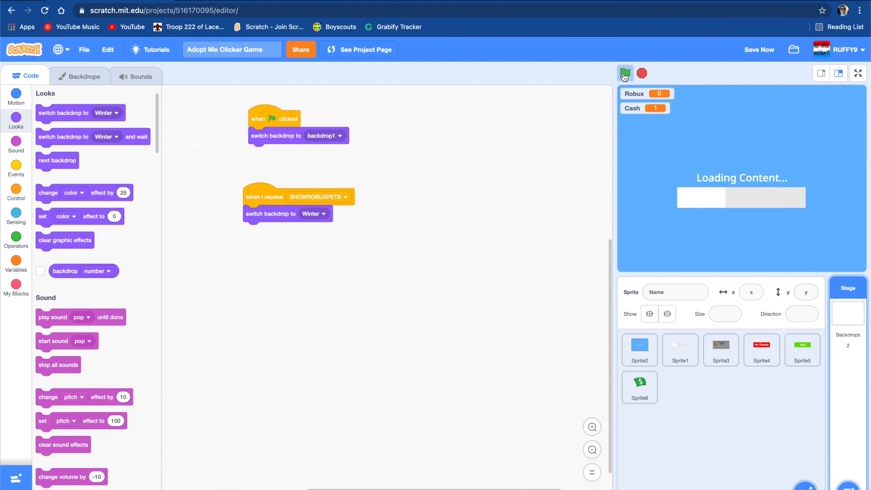
{"action": "left_click", "coordinate": [625, 73]}
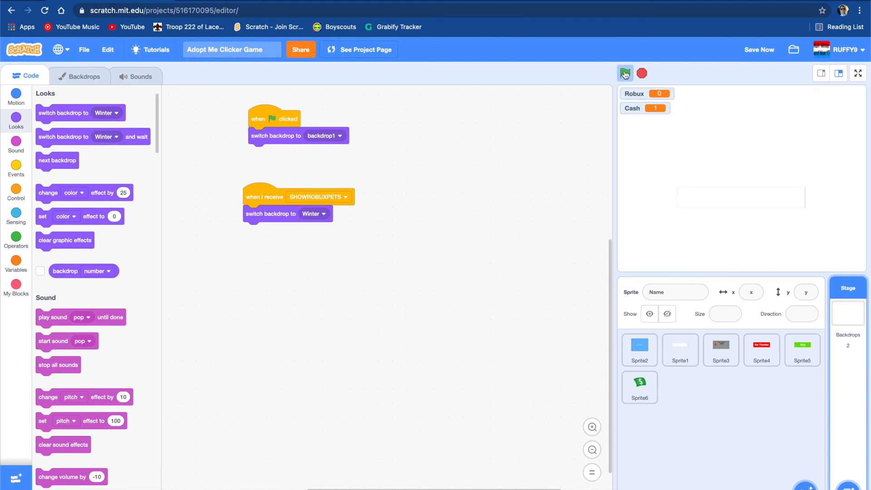
{"action": "left_click", "coordinate": [625, 72]}
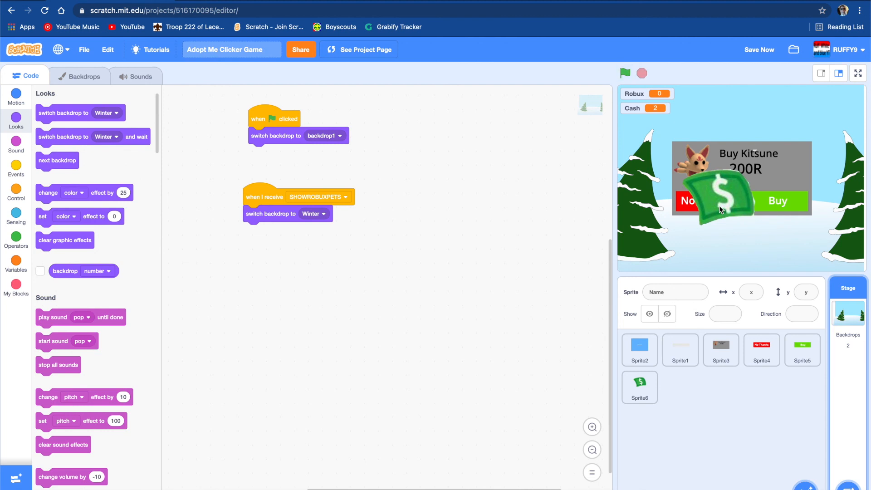
{"action": "left_click", "coordinate": [639, 387]}
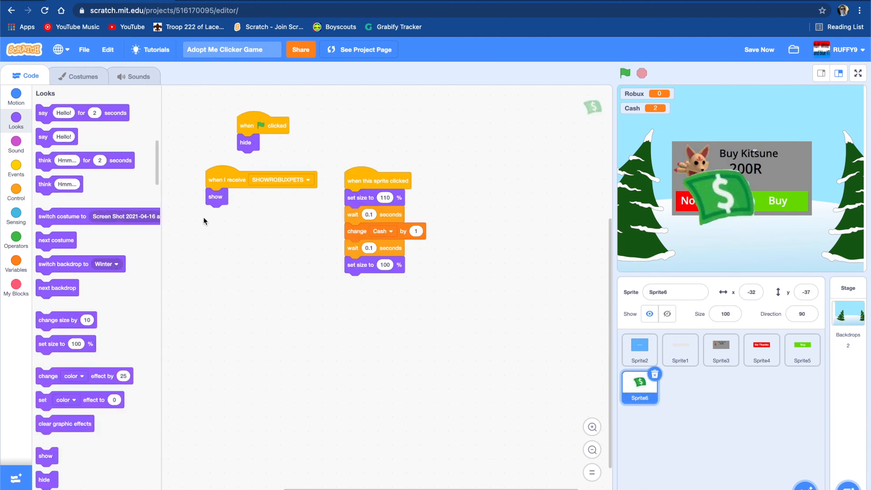
{"action": "mouse_move", "coordinate": [739, 360]}
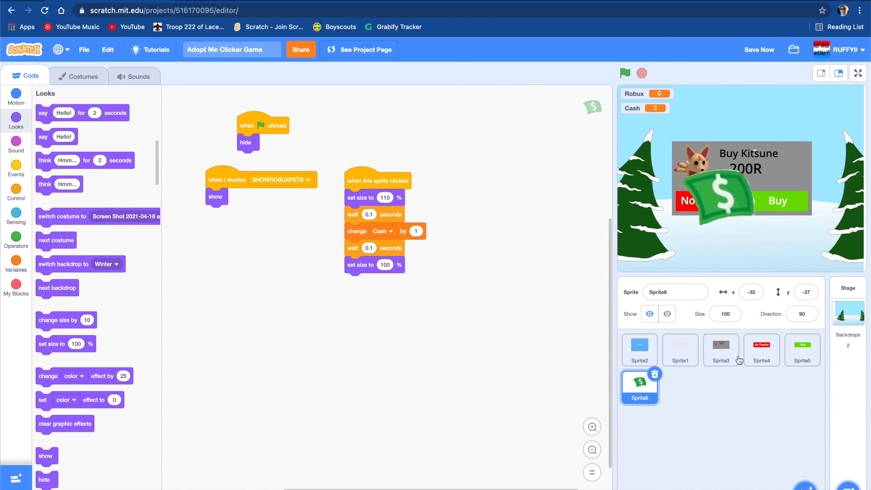
{"action": "left_click", "coordinate": [721, 350]}
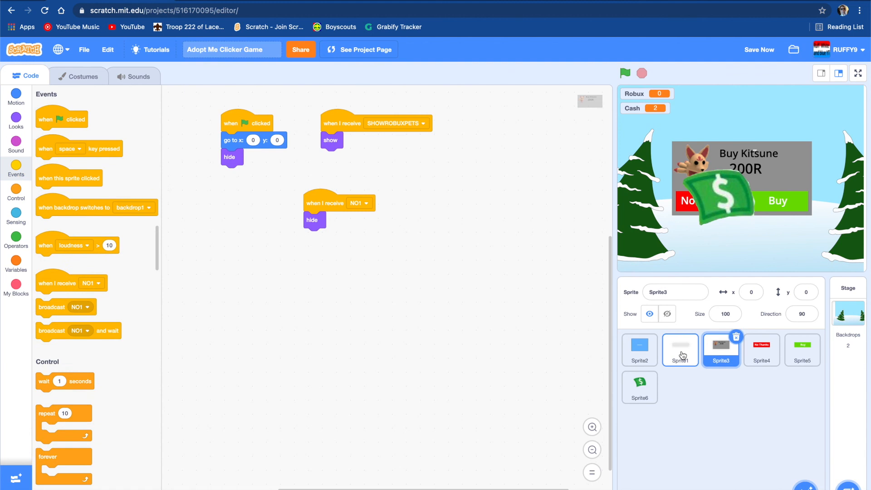
{"action": "mouse_move", "coordinate": [553, 353]}
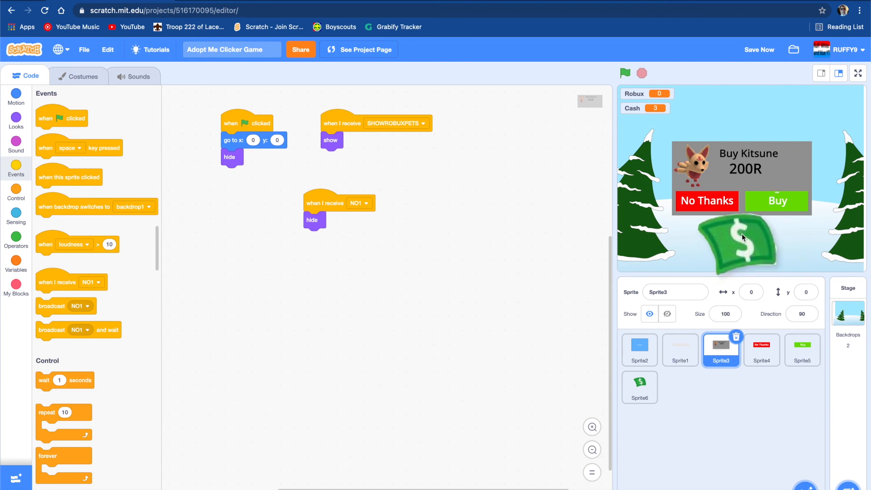
Select Sprite6 to view the dollar sprite's scripts
{"action": "left_click", "coordinate": [639, 387]}
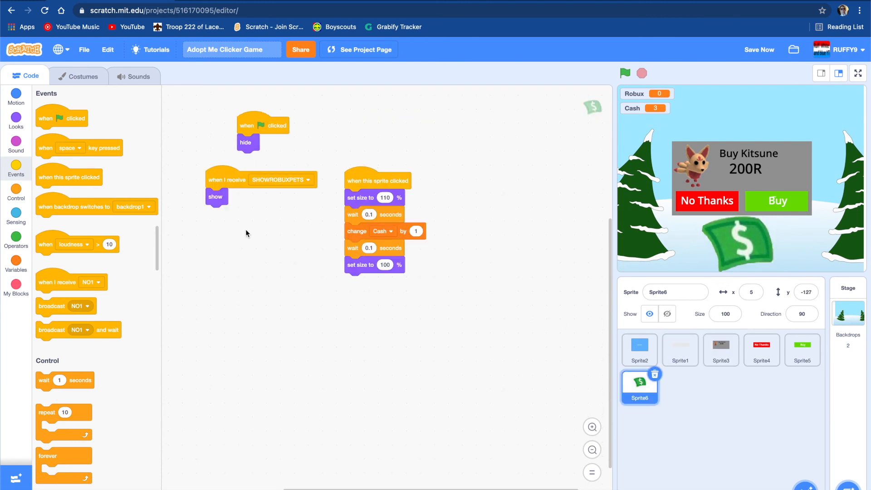
{"action": "mouse_move", "coordinate": [367, 127]}
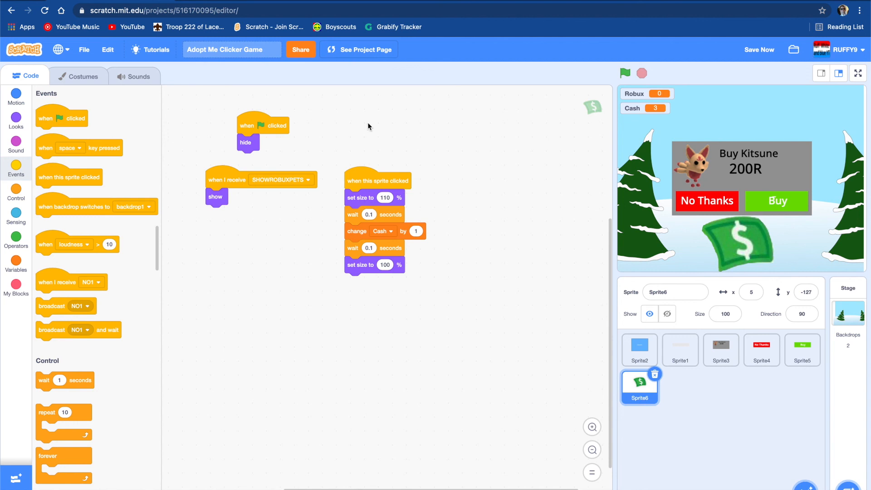
{"action": "mouse_move", "coordinate": [183, 207]}
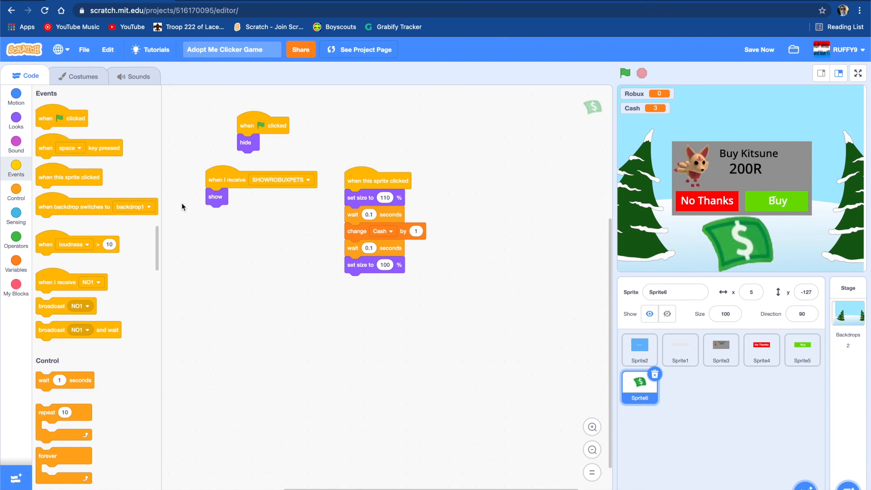
{"action": "mouse_move", "coordinate": [329, 210]}
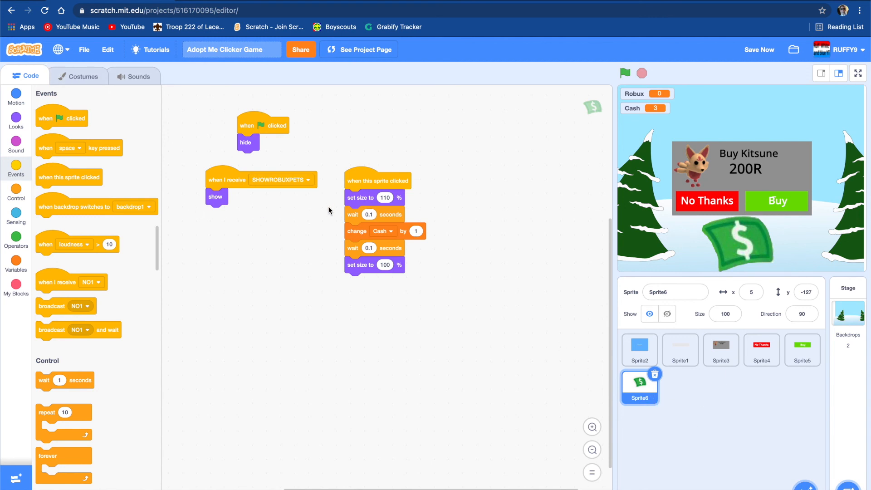
{"action": "mouse_move", "coordinate": [211, 257]}
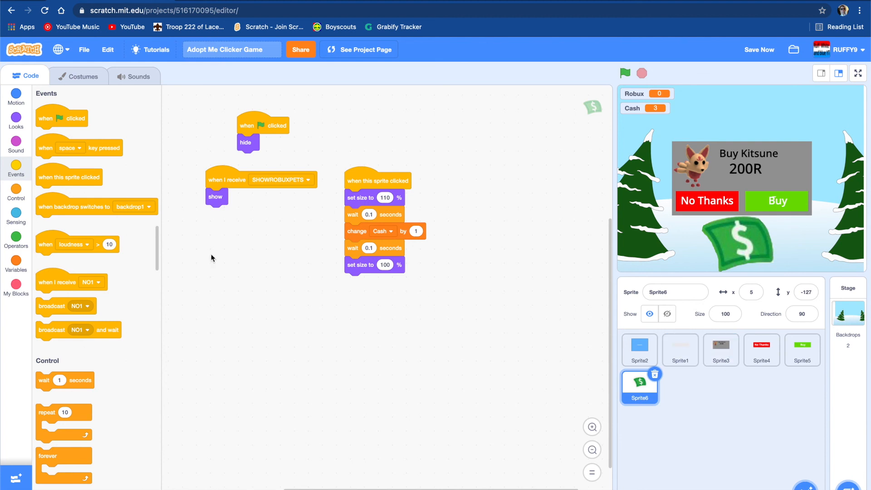
{"action": "scroll", "scroll_direction": "down", "scroll_amount": 3}
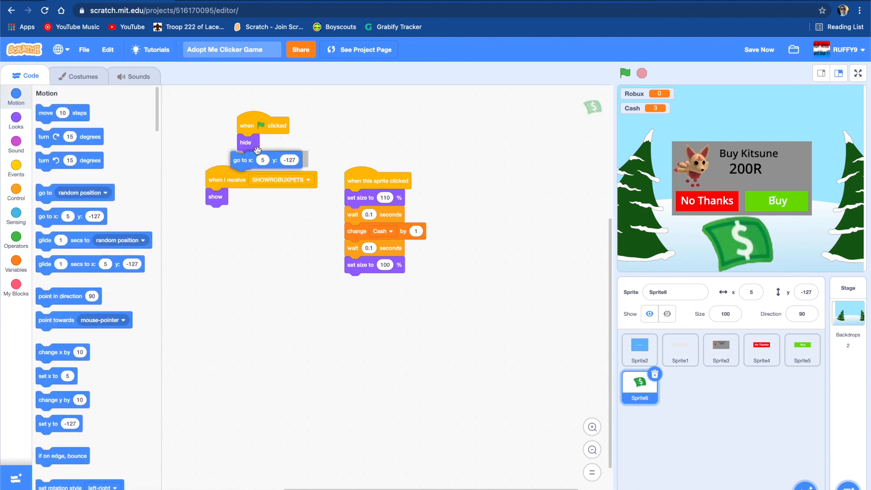
Add 'go to x: 5 y: -127' before hide, then test clicking the dollar for Cash
{"action": "left_click", "coordinate": [625, 73]}
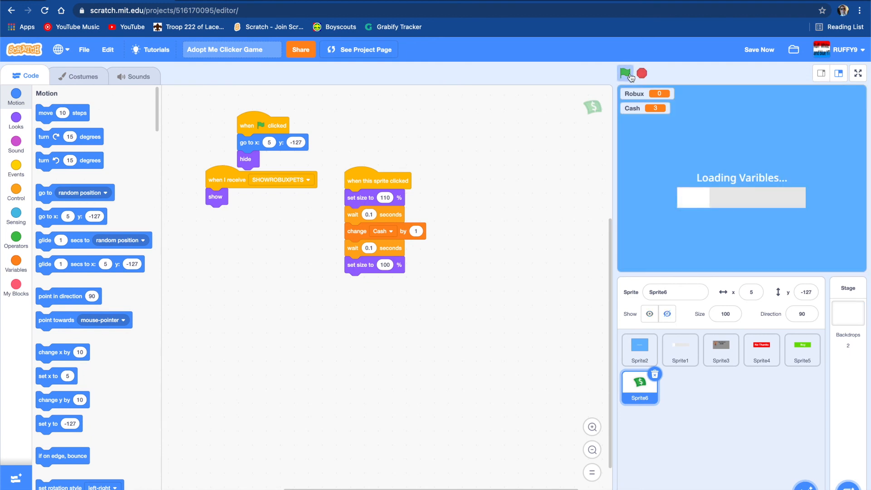
{"action": "left_click", "coordinate": [626, 72]}
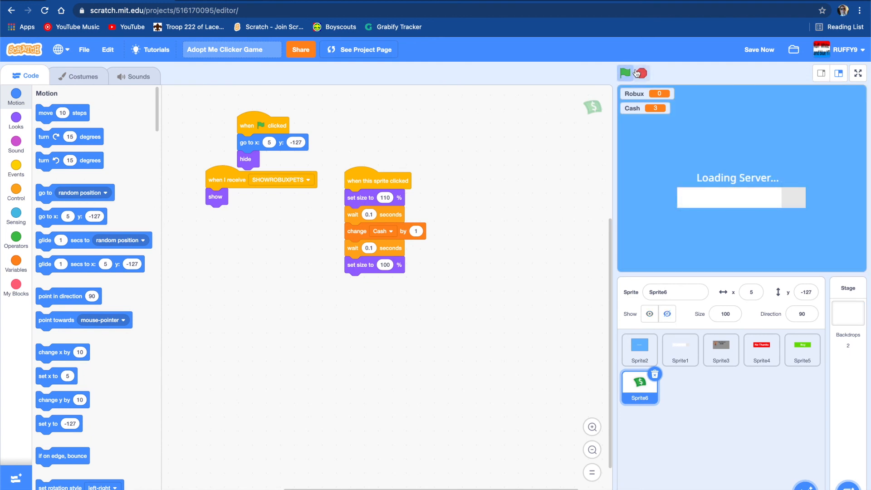
{"action": "left_click", "coordinate": [625, 73]}
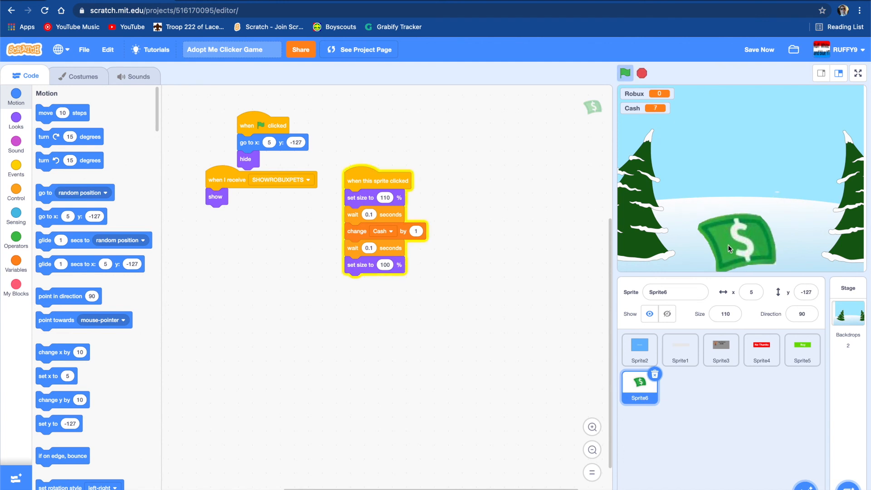
{"action": "left_click", "coordinate": [739, 247]}
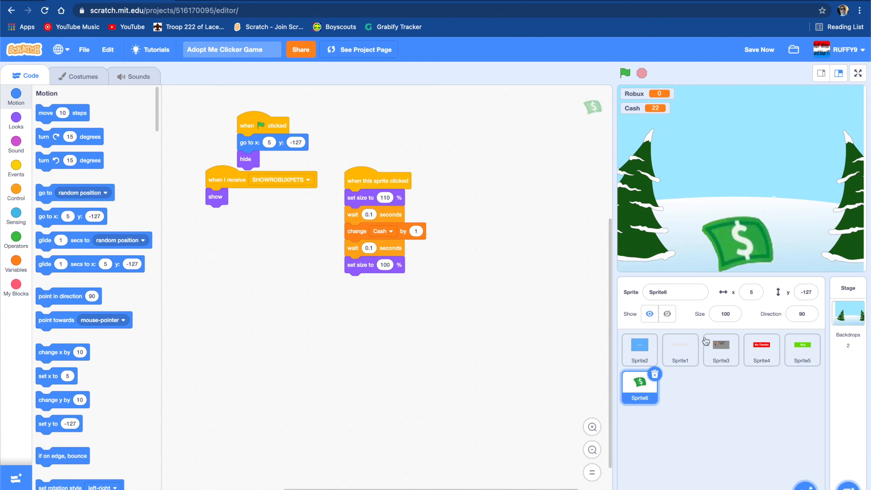
{"action": "mouse_move", "coordinate": [639, 89]}
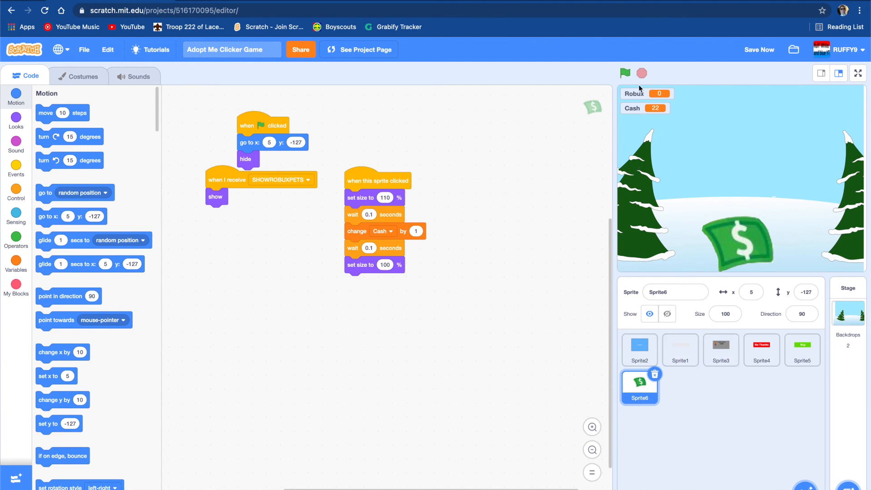